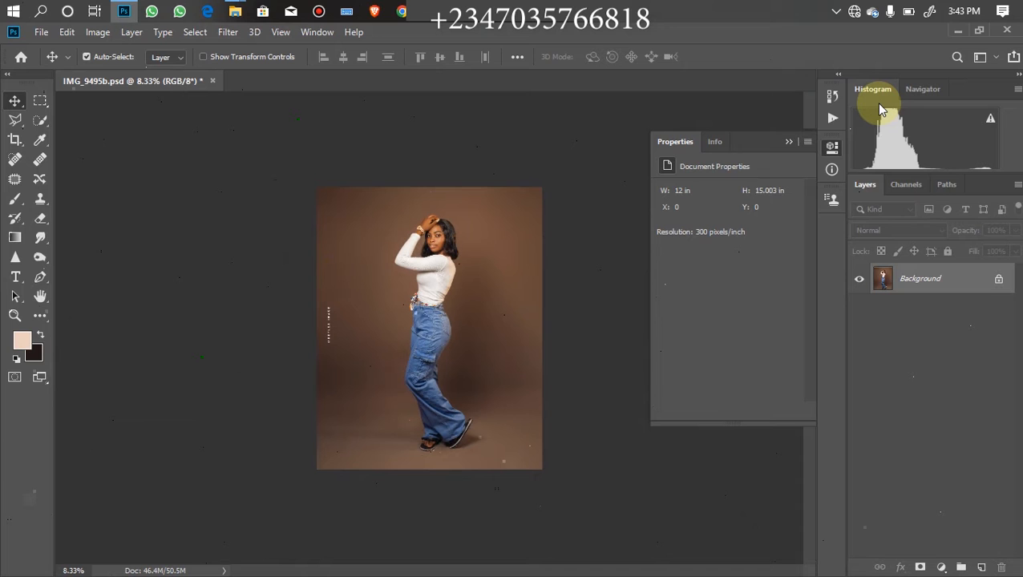
{"action": "mouse_move", "coordinate": [536, 268]}
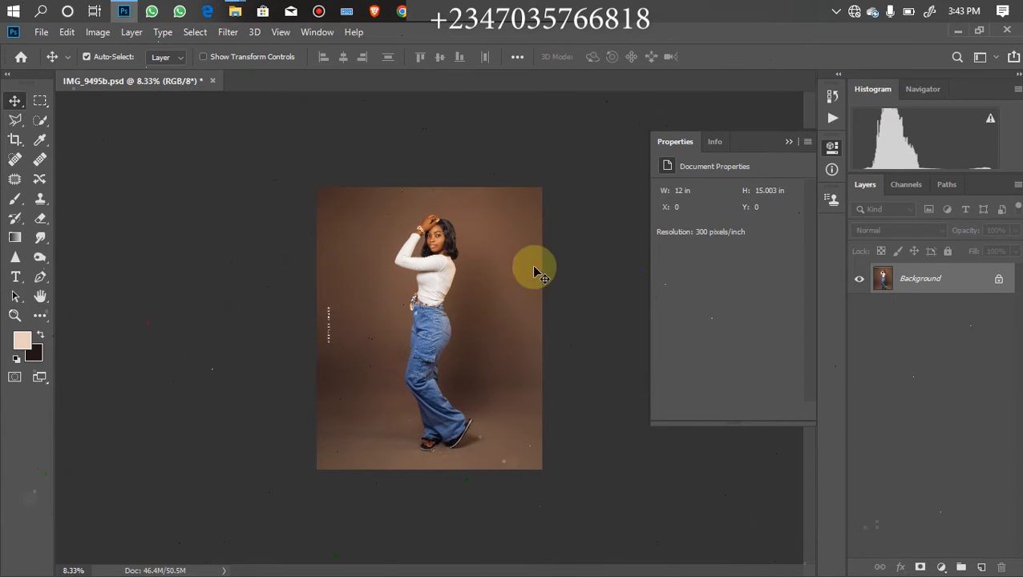
{"action": "mouse_move", "coordinate": [495, 327]}
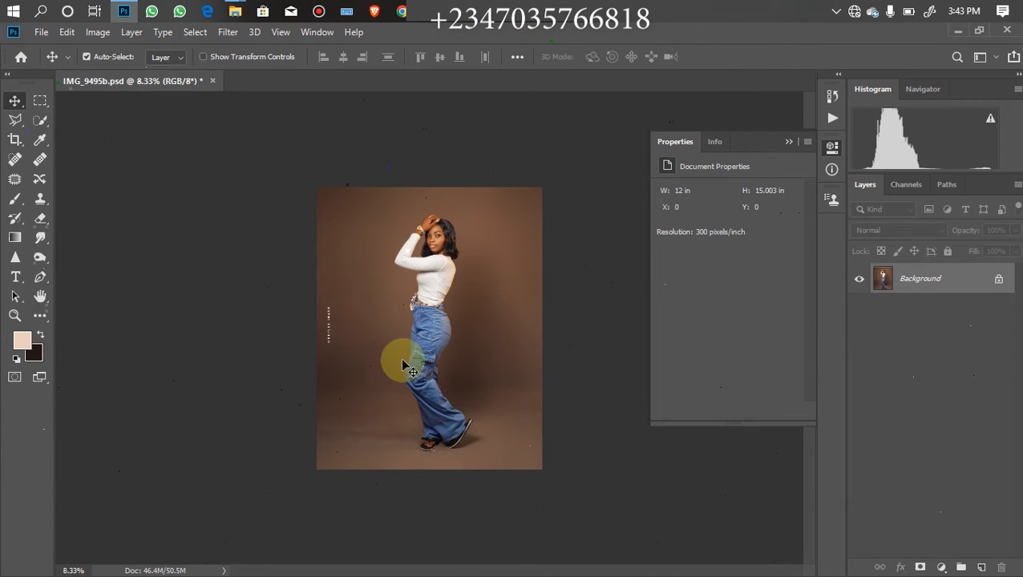
{"action": "mouse_move", "coordinate": [489, 461]}
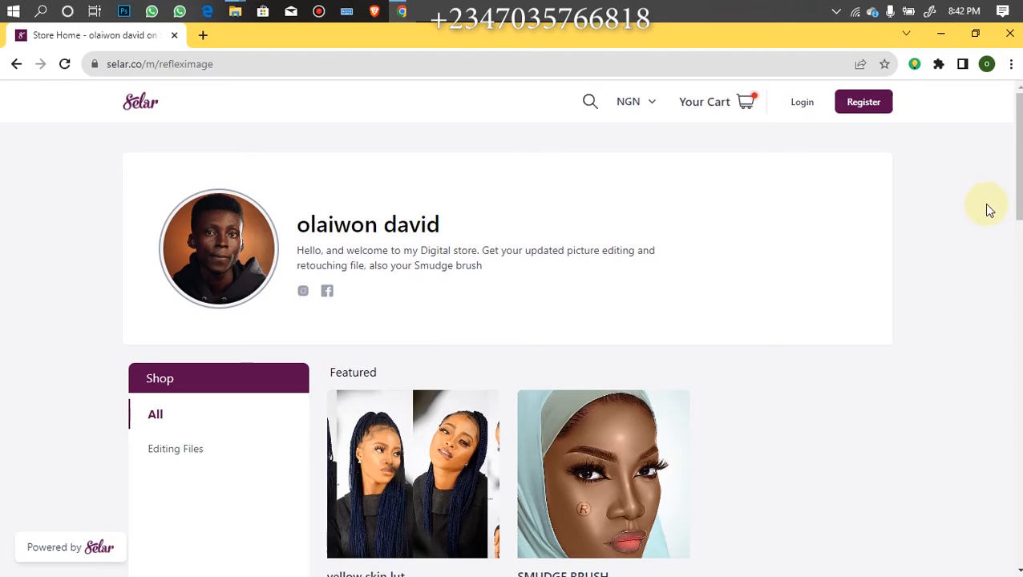
Step: Duplicate the Background layer into a working copy and pick Quick Selection
{"action": "scroll", "scroll_direction": "down", "scroll_amount": 3}
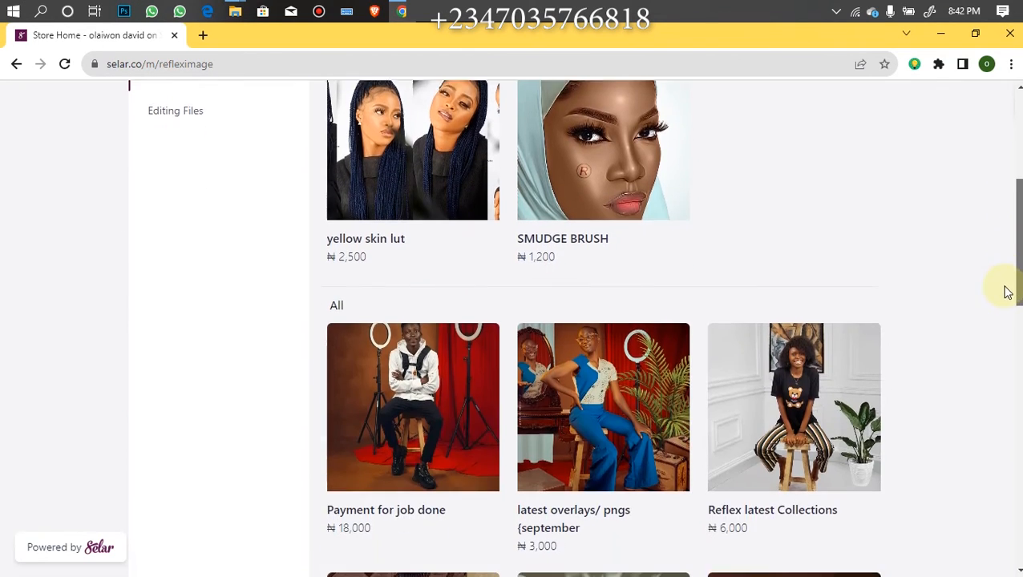
{"action": "scroll", "scroll_direction": "down", "scroll_amount": 3}
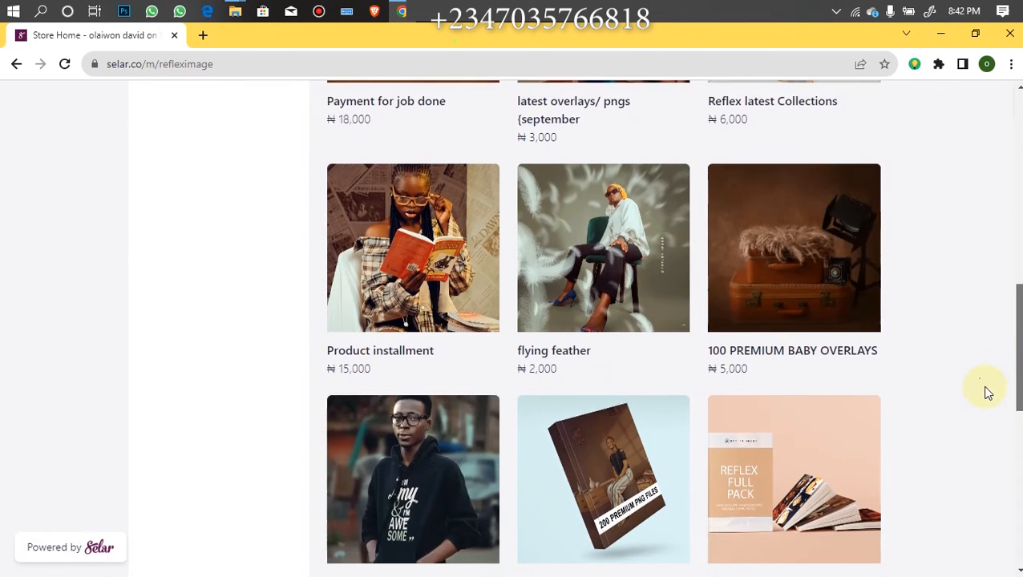
{"action": "scroll", "scroll_direction": "down", "scroll_amount": 3}
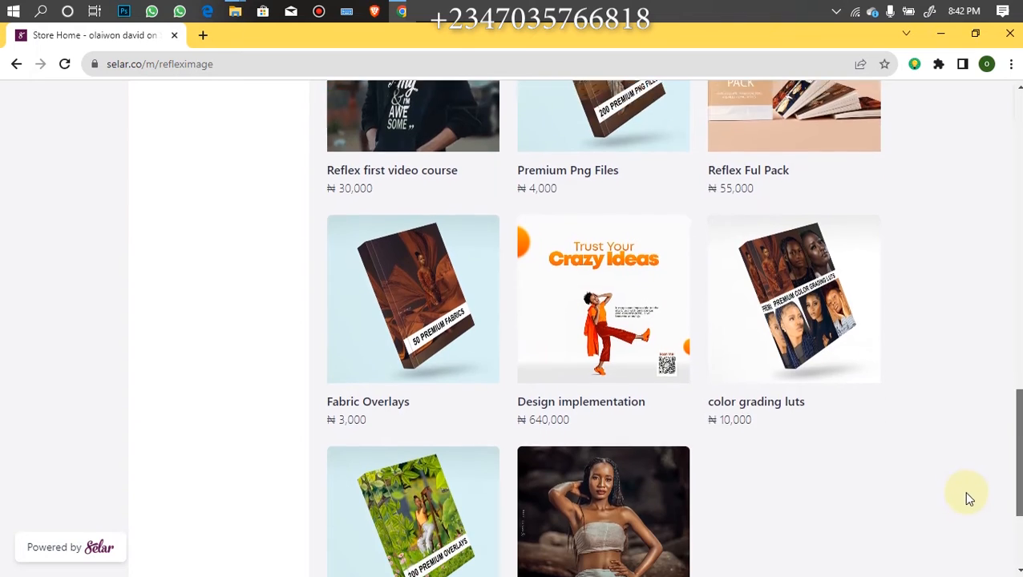
{"action": "scroll", "scroll_direction": "down", "scroll_amount": 3}
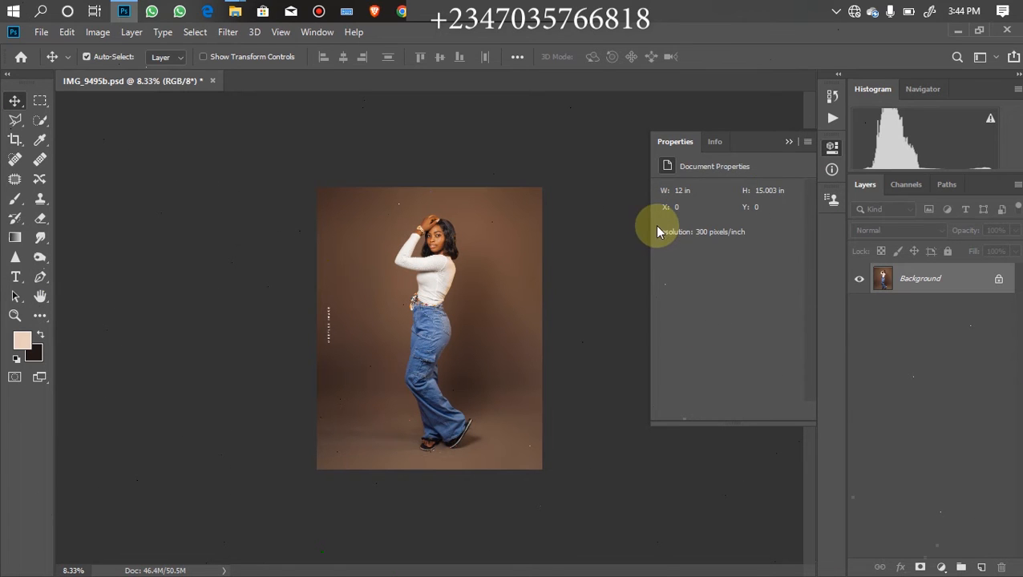
{"action": "mouse_move", "coordinate": [695, 113]}
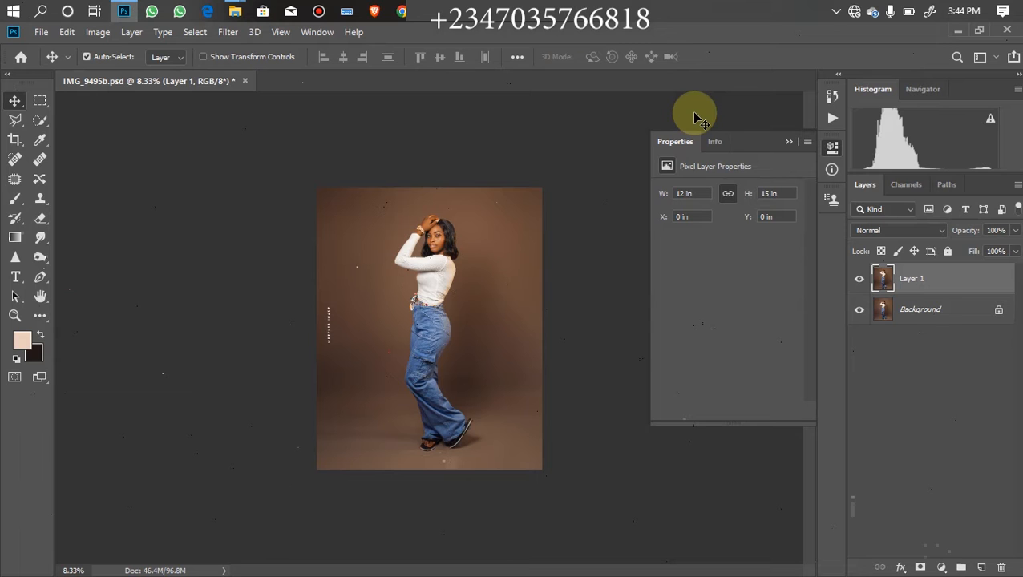
{"action": "mouse_move", "coordinate": [279, 193]}
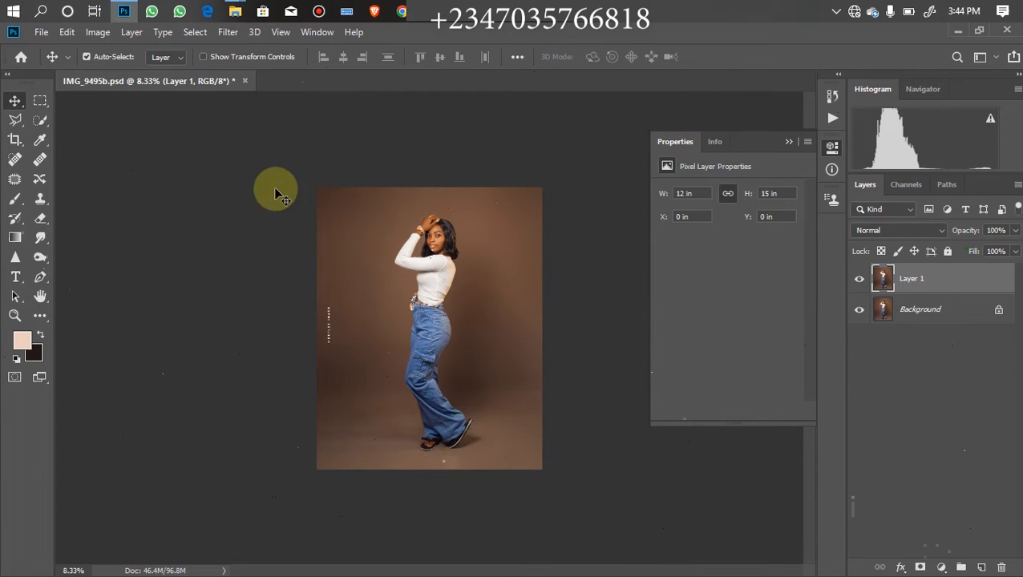
{"action": "left_click", "coordinate": [39, 121]}
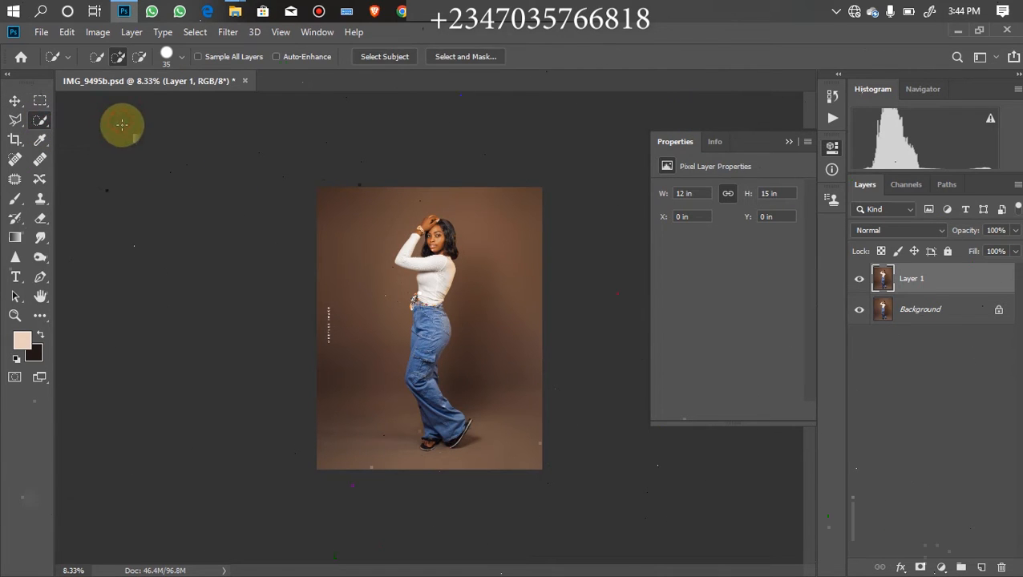
{"action": "mouse_move", "coordinate": [546, 170]}
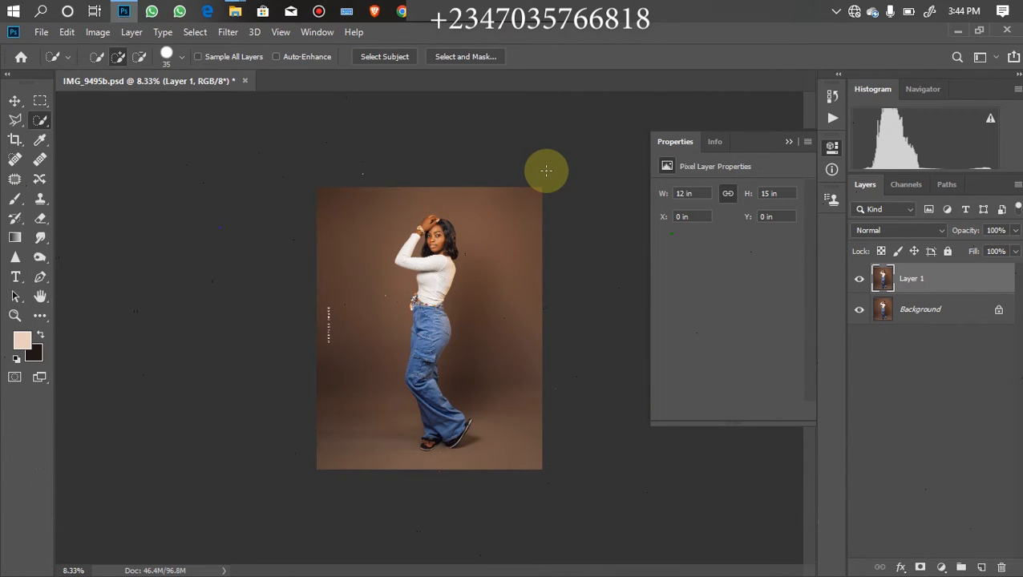
{"action": "mouse_move", "coordinate": [535, 439]}
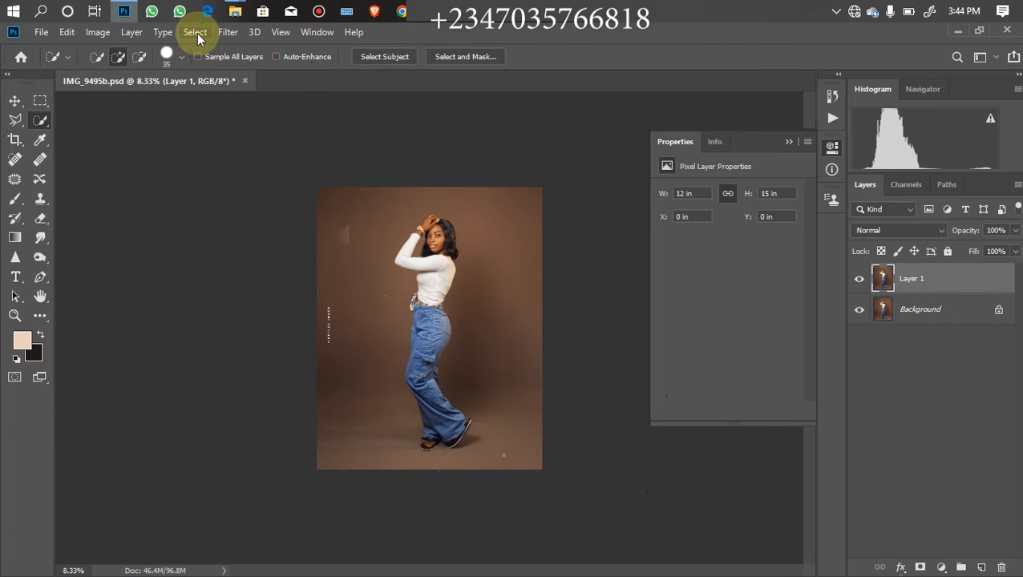
Step: Load the saved 'jdv' channel as the active selection via Select > Load Selection
{"action": "left_click", "coordinate": [194, 32]}
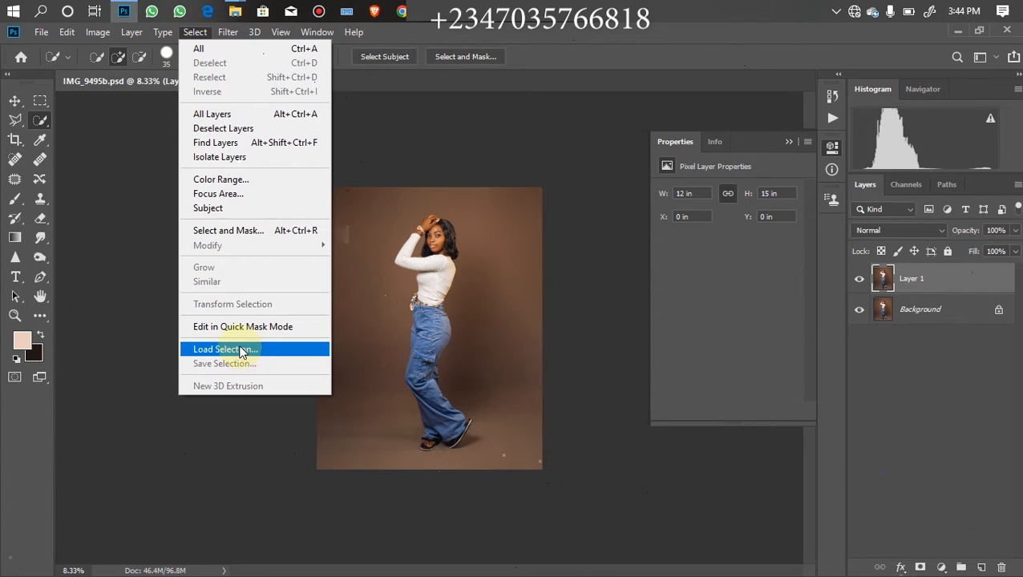
{"action": "left_click", "coordinate": [223, 348]}
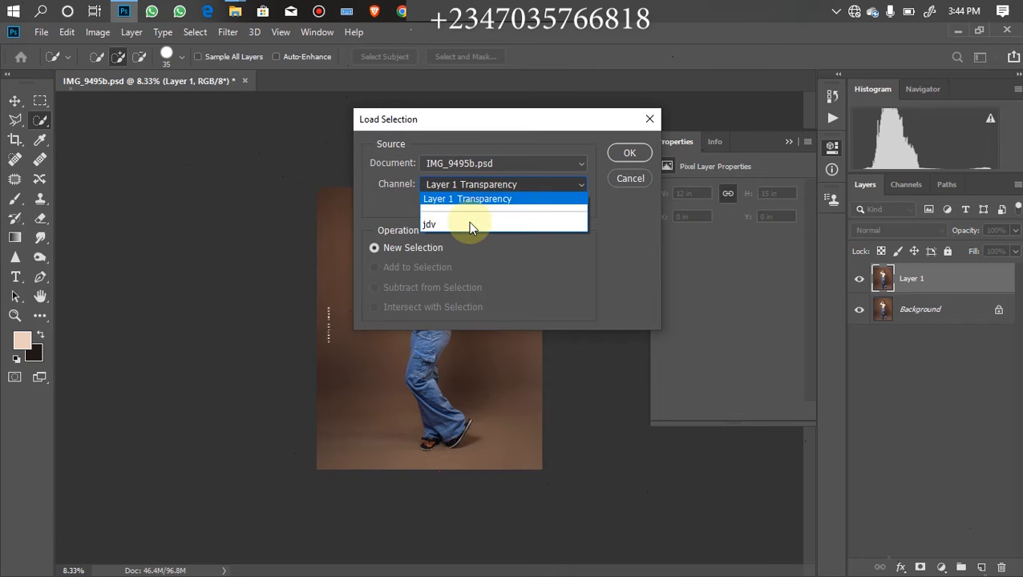
{"action": "left_click", "coordinate": [430, 224]}
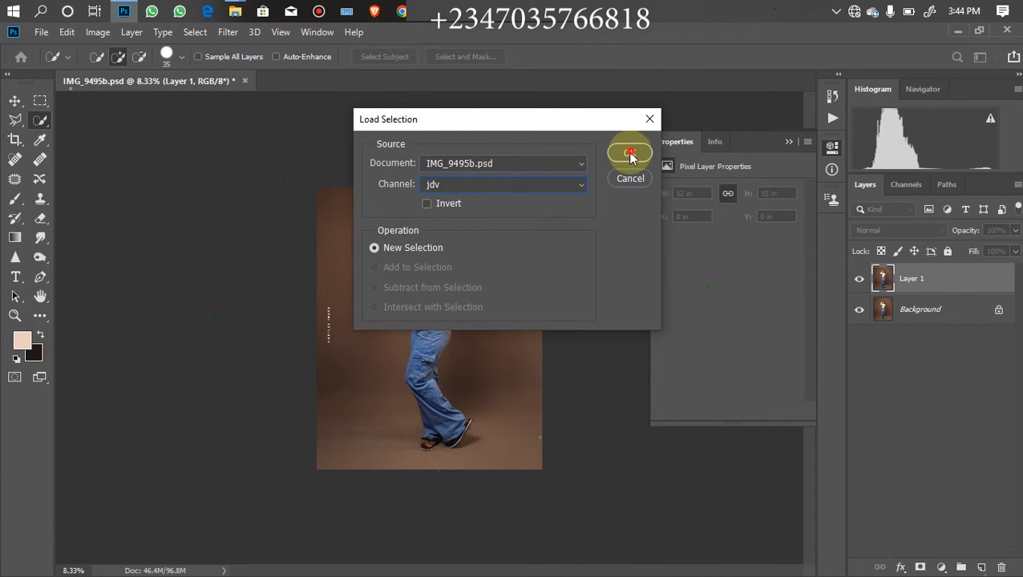
{"action": "left_click", "coordinate": [630, 153]}
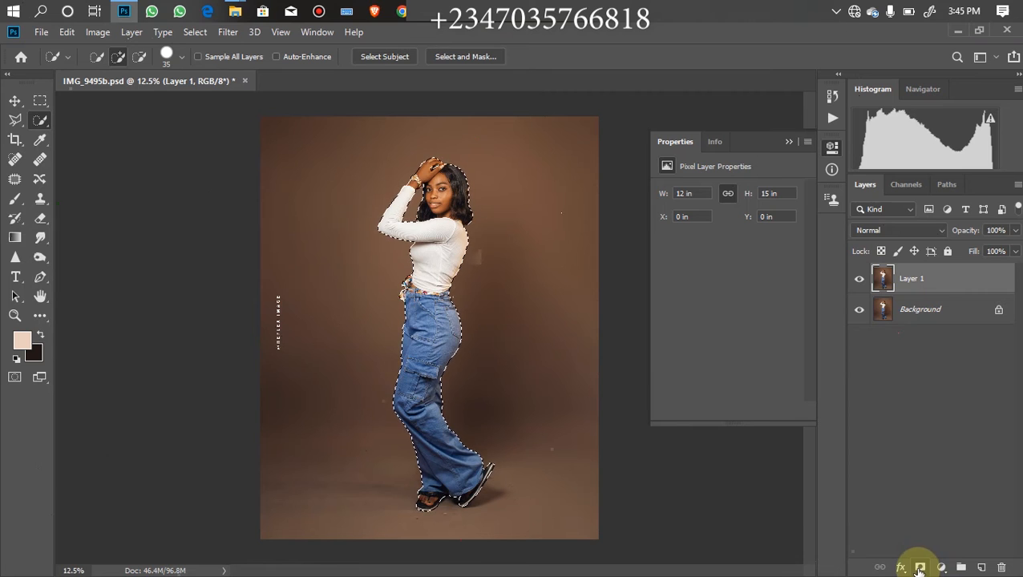
Step: Add a layer mask from the model selection, toggling the Background off and on to check
{"action": "left_click", "coordinate": [919, 568]}
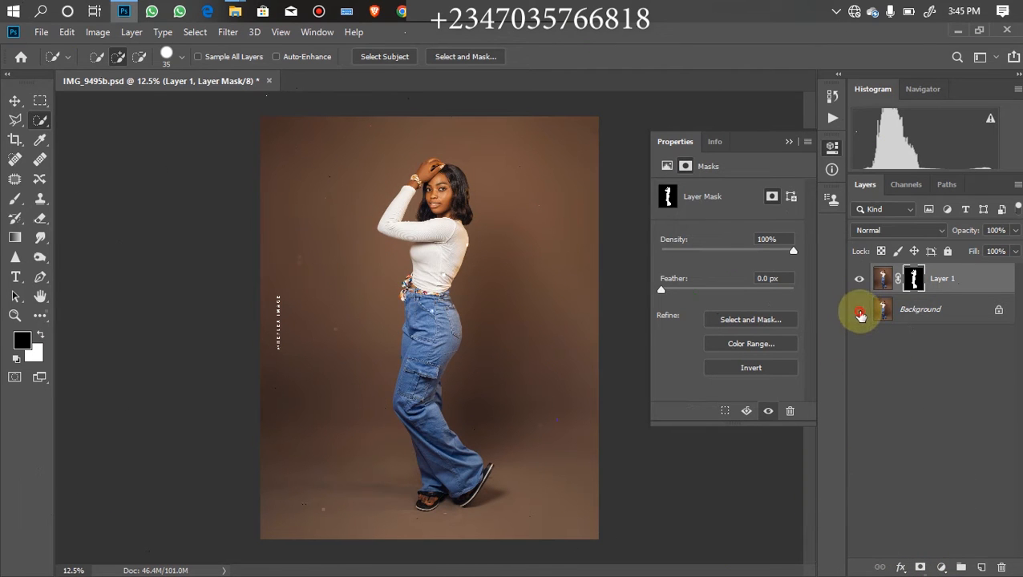
{"action": "left_click", "coordinate": [858, 309]}
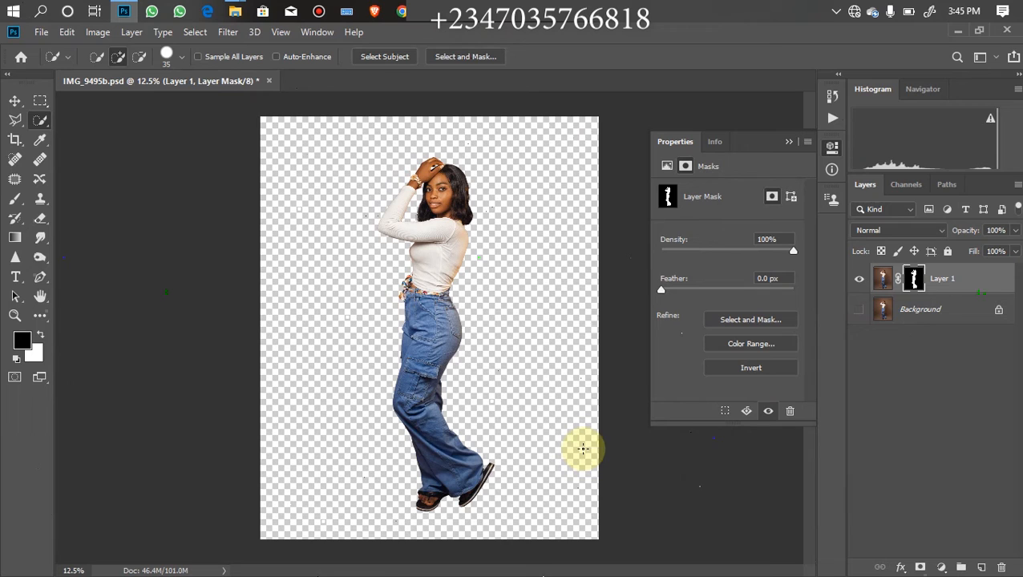
{"action": "mouse_move", "coordinate": [530, 333]}
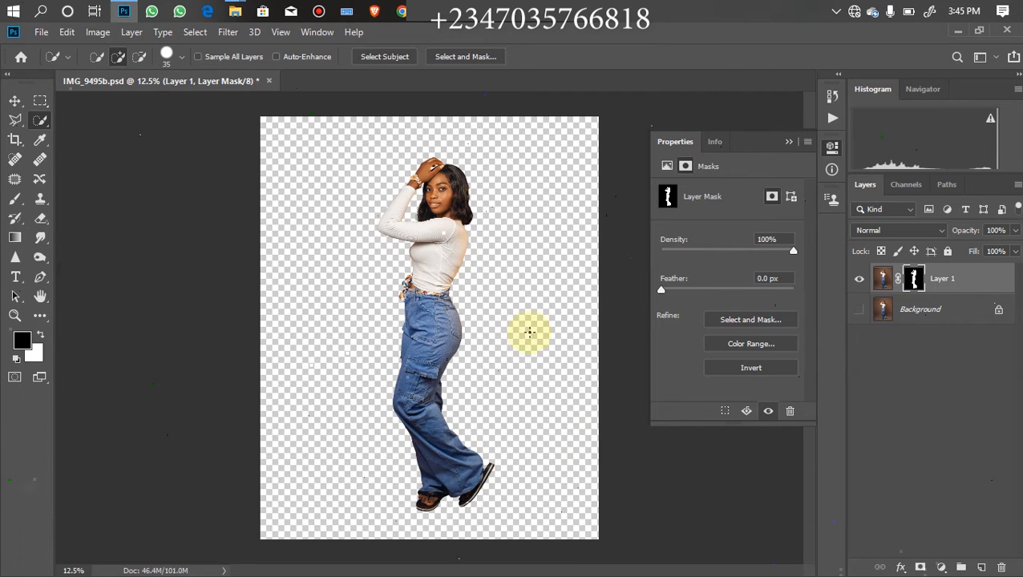
{"action": "left_click", "coordinate": [858, 308]}
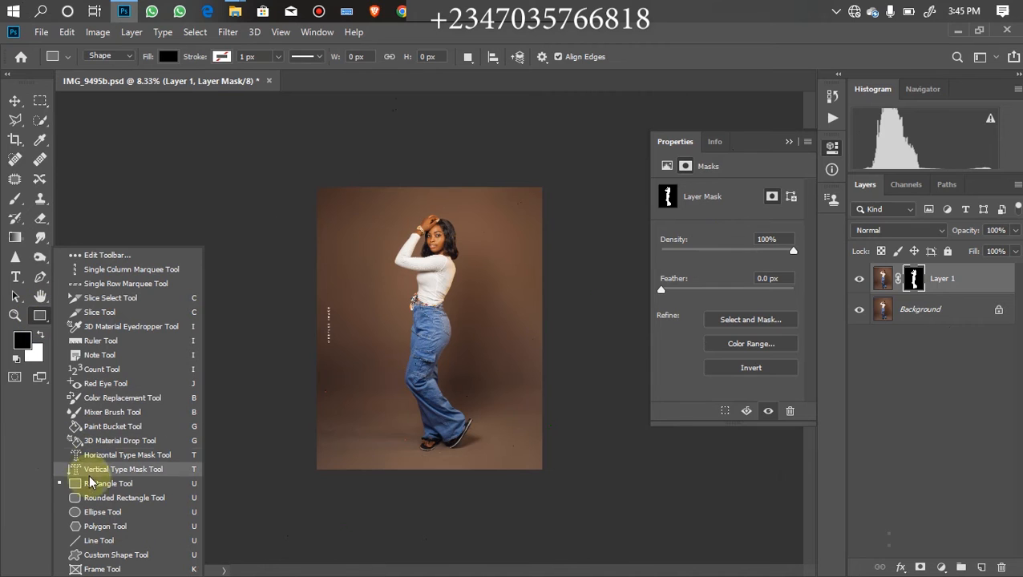
{"action": "mouse_move", "coordinate": [109, 482]}
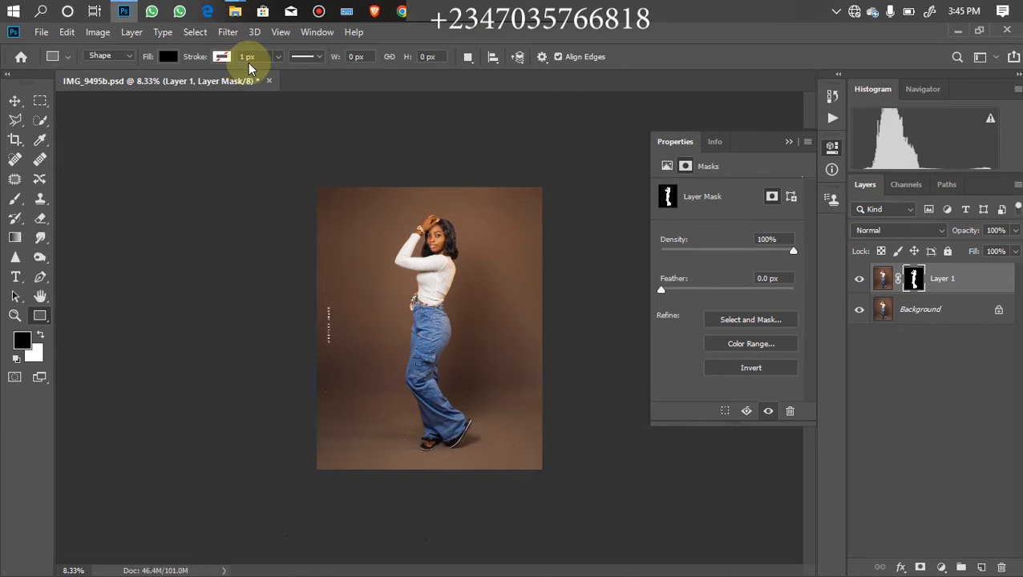
{"action": "mouse_move", "coordinate": [362, 183]}
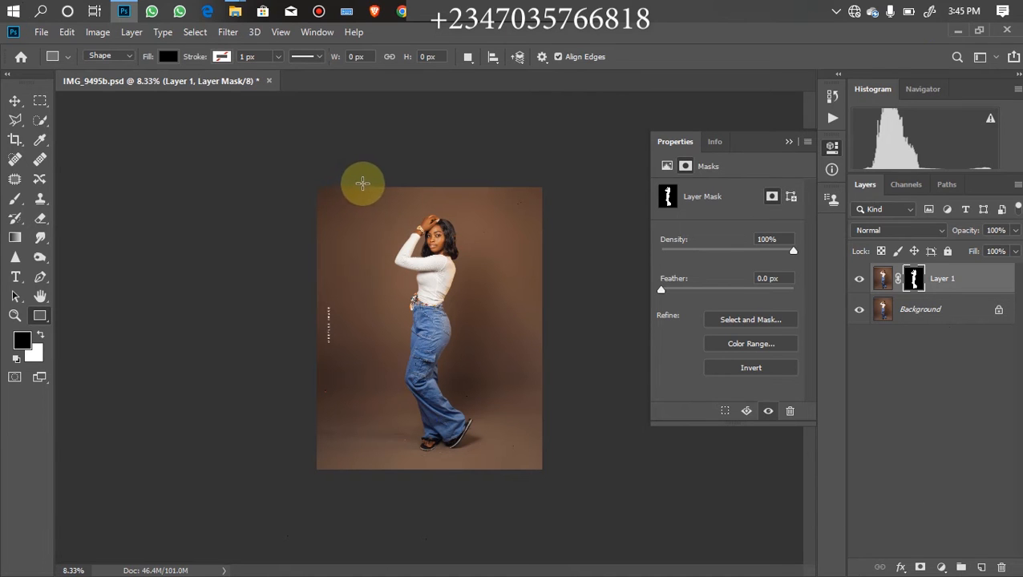
Step: Draw a tall black stripe, copy it into three across the photo, and reshow the photo layers
{"action": "left_click_drag", "start_coordinate": [361, 183], "coordinate": [389, 369]}
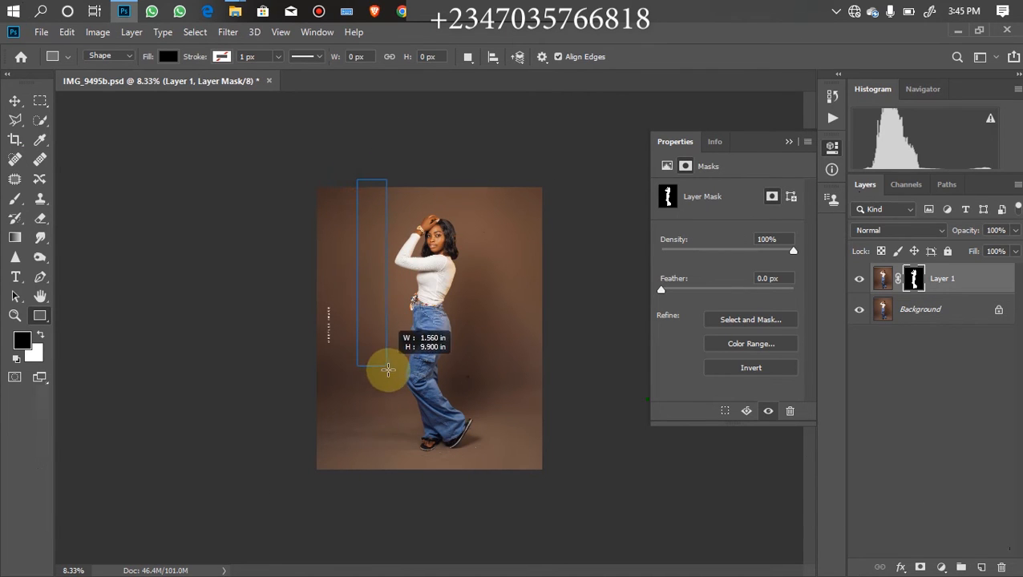
{"action": "left_click_drag", "start_coordinate": [388, 369], "coordinate": [389, 391]}
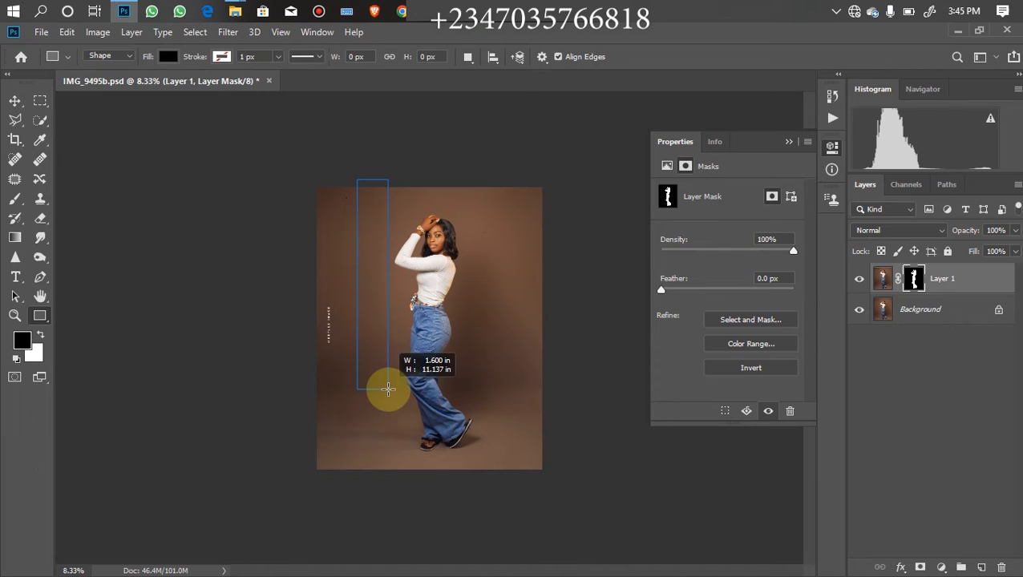
{"action": "left_click_drag", "start_coordinate": [360, 181], "coordinate": [387, 391]}
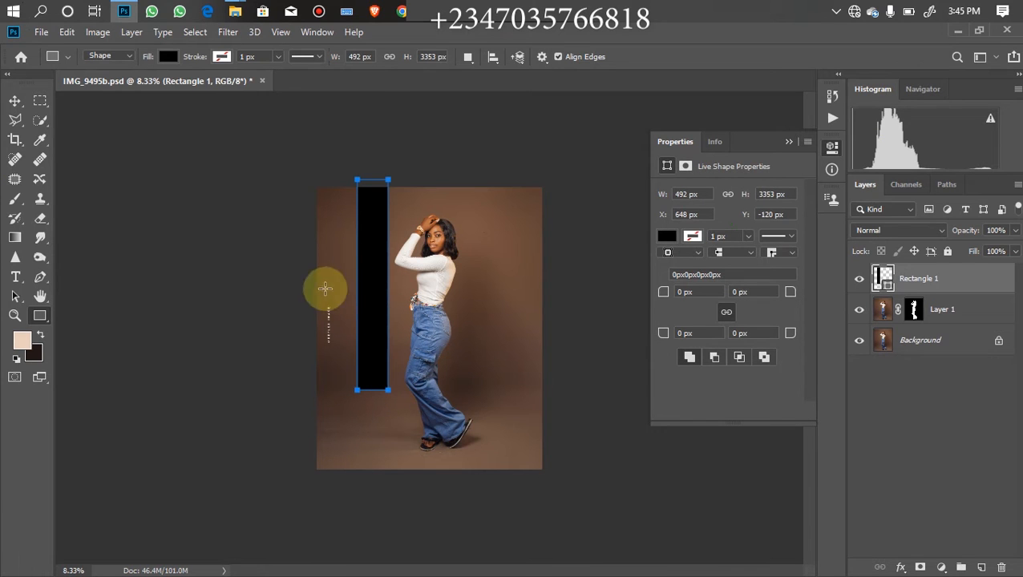
{"action": "left_click", "coordinate": [15, 101]}
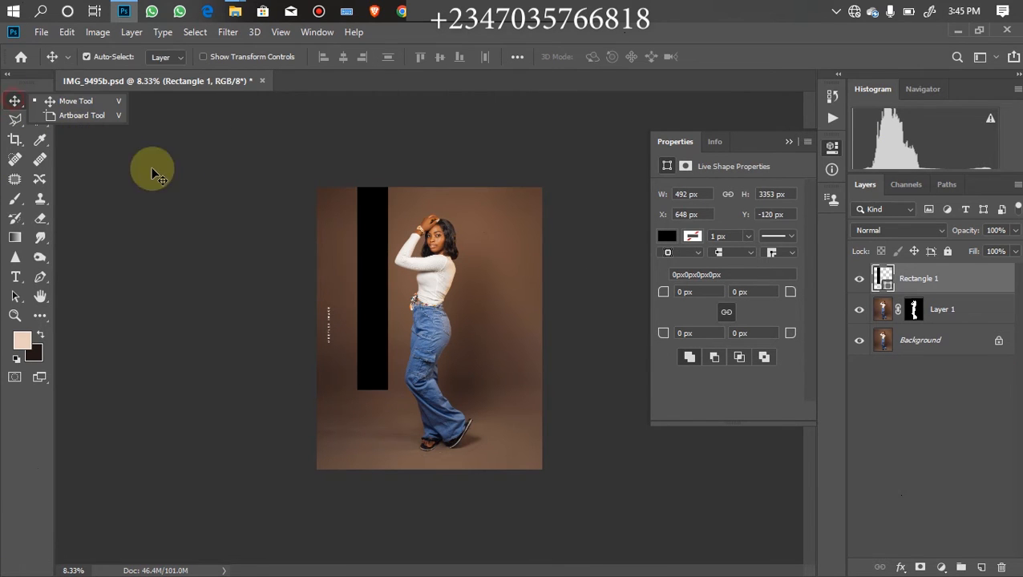
{"action": "mouse_move", "coordinate": [370, 288]}
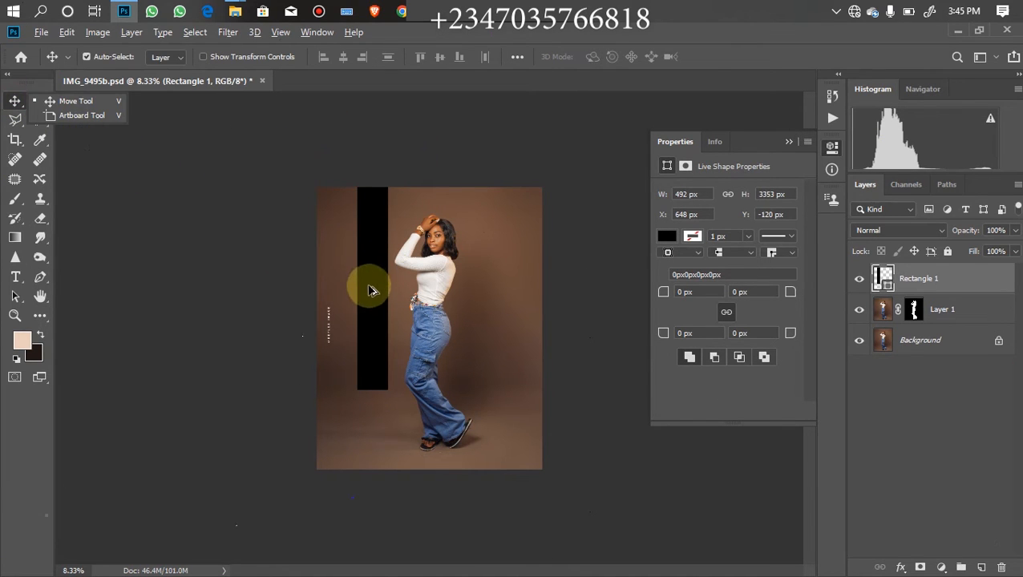
{"action": "left_click_drag", "start_coordinate": [369, 289], "coordinate": [413, 289]}
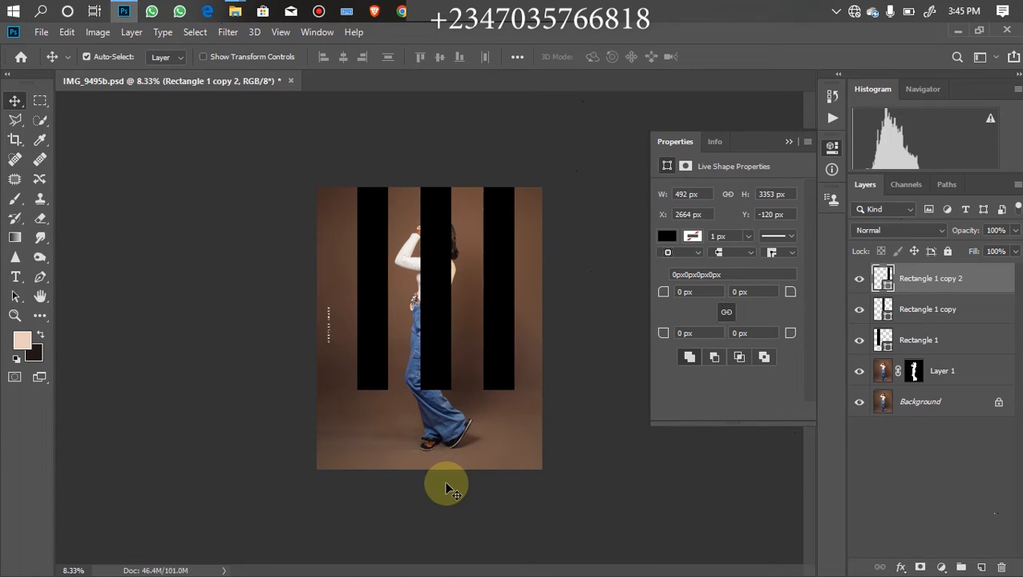
{"action": "mouse_move", "coordinate": [439, 439]}
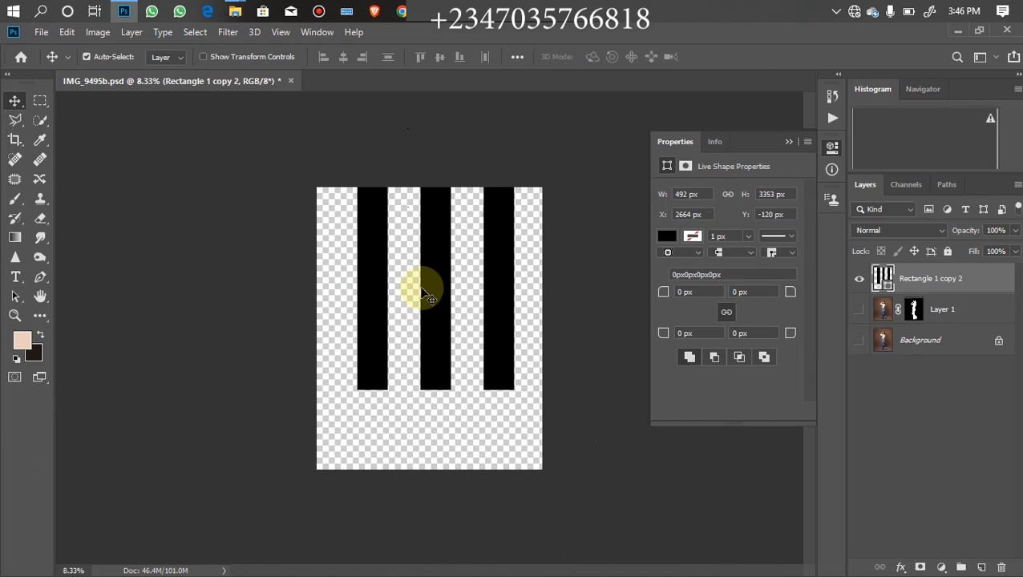
{"action": "left_click", "coordinate": [859, 310]}
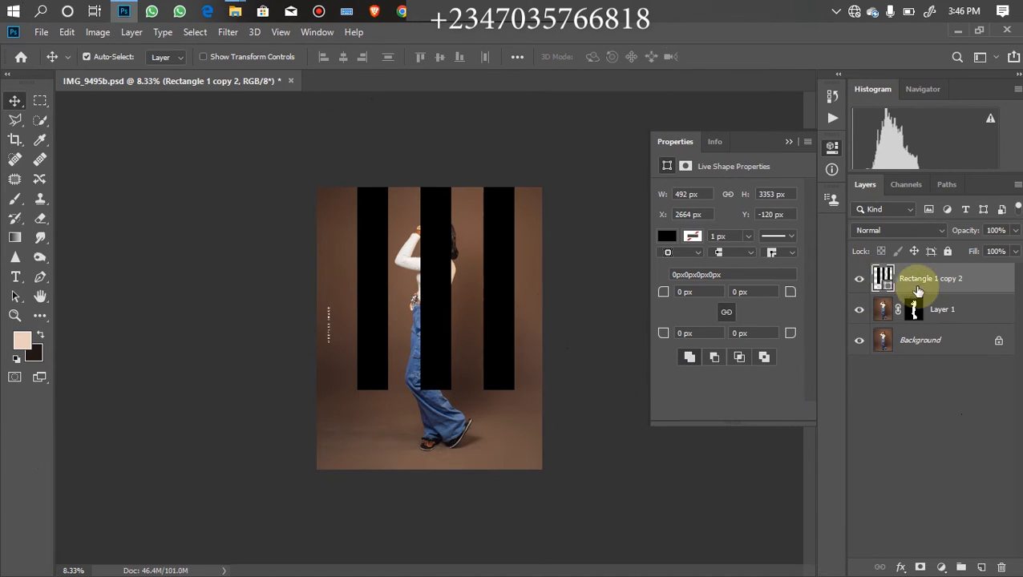
Step: Hide the tall stripes and draw a short black block at the photo's bottom left
{"action": "left_click", "coordinate": [859, 278]}
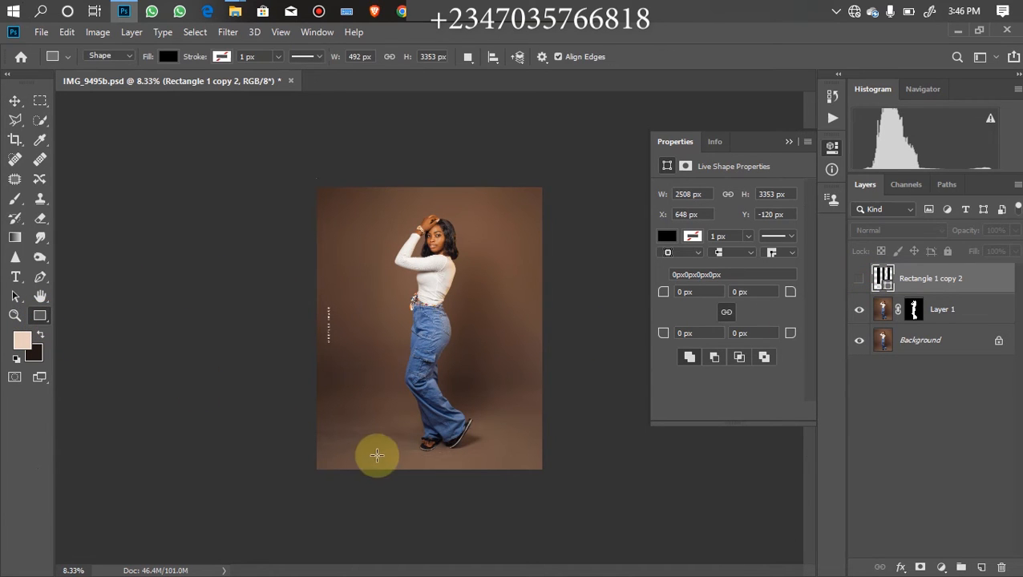
{"action": "mouse_move", "coordinate": [347, 479]}
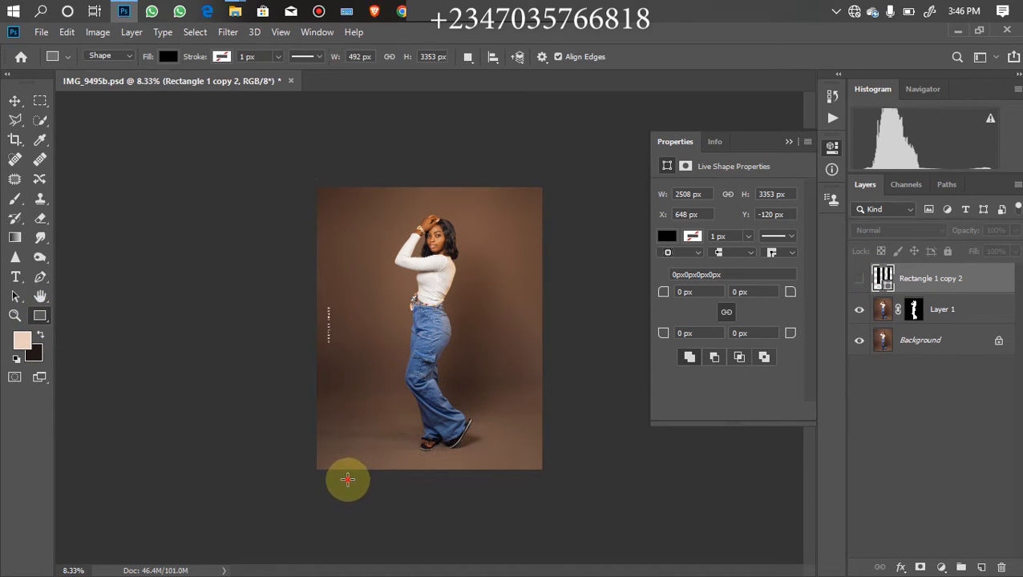
{"action": "left_click_drag", "start_coordinate": [348, 480], "coordinate": [375, 422]}
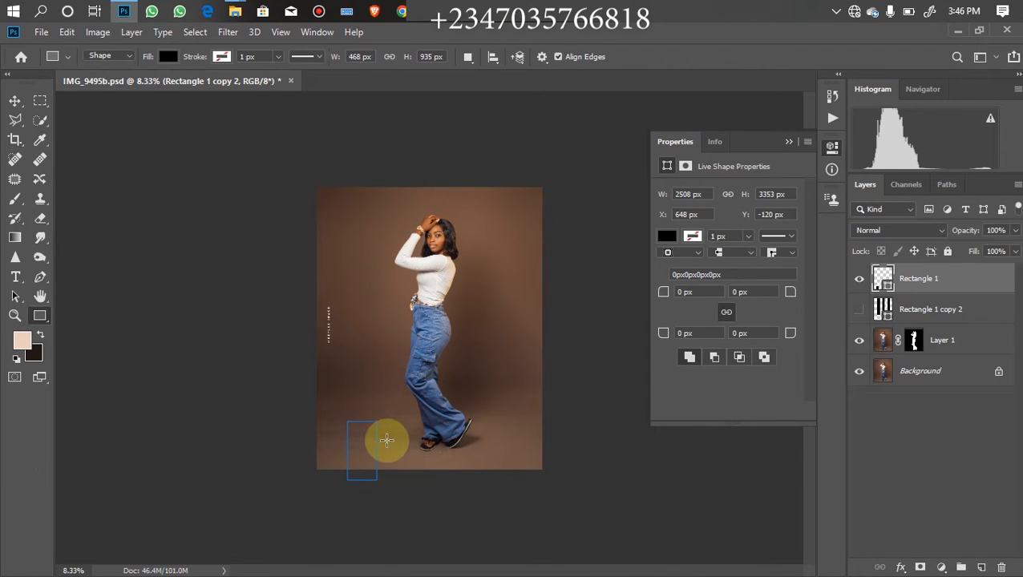
{"action": "left_click", "coordinate": [859, 279]}
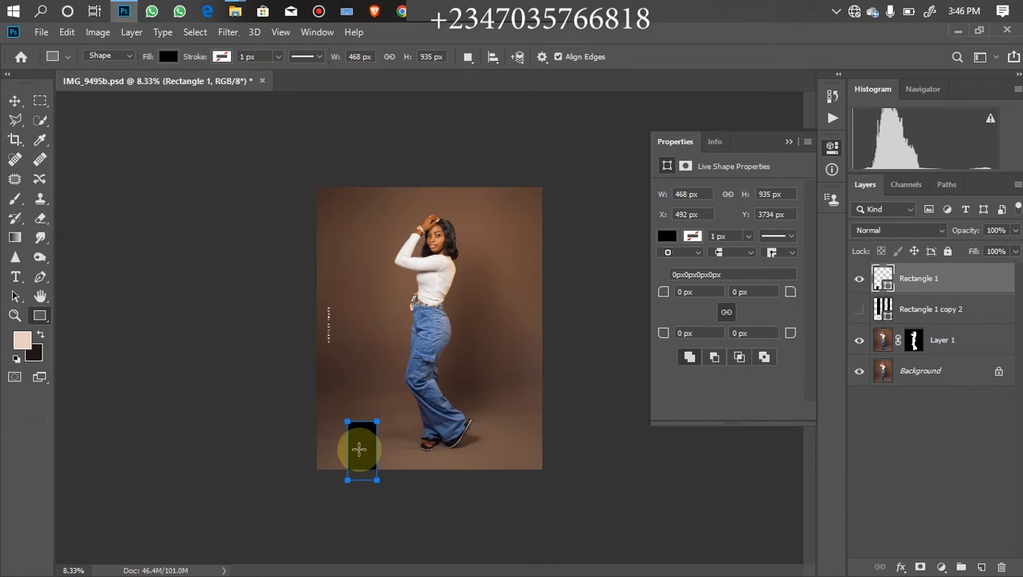
Step: Copy the short block along the bottom edge and align the blocks beneath the tall stripes
{"action": "left_click", "coordinate": [14, 101]}
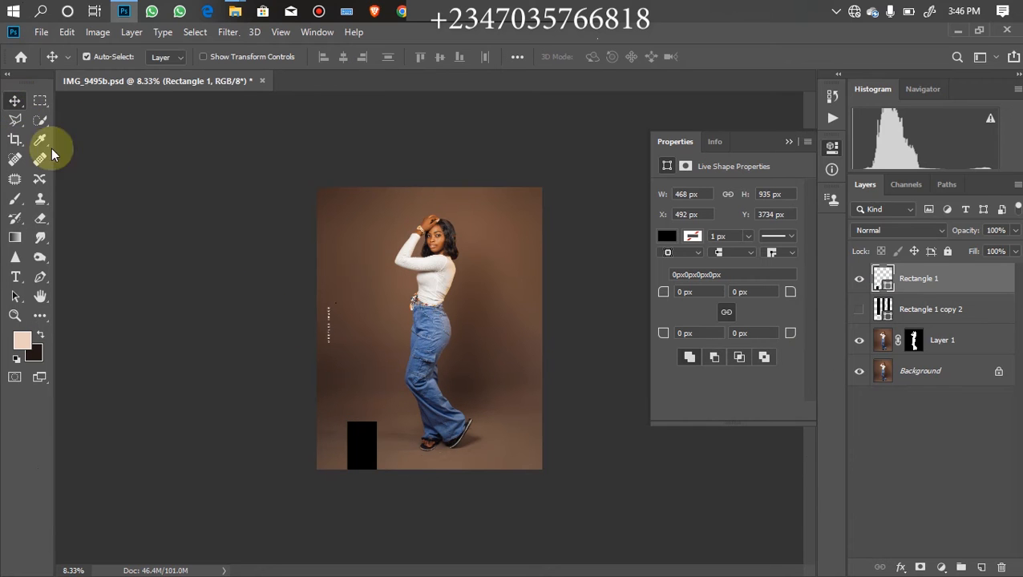
{"action": "mouse_move", "coordinate": [361, 461]}
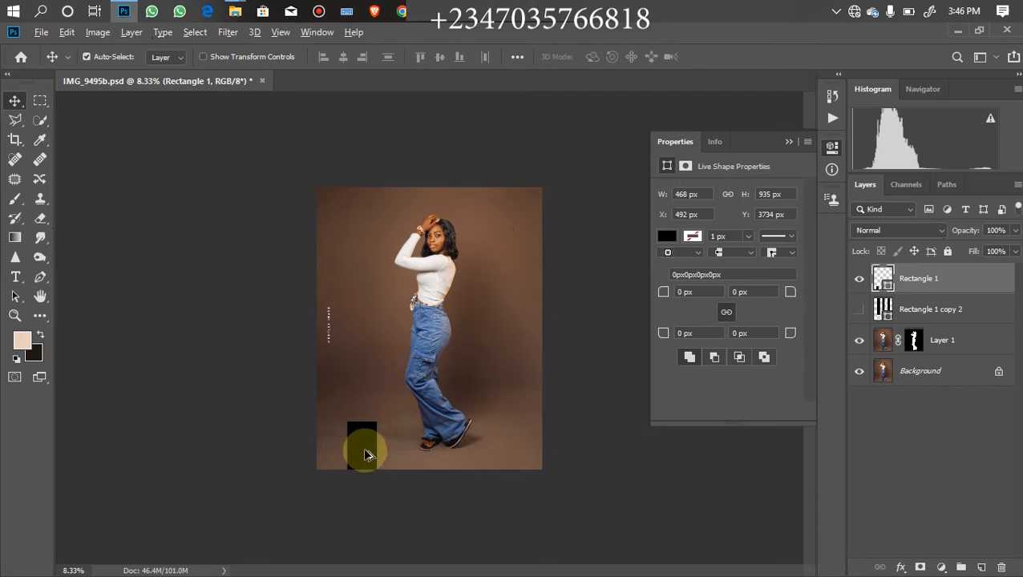
{"action": "left_click_drag", "start_coordinate": [365, 449], "coordinate": [429, 465]}
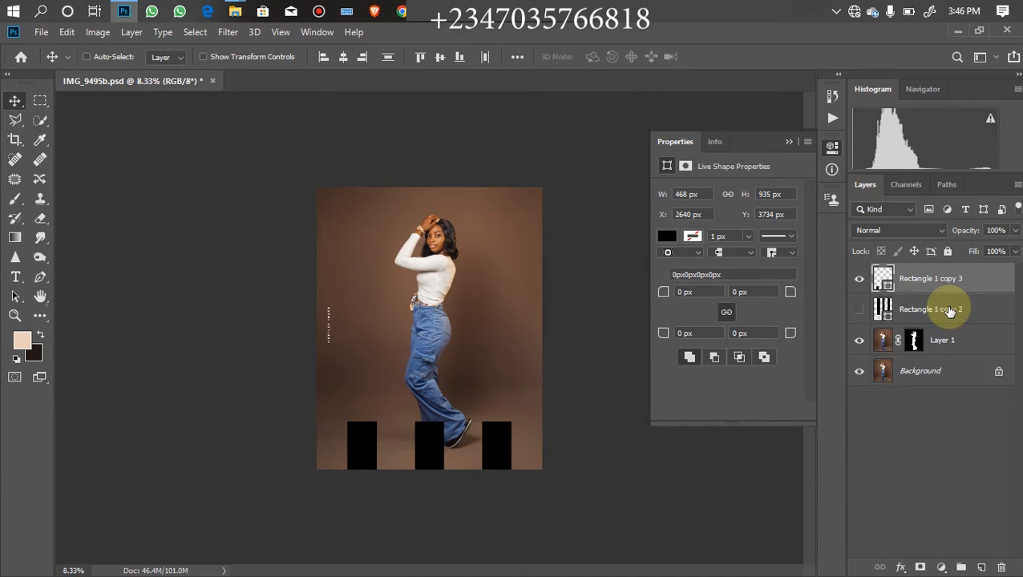
{"action": "left_click", "coordinate": [930, 278]}
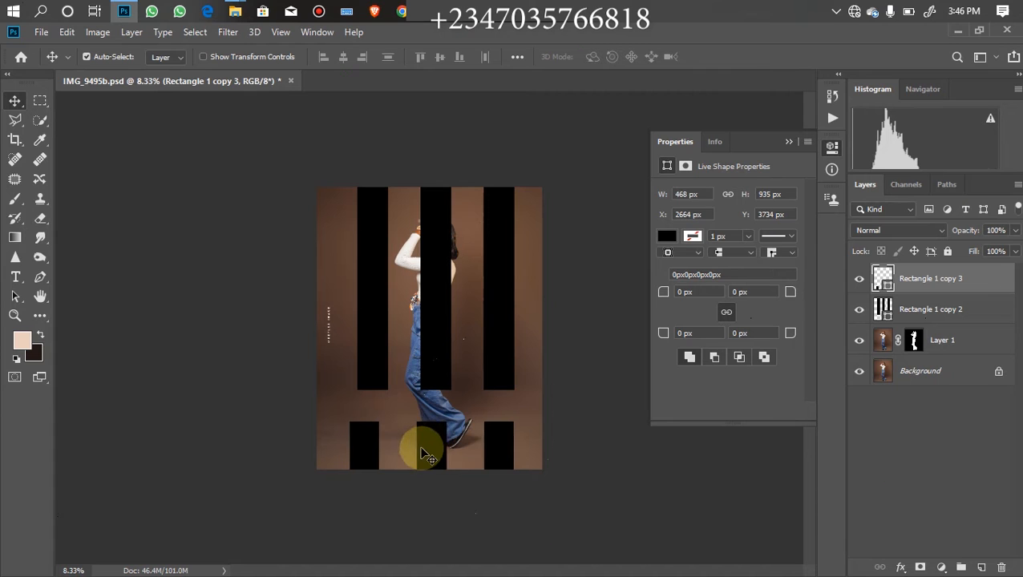
{"action": "left_click_drag", "start_coordinate": [429, 453], "coordinate": [445, 469]}
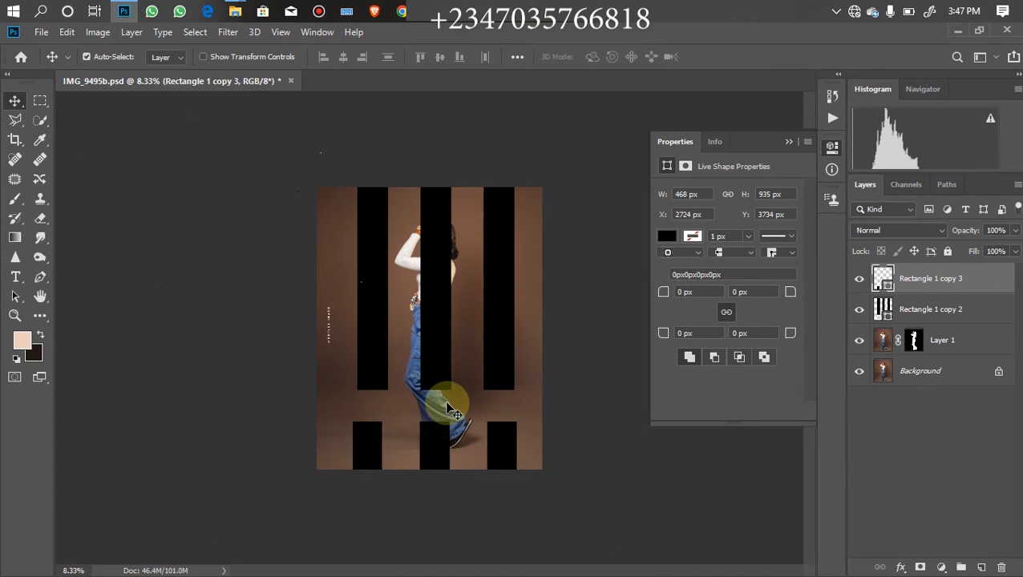
{"action": "mouse_move", "coordinate": [633, 244]}
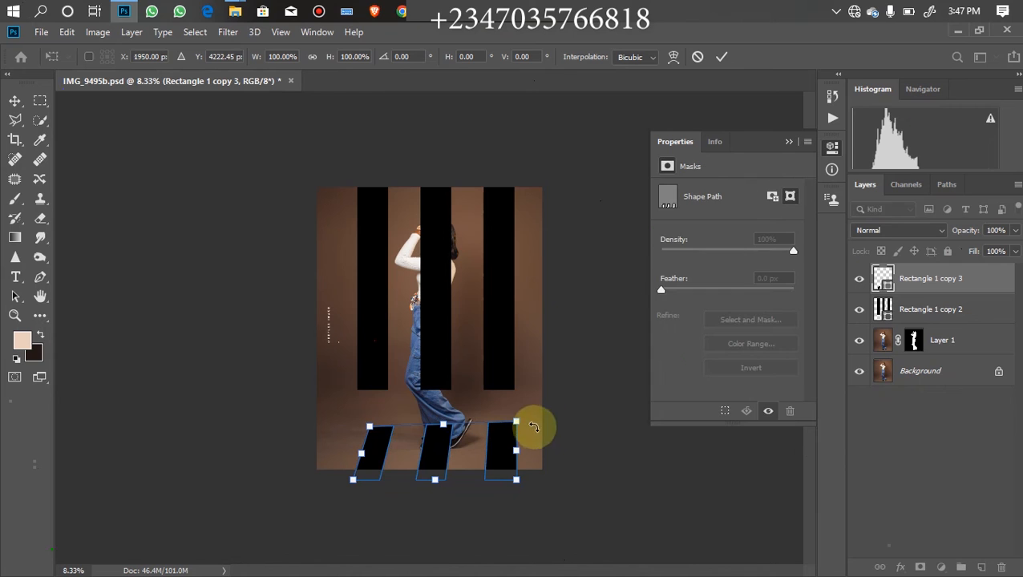
Step: Distort the three short blocks' corners into trapezoids widening toward the bottom edge
{"action": "left_click_drag", "start_coordinate": [517, 426], "coordinate": [517, 481]}
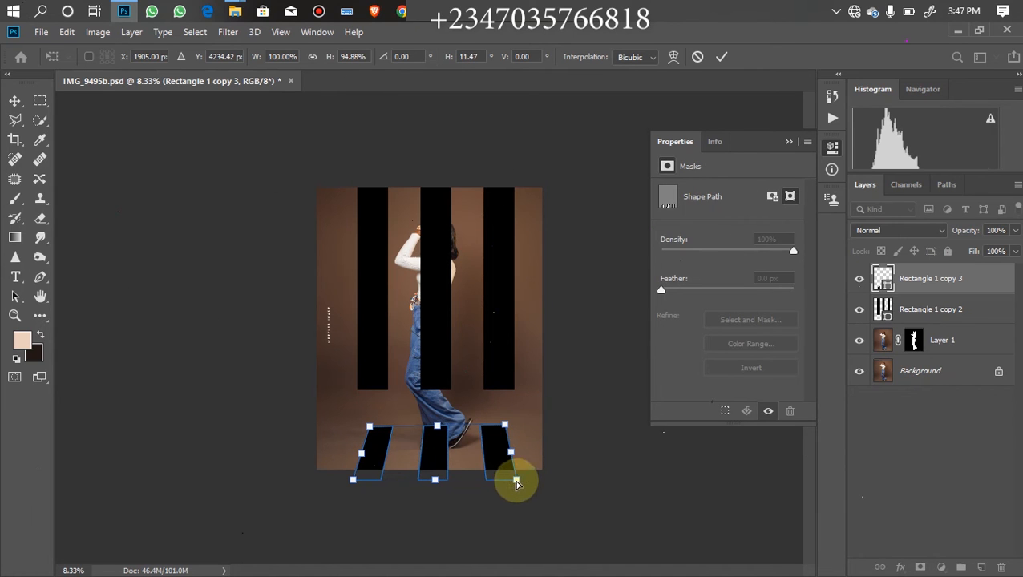
{"action": "left_click_drag", "start_coordinate": [517, 481], "coordinate": [345, 479]}
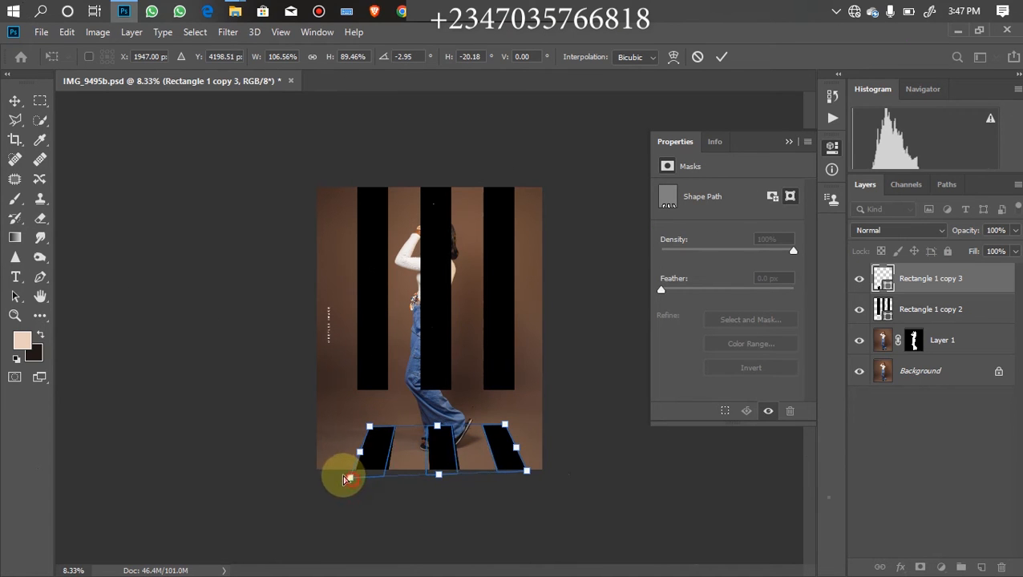
{"action": "left_click_drag", "start_coordinate": [344, 473], "coordinate": [525, 472]}
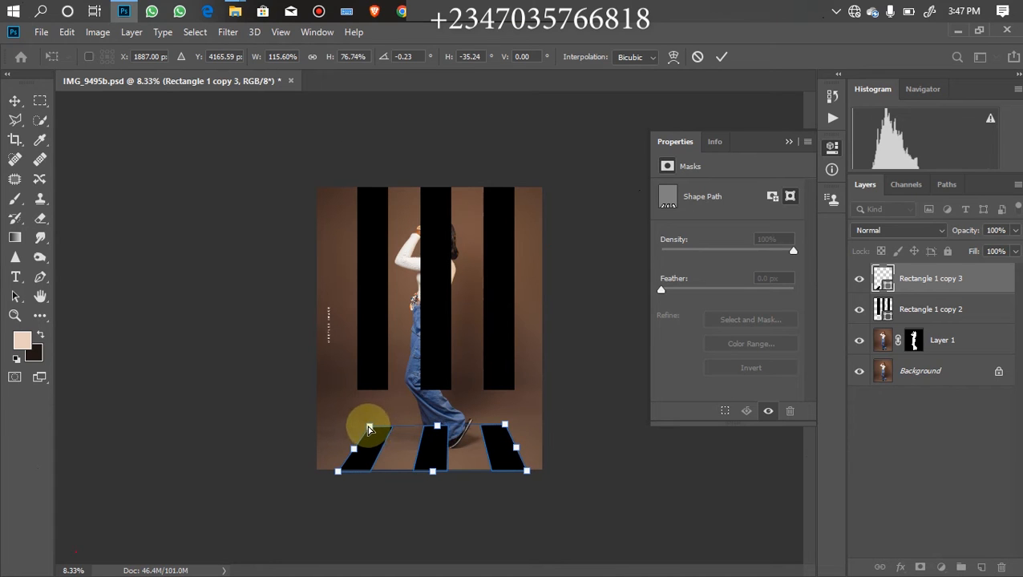
{"action": "left_click_drag", "start_coordinate": [368, 429], "coordinate": [361, 433]}
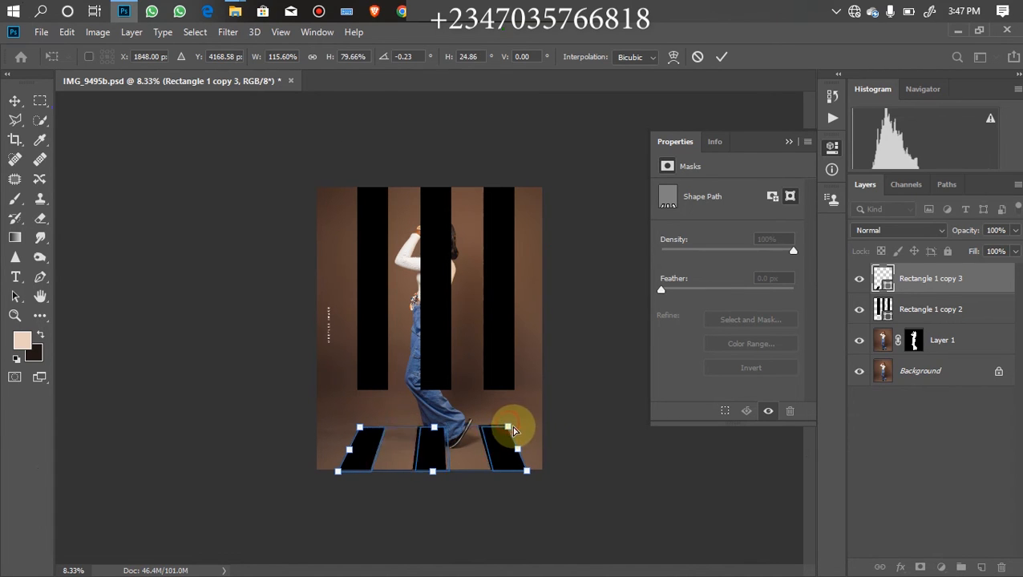
{"action": "left_click_drag", "start_coordinate": [507, 427], "coordinate": [520, 426]}
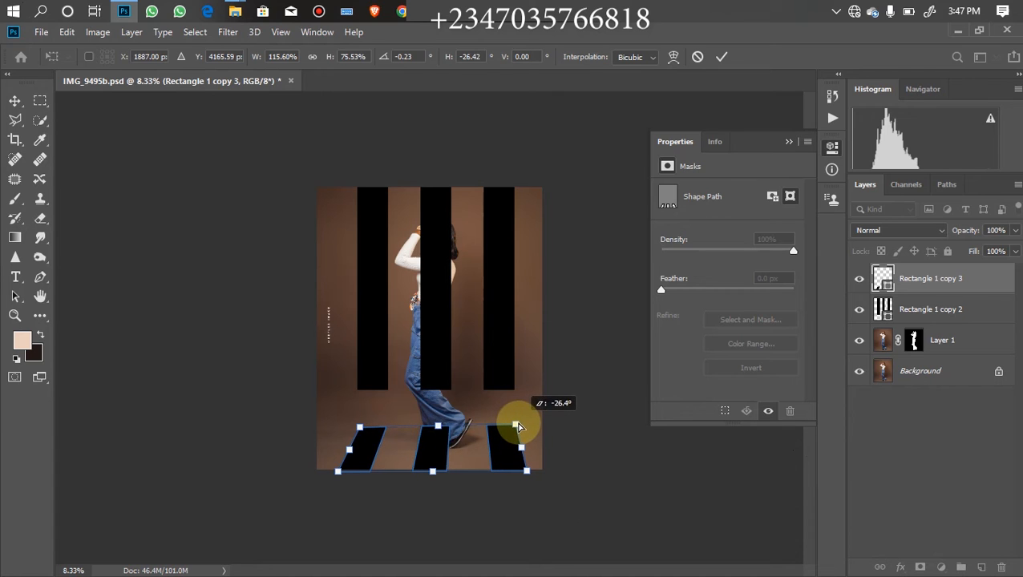
{"action": "left_click_drag", "start_coordinate": [517, 425], "coordinate": [353, 429]}
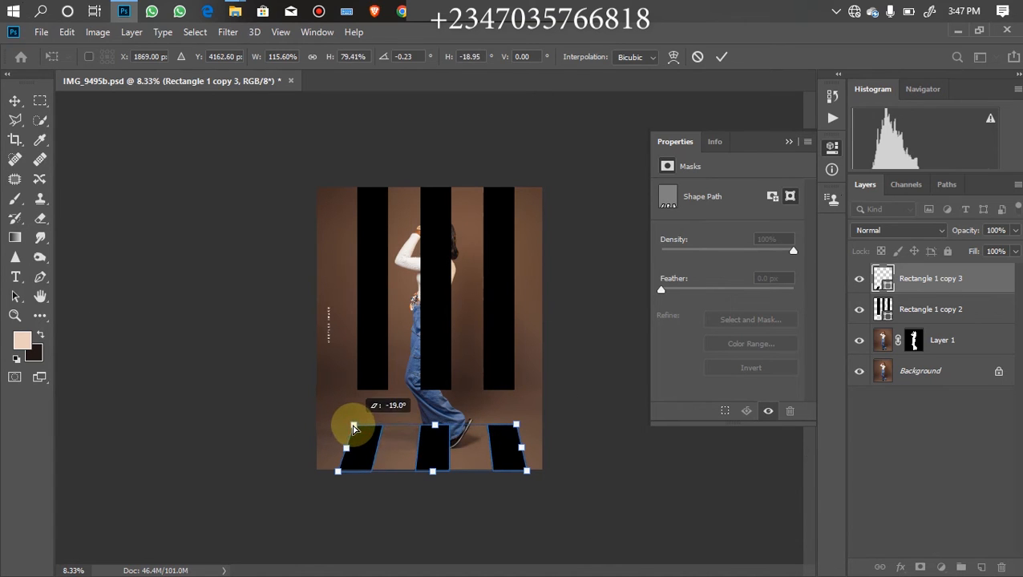
{"action": "left_click_drag", "start_coordinate": [353, 427], "coordinate": [525, 435]}
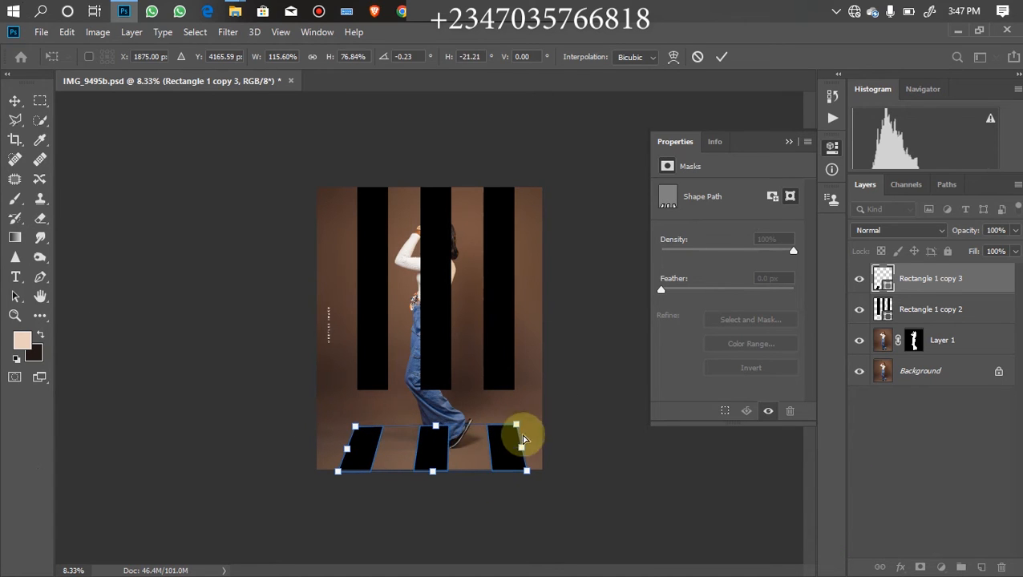
{"action": "mouse_move", "coordinate": [477, 465]}
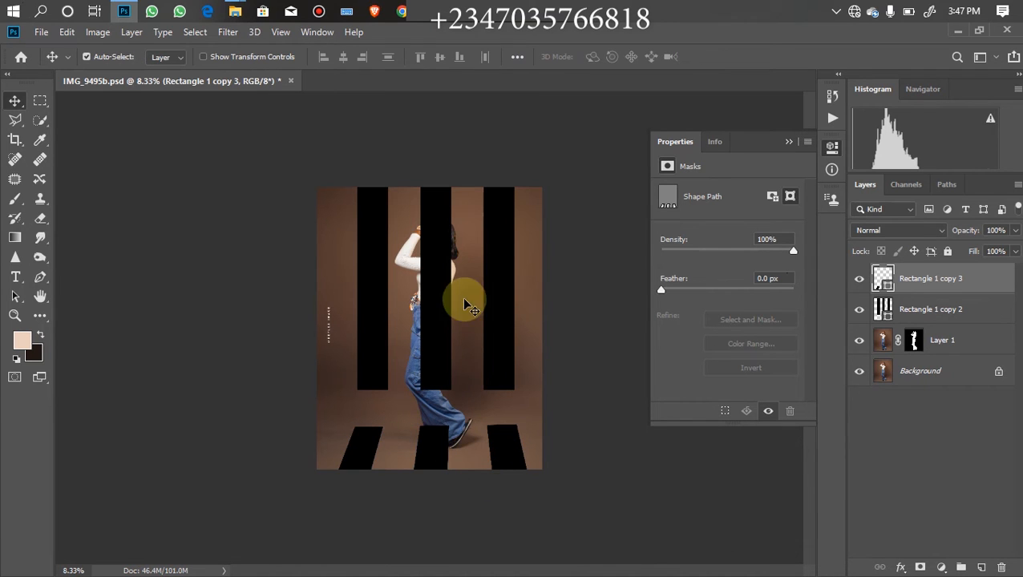
{"action": "mouse_move", "coordinate": [413, 405]}
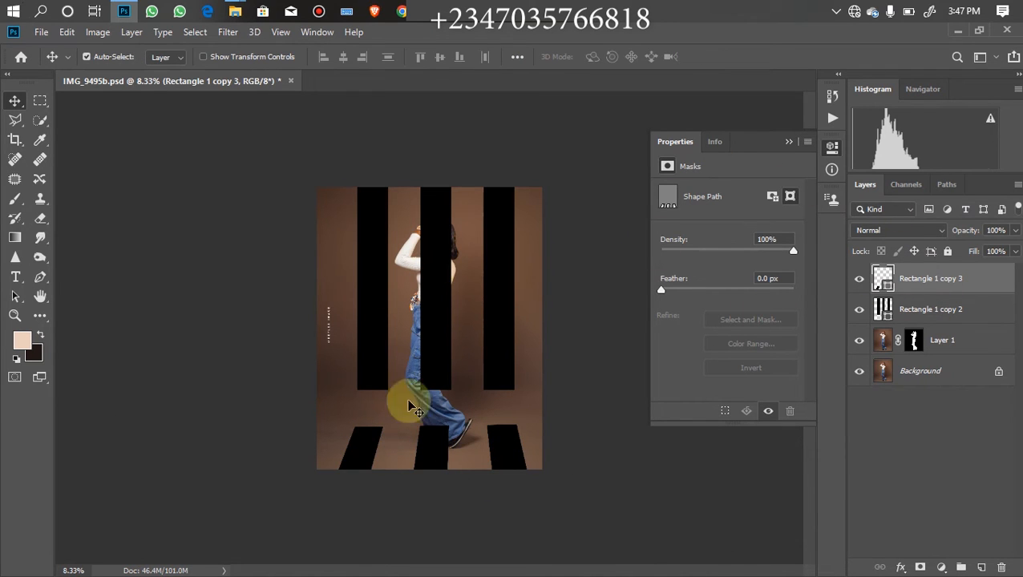
Step: Select the tall and short stripe shape layers together for merging
{"action": "left_click", "coordinate": [859, 309]}
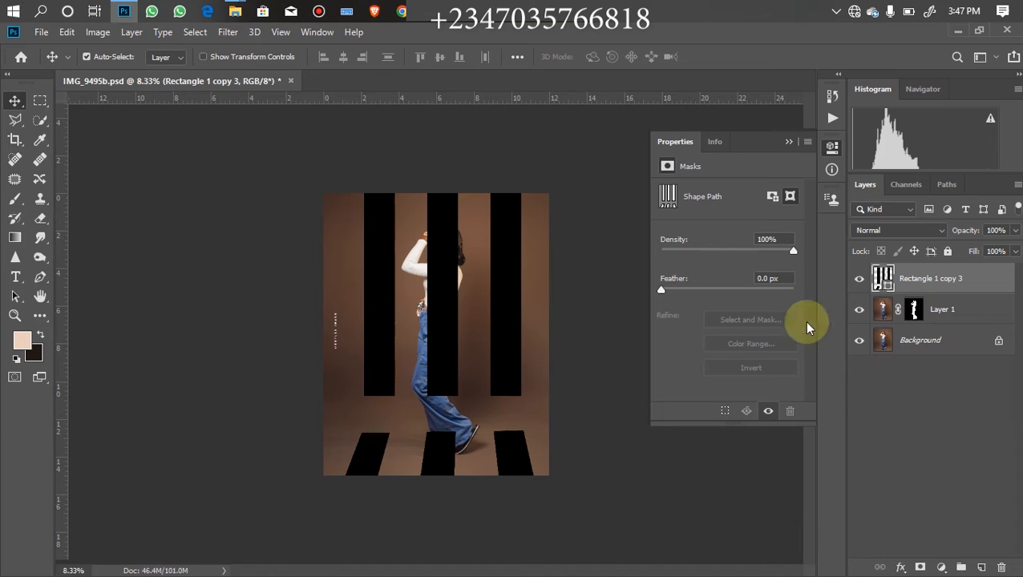
{"action": "mouse_move", "coordinate": [277, 440]}
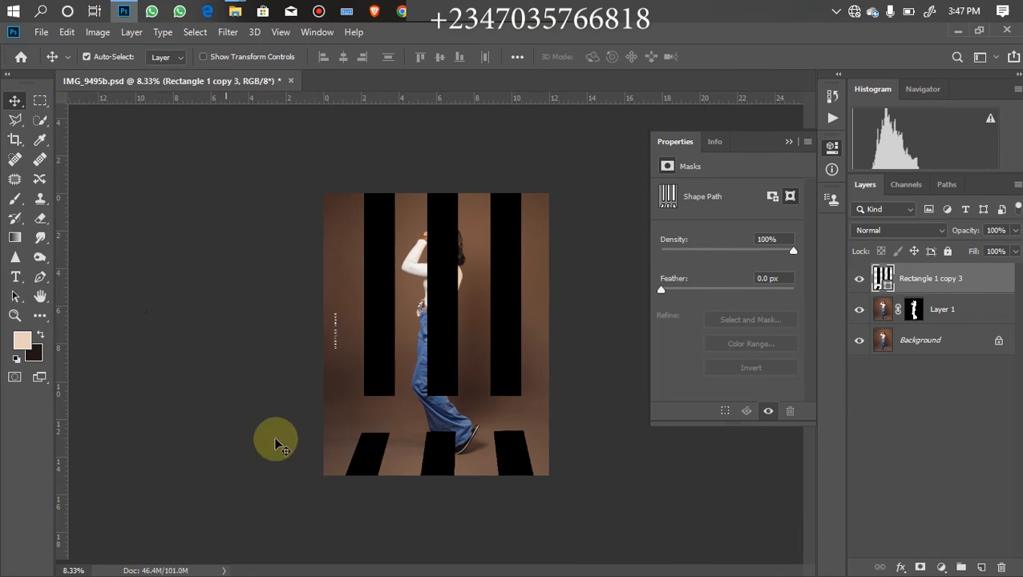
{"action": "mouse_move", "coordinate": [826, 383]}
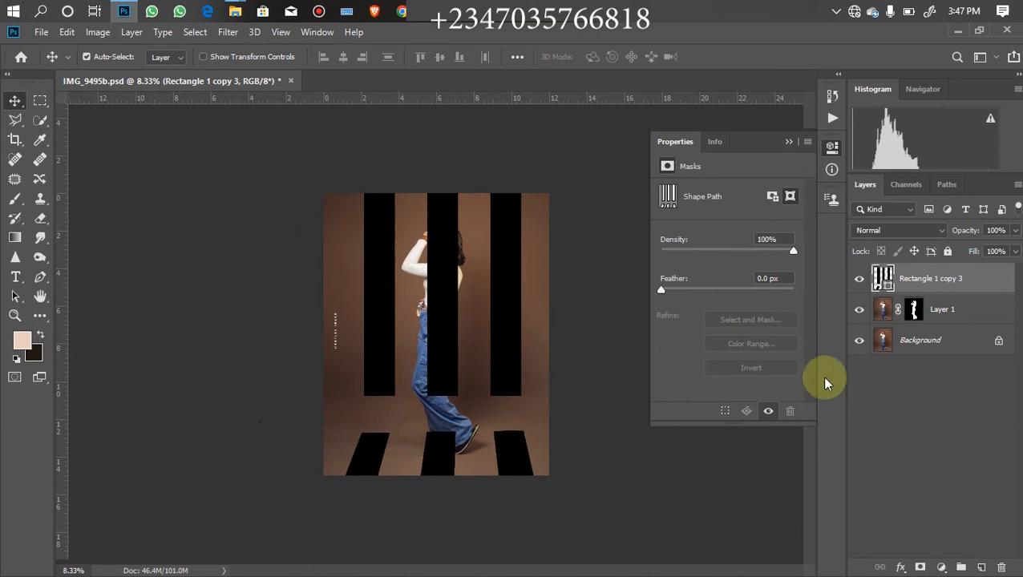
{"action": "mouse_move", "coordinate": [433, 333]}
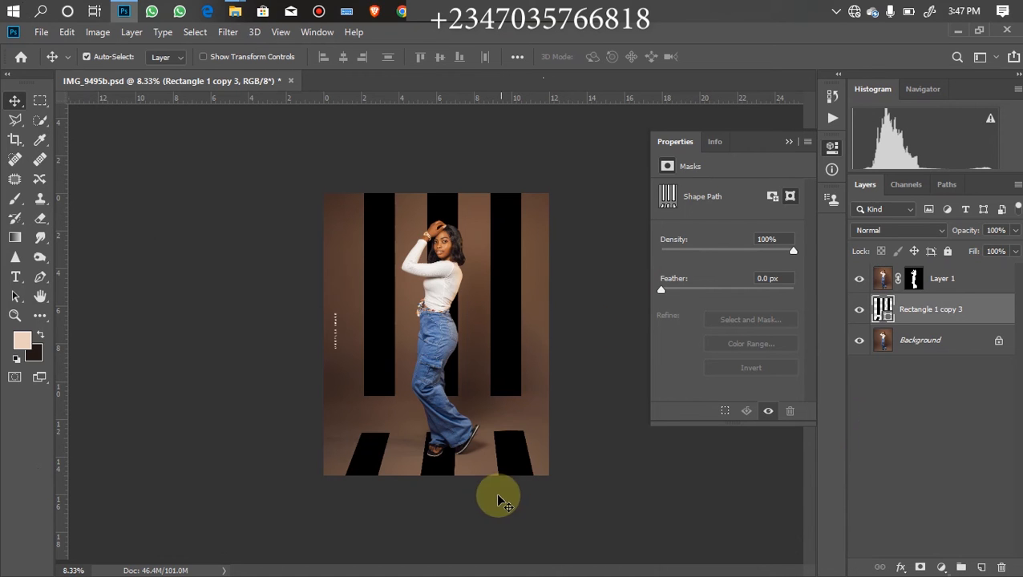
{"action": "mouse_move", "coordinate": [477, 422]}
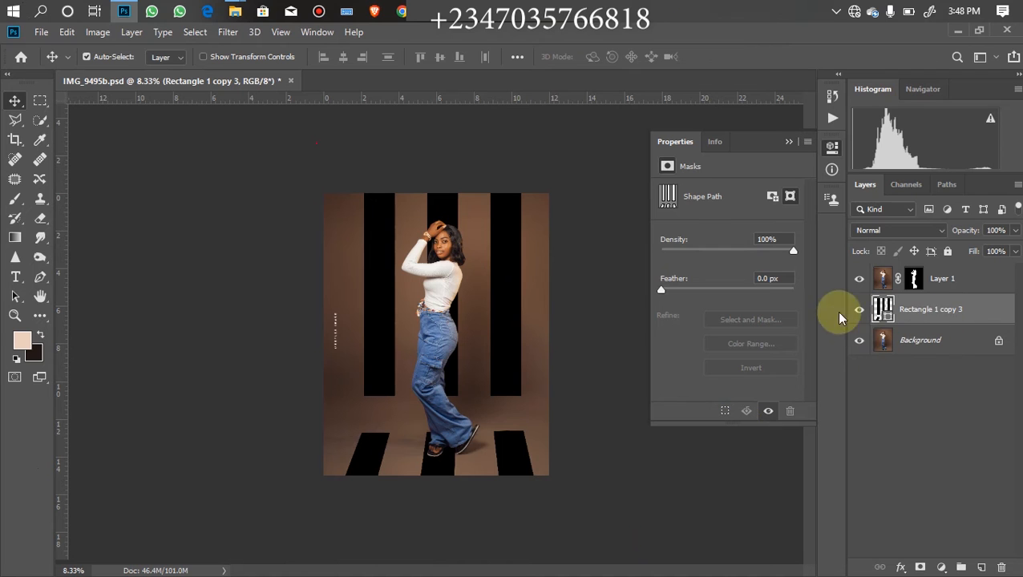
{"action": "mouse_move", "coordinate": [537, 270]}
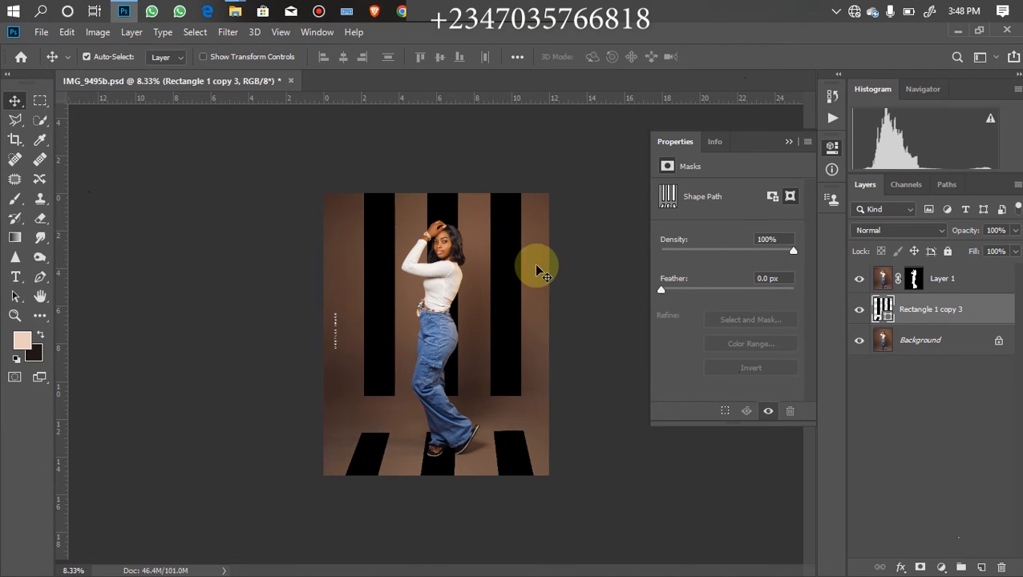
{"action": "mouse_move", "coordinate": [761, 317]}
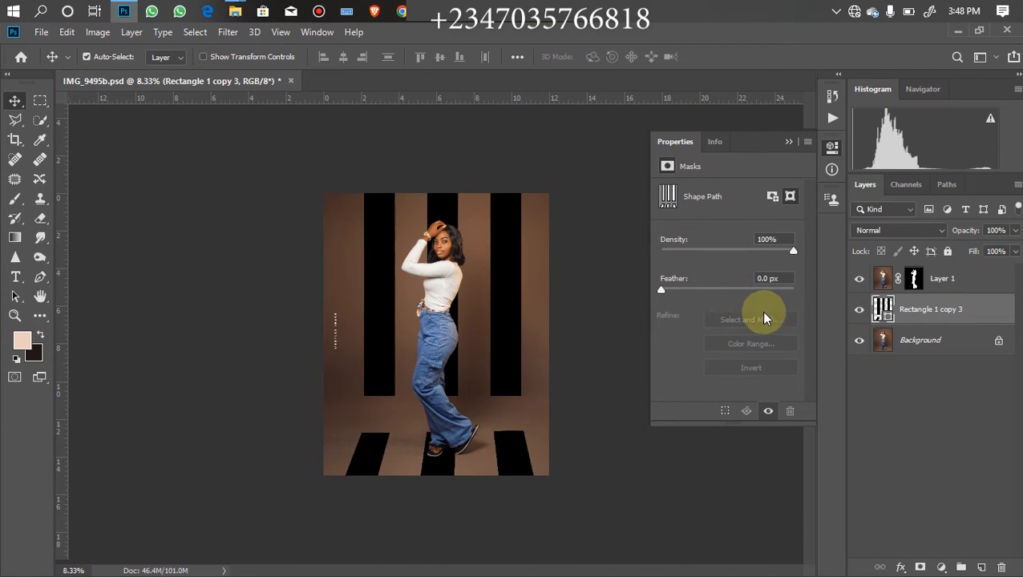
{"action": "mouse_move", "coordinate": [799, 357]}
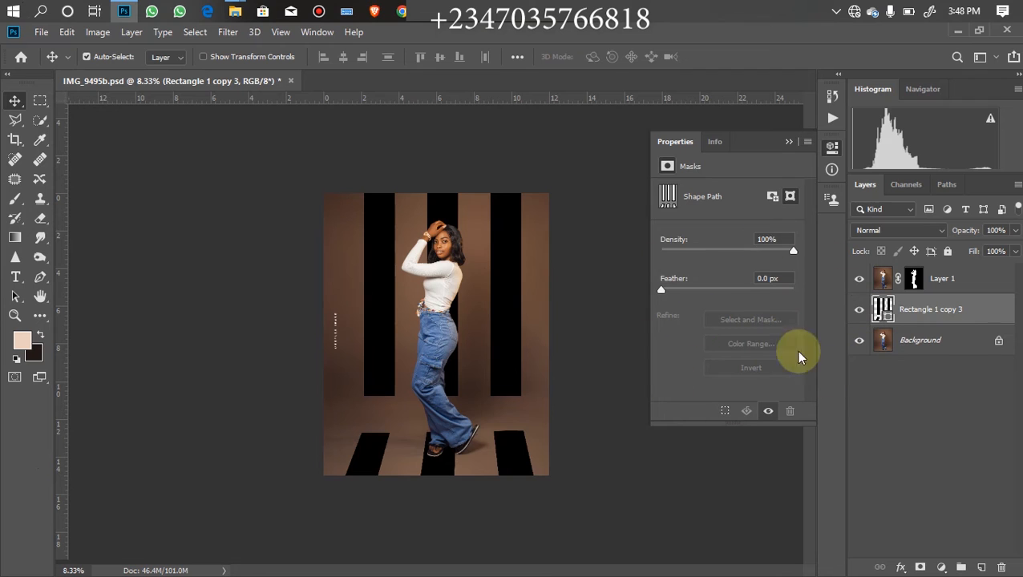
Step: Rasterize the merged stripe layer into ordinary pixels
{"action": "right_click", "coordinate": [930, 309]}
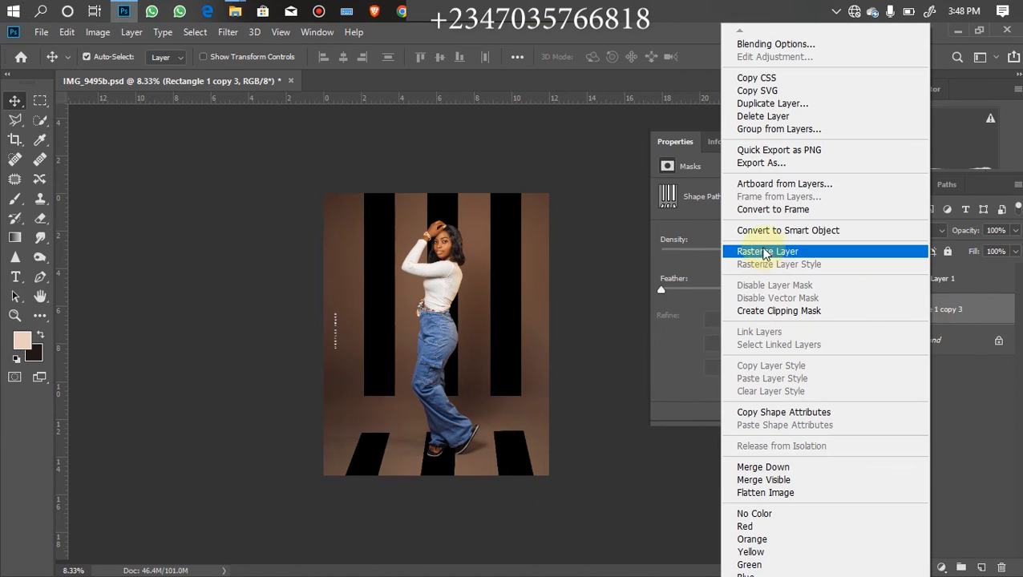
{"action": "left_click", "coordinate": [766, 250]}
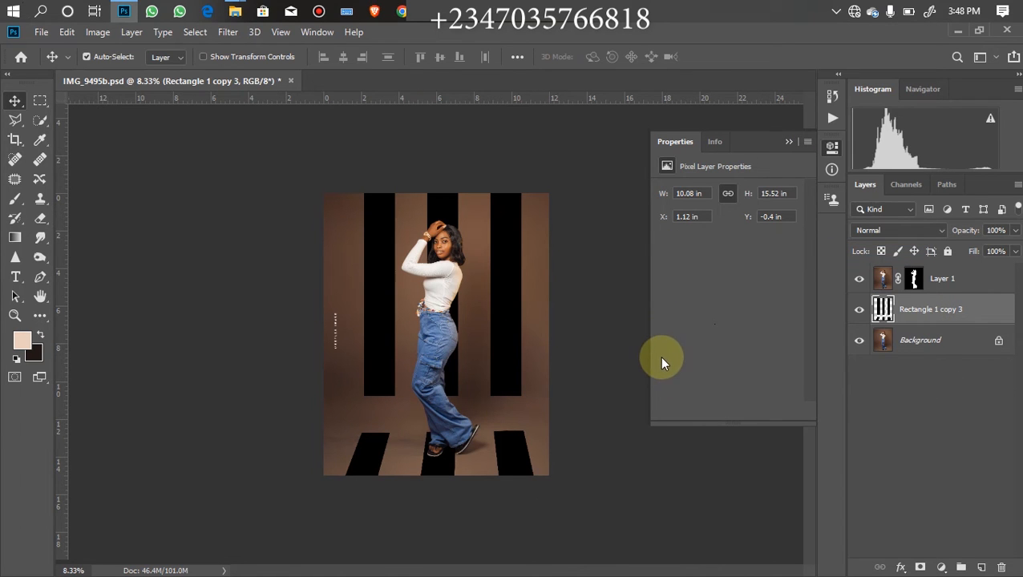
{"action": "mouse_move", "coordinate": [738, 270]}
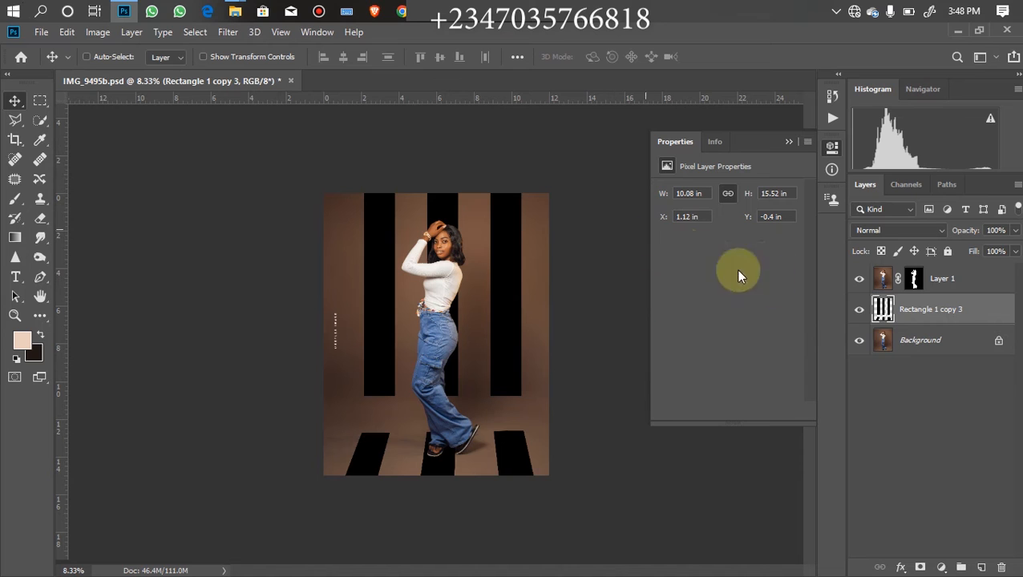
{"action": "mouse_move", "coordinate": [877, 347]}
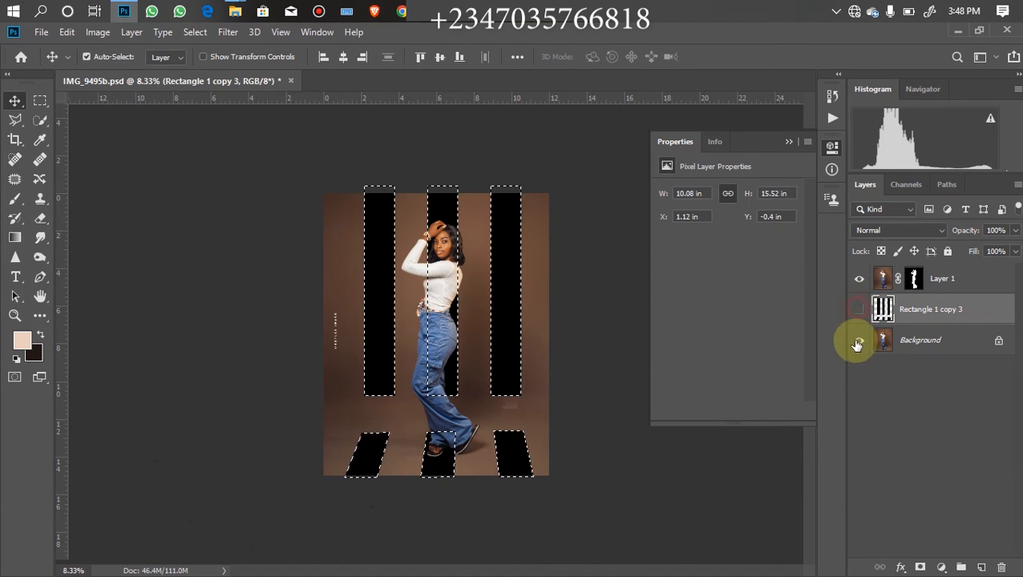
Step: Hide the stripe layer and add a Curves adjustment with its midpoint dragged down
{"action": "left_click", "coordinate": [858, 308]}
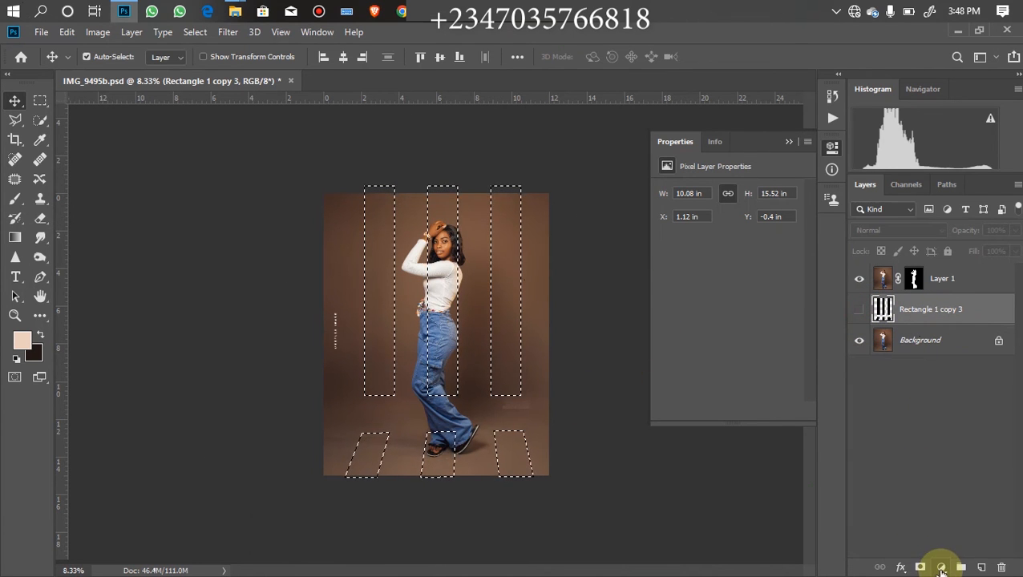
{"action": "left_click", "coordinate": [940, 567]}
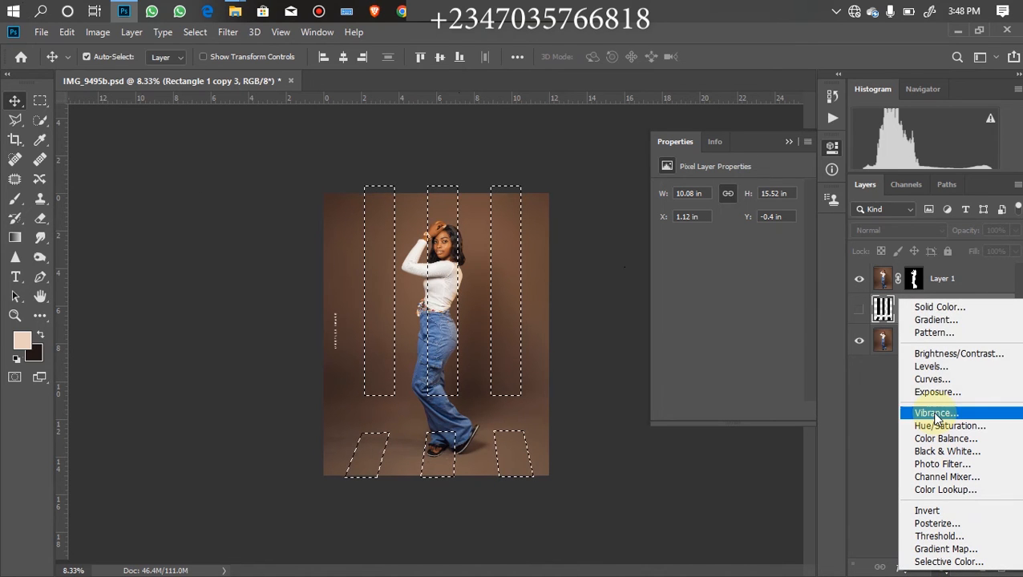
{"action": "left_click", "coordinate": [931, 378]}
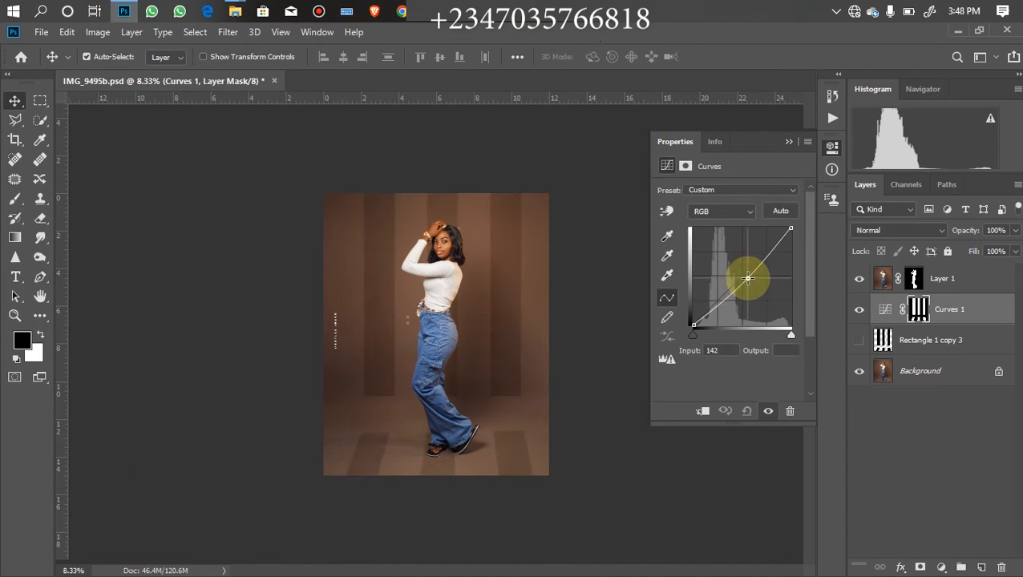
{"action": "left_click_drag", "start_coordinate": [747, 278], "coordinate": [746, 280]}
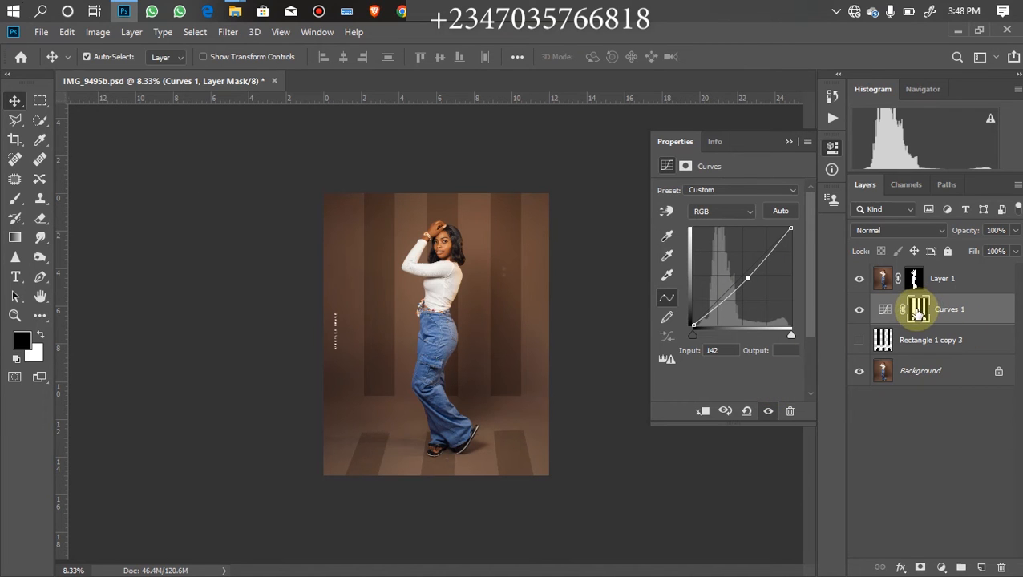
Step: Select the Curves mask and raise its Feather to 20 px
{"action": "left_click", "coordinate": [916, 308]}
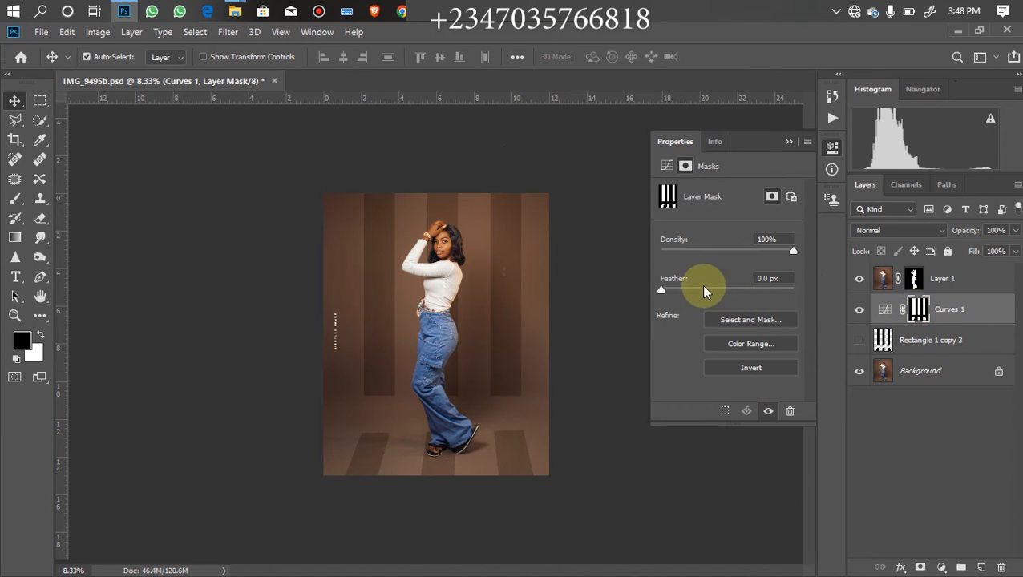
{"action": "left_click_drag", "start_coordinate": [660, 289], "coordinate": [717, 290]}
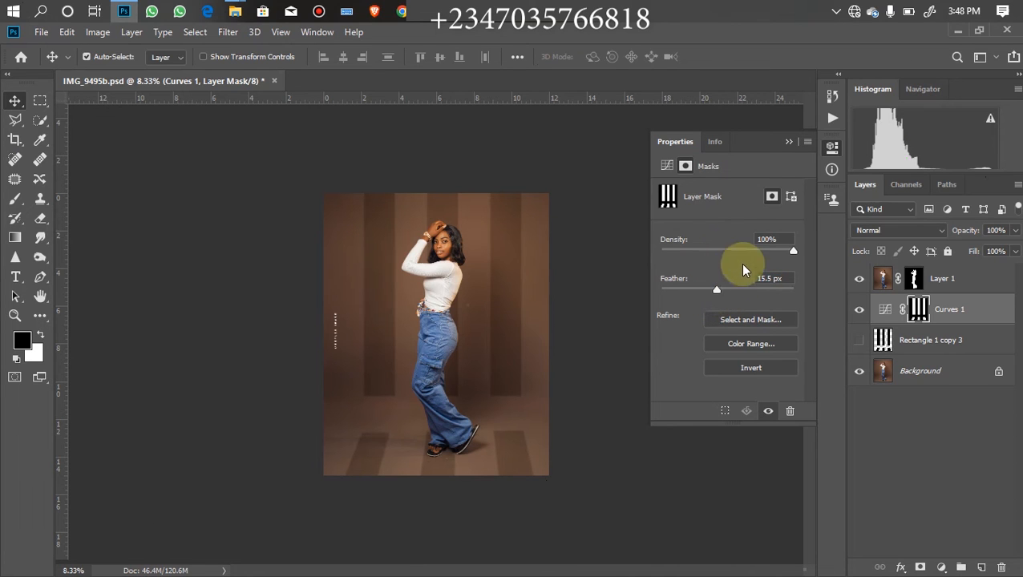
{"action": "left_click_drag", "start_coordinate": [716, 288], "coordinate": [717, 288]}
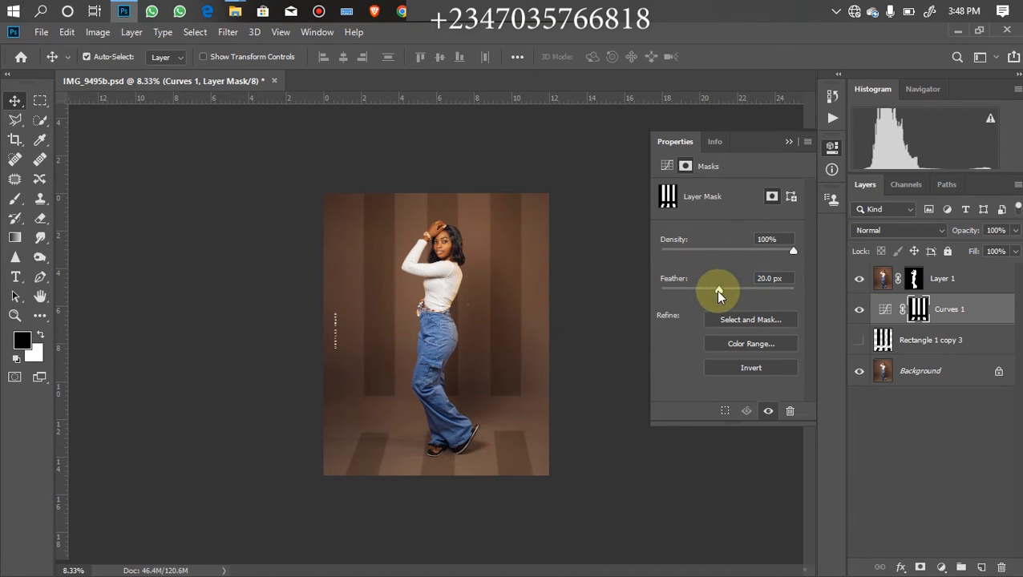
{"action": "mouse_move", "coordinate": [750, 325]}
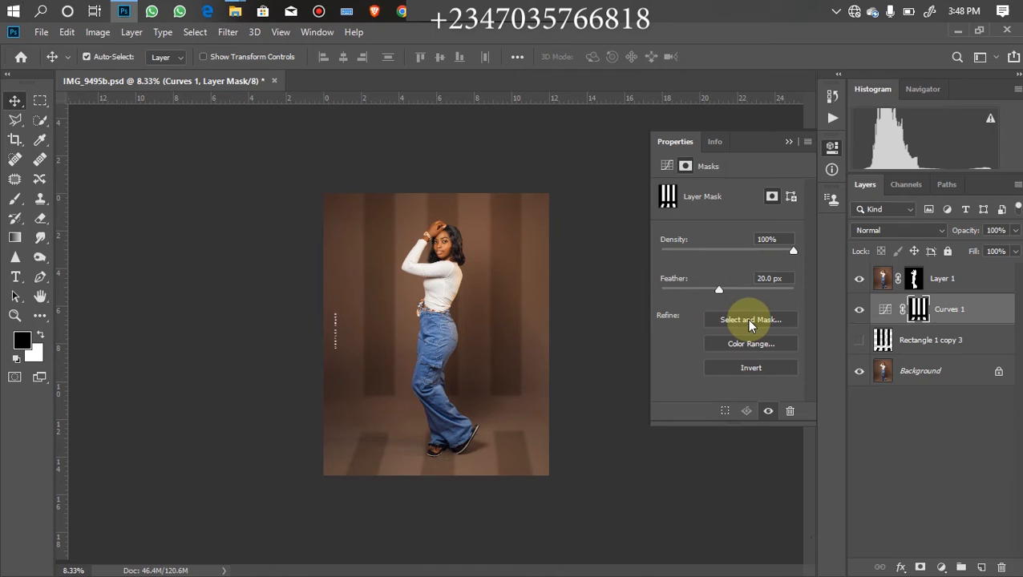
{"action": "mouse_move", "coordinate": [790, 450]}
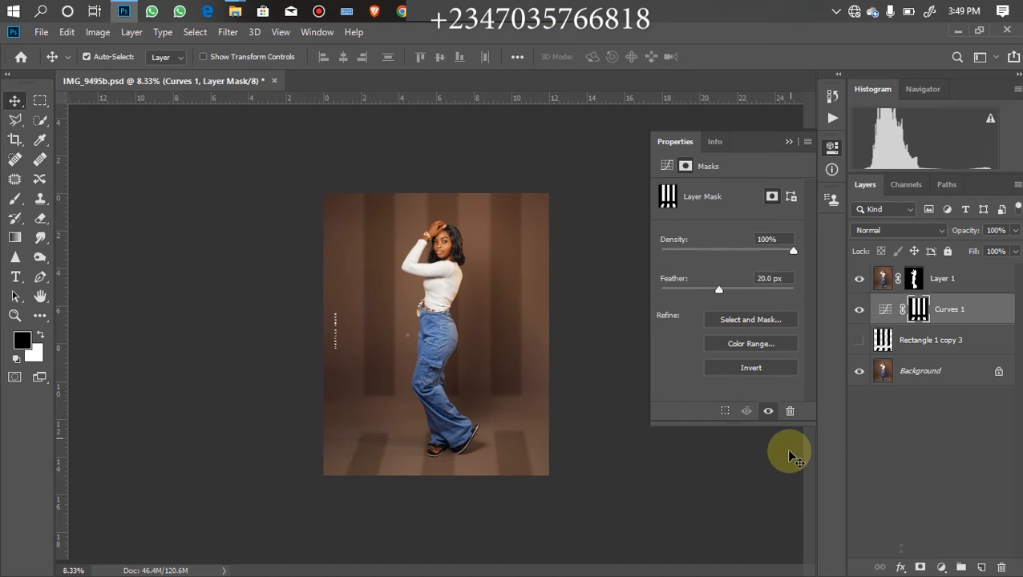
{"action": "mouse_move", "coordinate": [842, 361]}
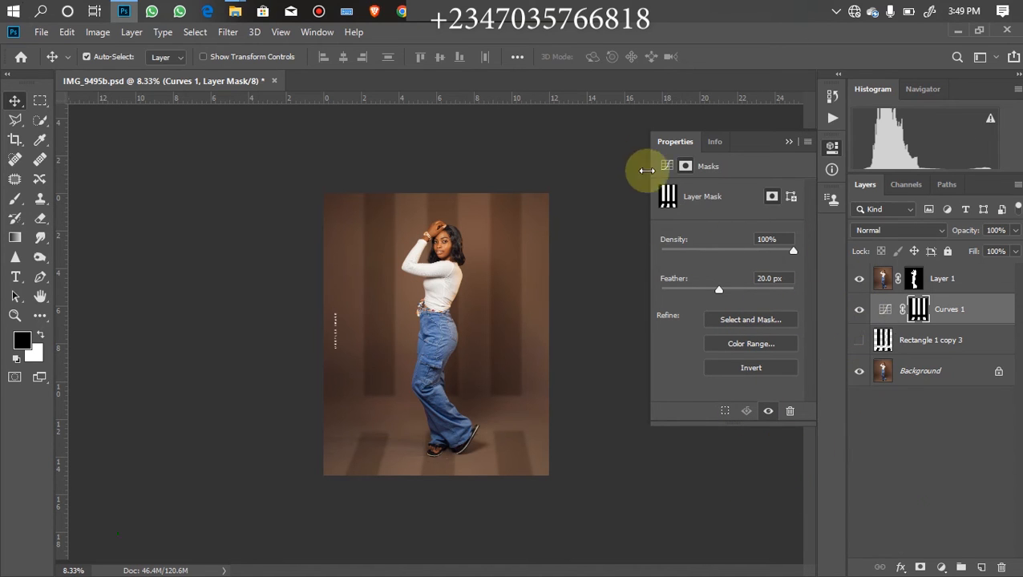
{"action": "mouse_move", "coordinate": [490, 398]}
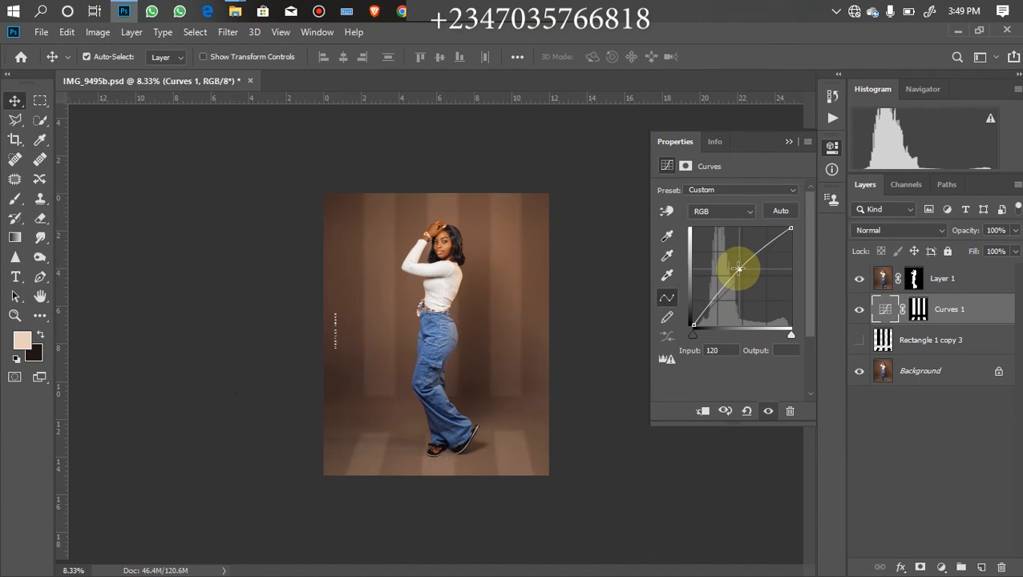
Step: Drag the Curves point up and back down so the stripes become subtle darker bands
{"action": "left_click_drag", "start_coordinate": [738, 269], "coordinate": [747, 281]}
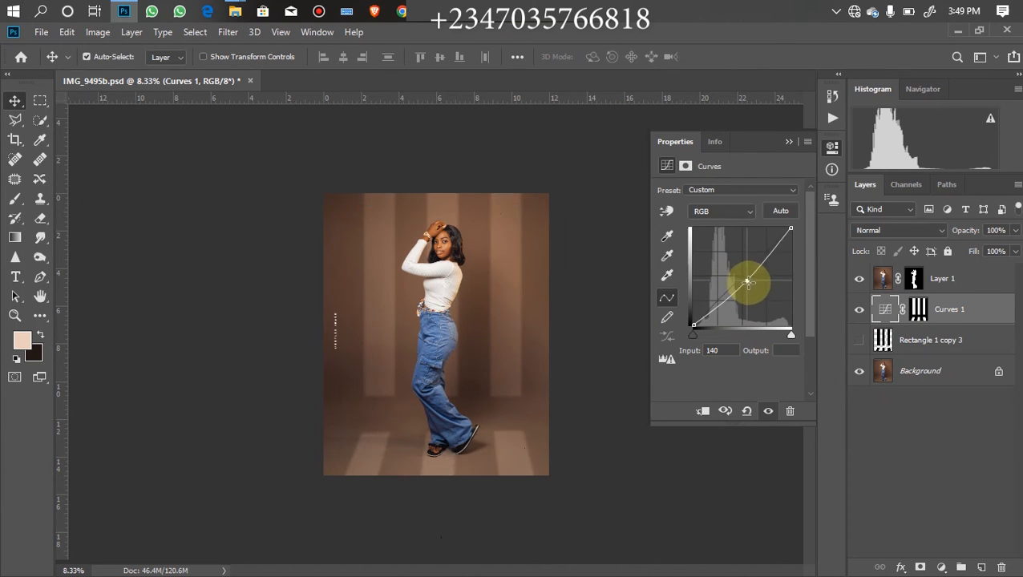
{"action": "left_click_drag", "start_coordinate": [745, 281], "coordinate": [735, 269]}
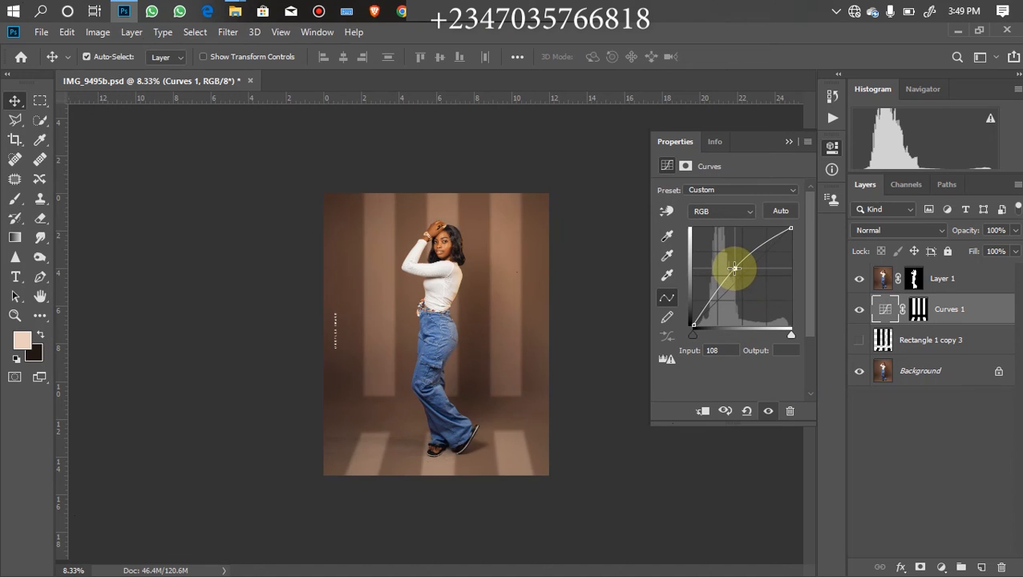
{"action": "left_click_drag", "start_coordinate": [735, 269], "coordinate": [743, 279]}
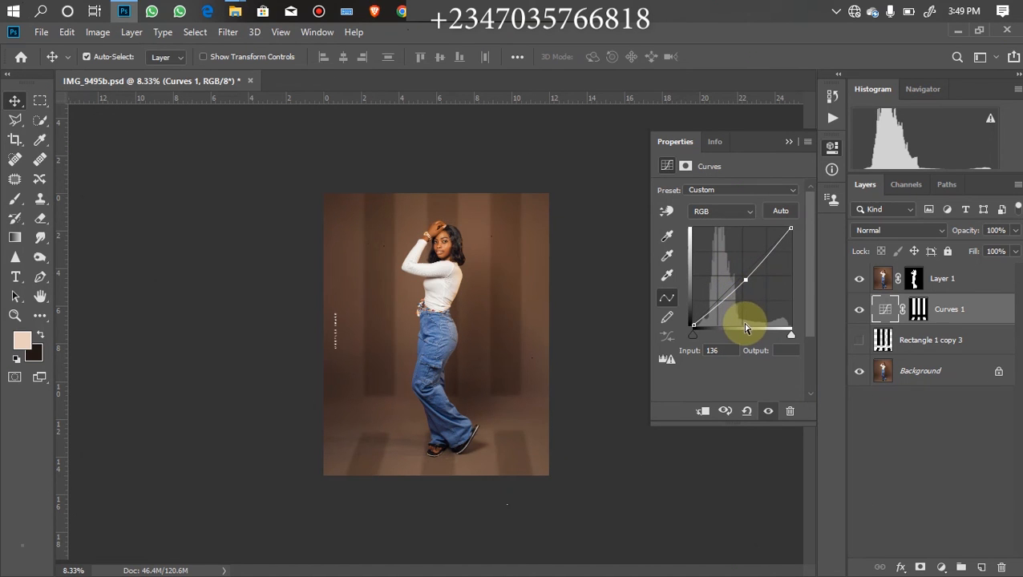
{"action": "mouse_move", "coordinate": [718, 445]}
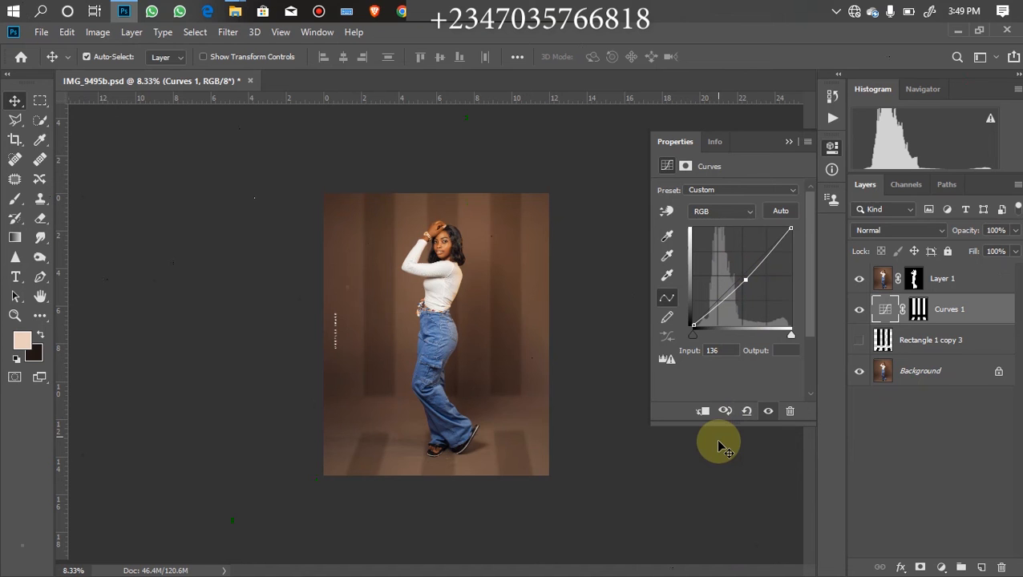
{"action": "mouse_move", "coordinate": [831, 313]}
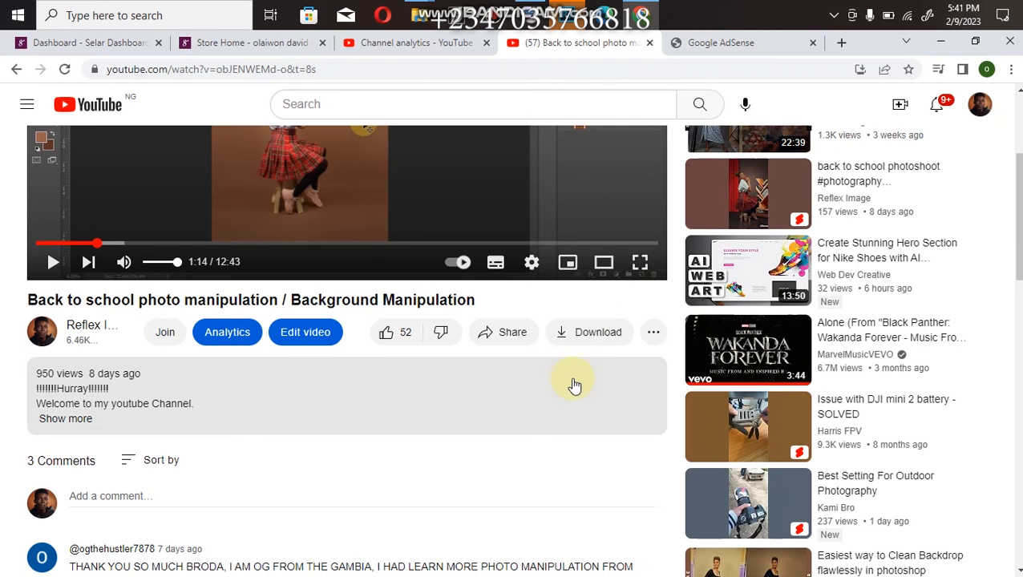
{"action": "mouse_move", "coordinate": [492, 408]}
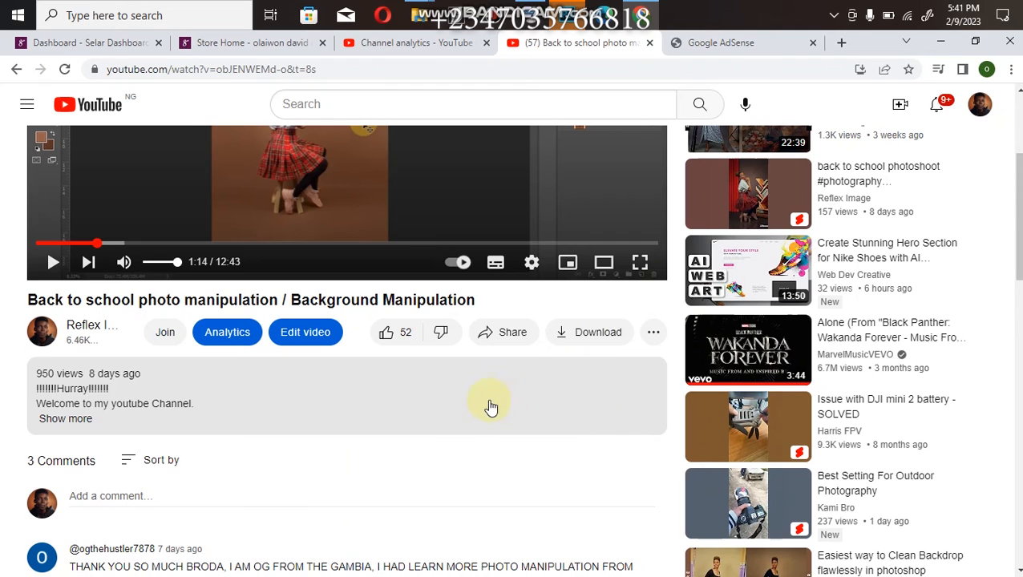
{"action": "mouse_move", "coordinate": [495, 390]}
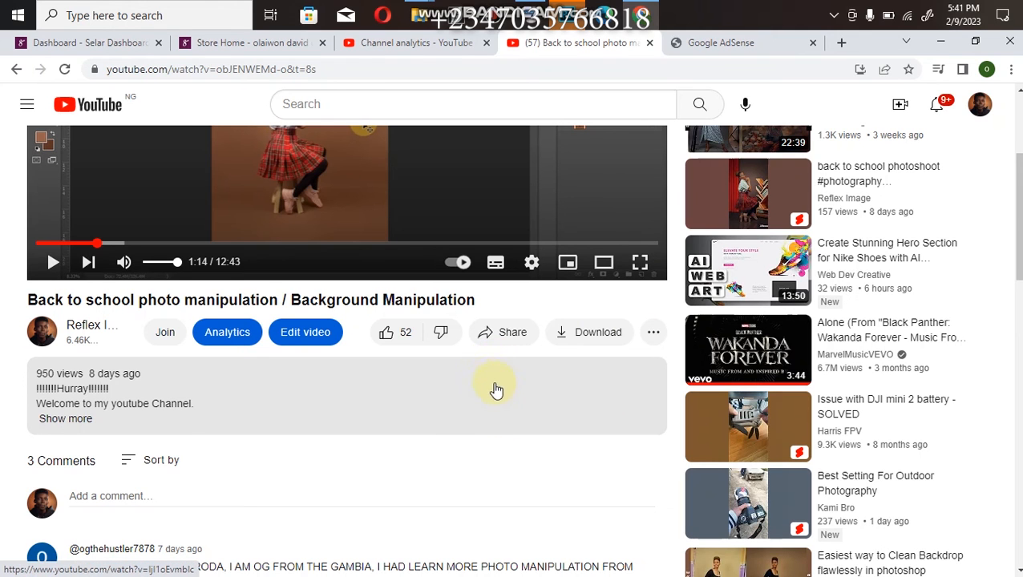
{"action": "mouse_move", "coordinate": [430, 356]}
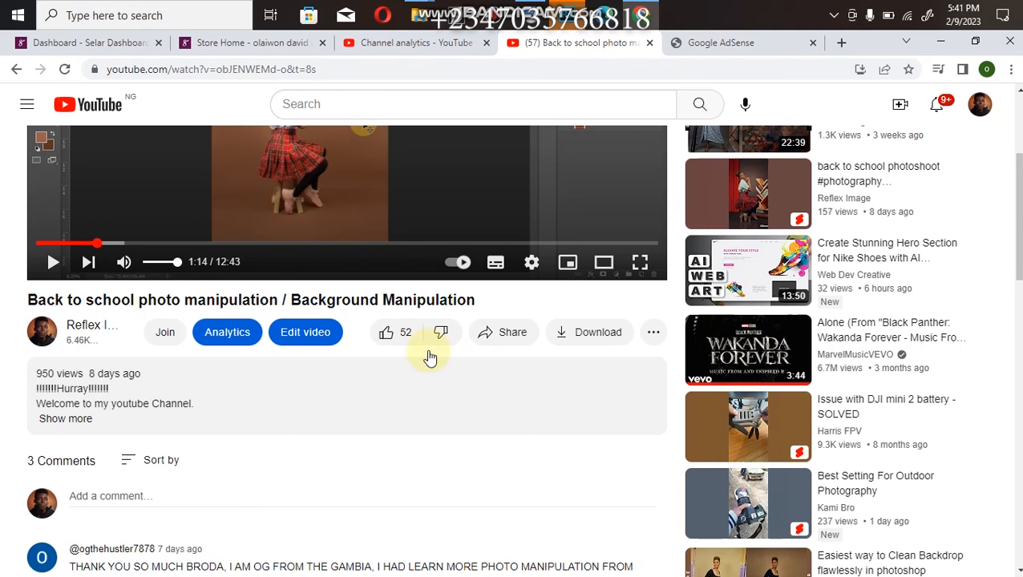
Step: Expand the video description to reveal links to related videos, playlist, store and project files
{"action": "scroll", "scroll_direction": "down", "scroll_amount": 3}
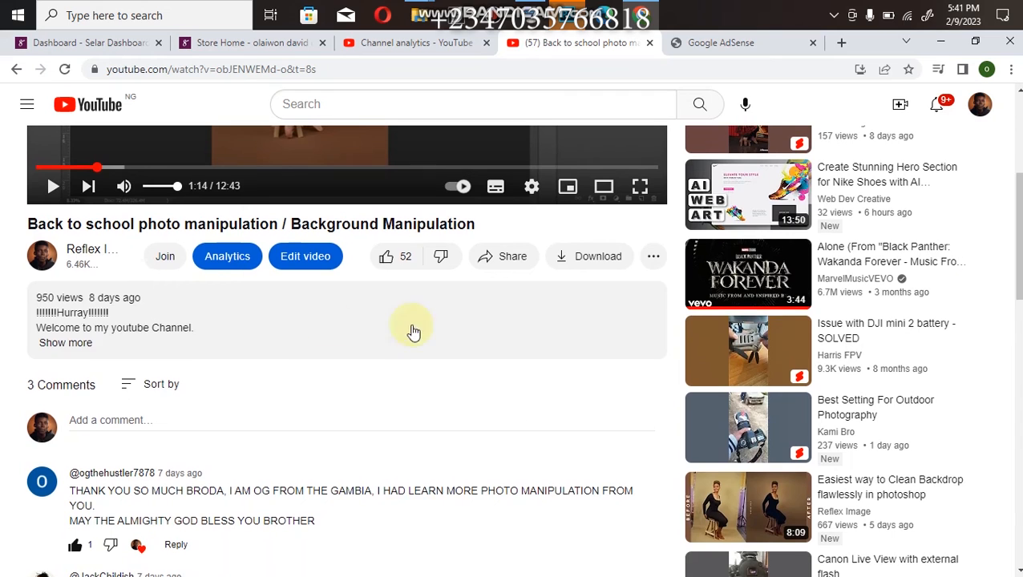
{"action": "mouse_move", "coordinate": [95, 337]}
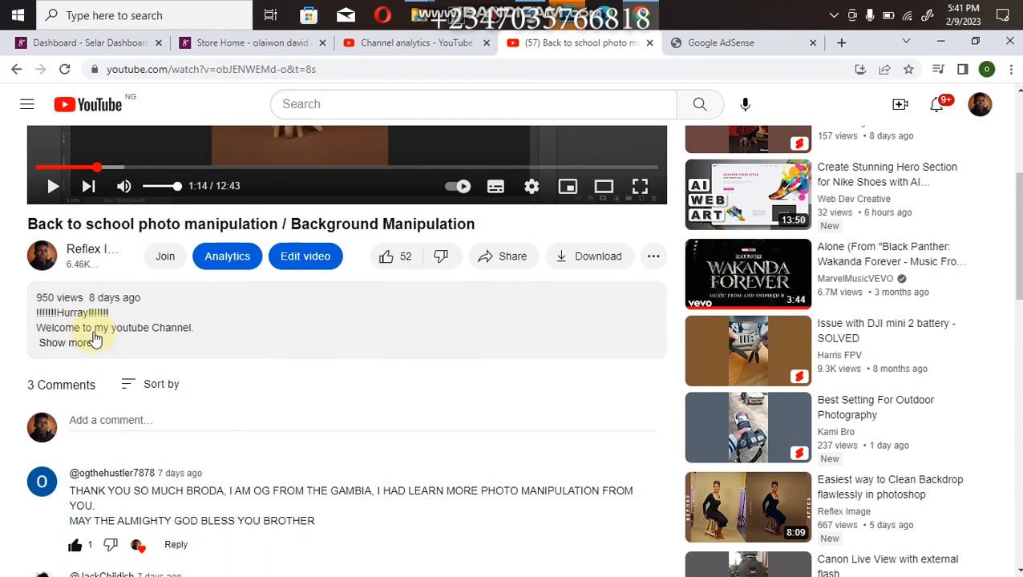
{"action": "mouse_move", "coordinate": [58, 357]}
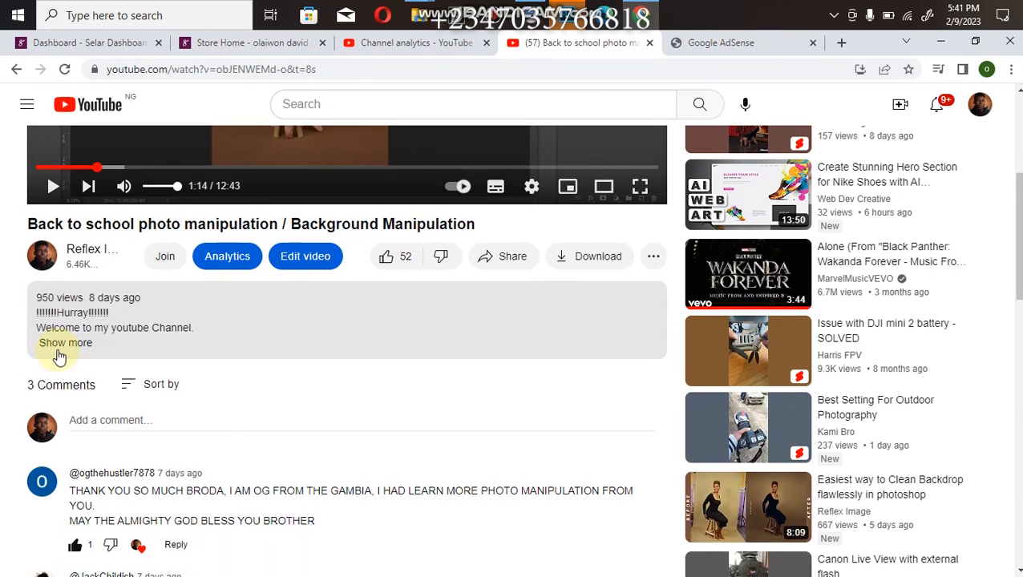
{"action": "mouse_move", "coordinate": [53, 357]}
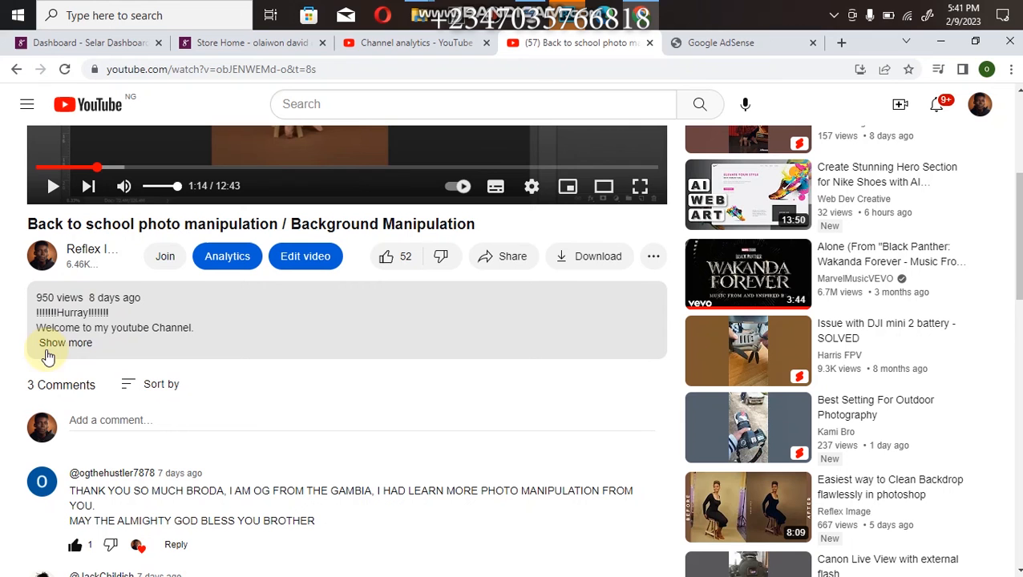
{"action": "left_click", "coordinate": [51, 342]}
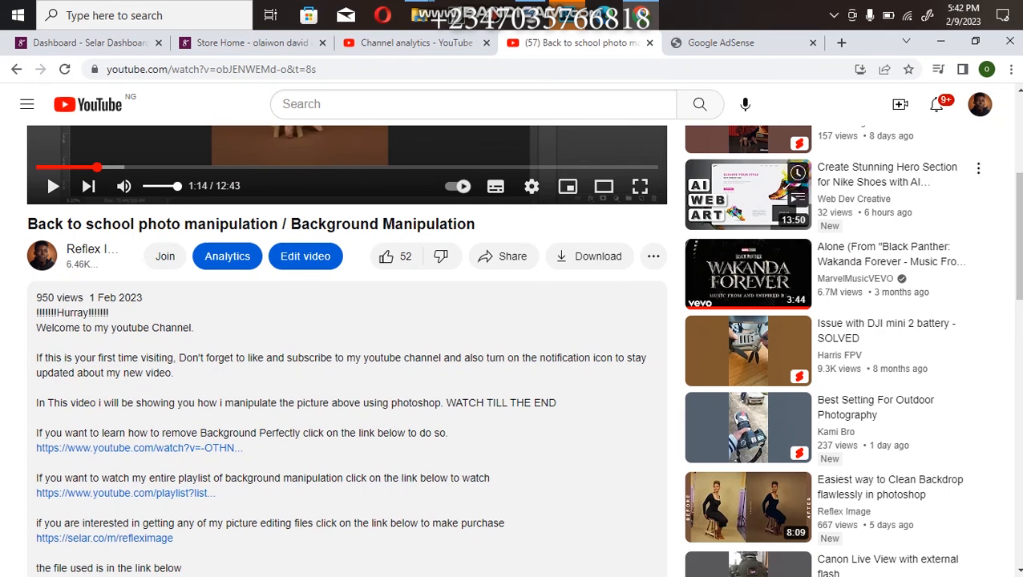
{"action": "scroll", "scroll_direction": "down", "scroll_amount": 3}
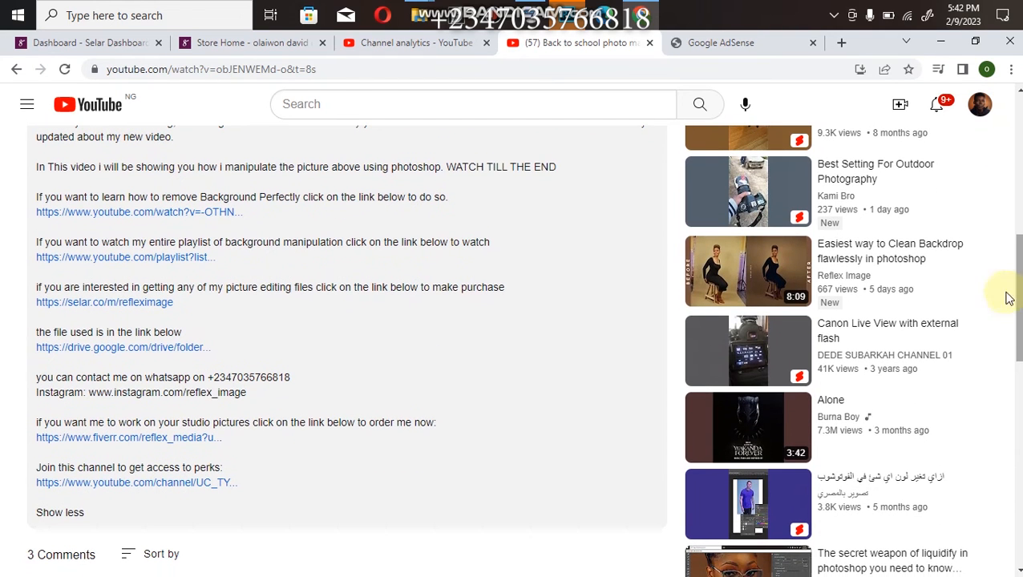
{"action": "mouse_move", "coordinate": [61, 304]}
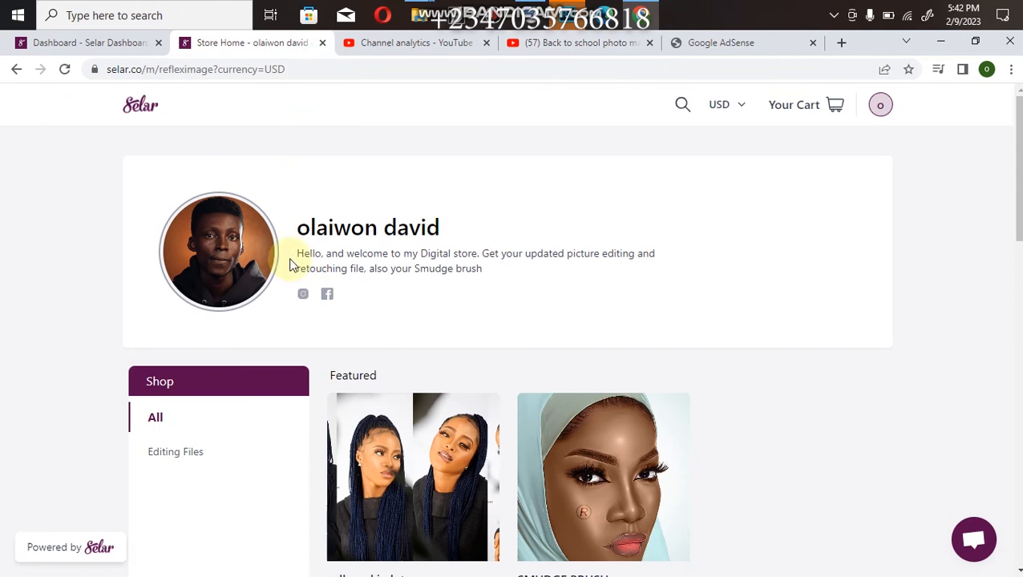
{"action": "scroll", "scroll_direction": "down", "scroll_amount": 3}
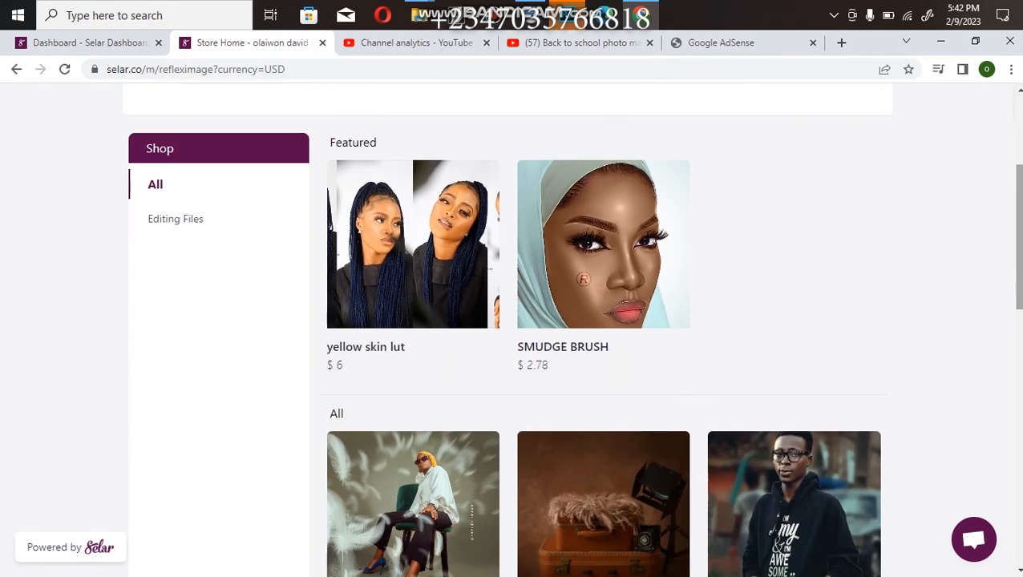
{"action": "scroll", "scroll_direction": "up", "scroll_amount": 3}
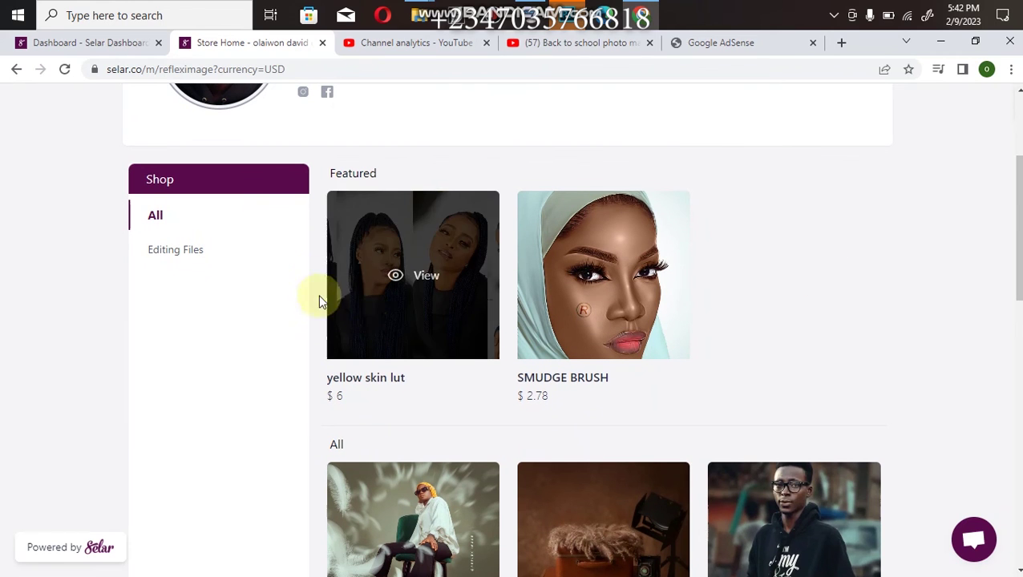
{"action": "mouse_move", "coordinate": [499, 323]}
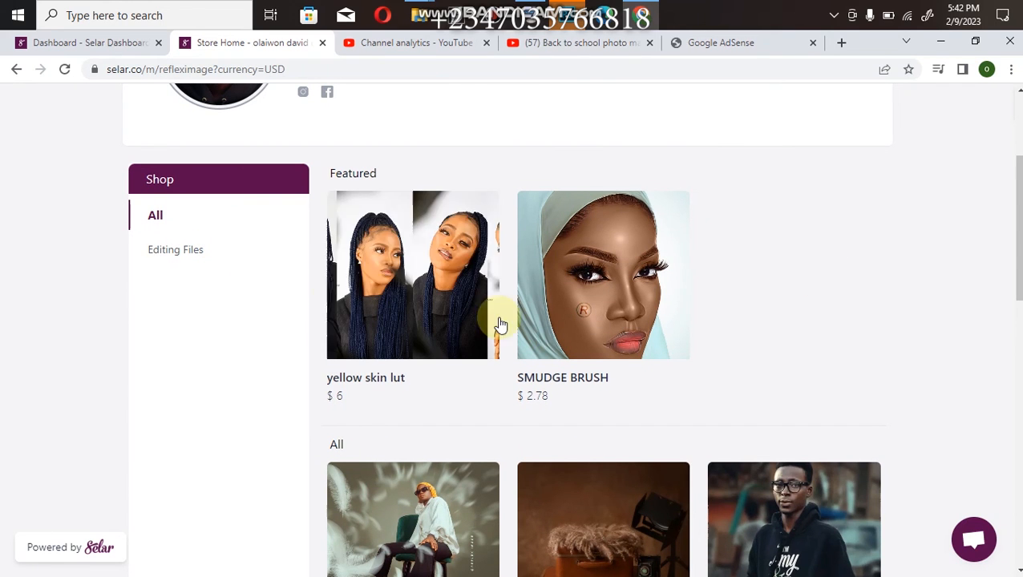
{"action": "scroll", "scroll_direction": "down", "scroll_amount": 3}
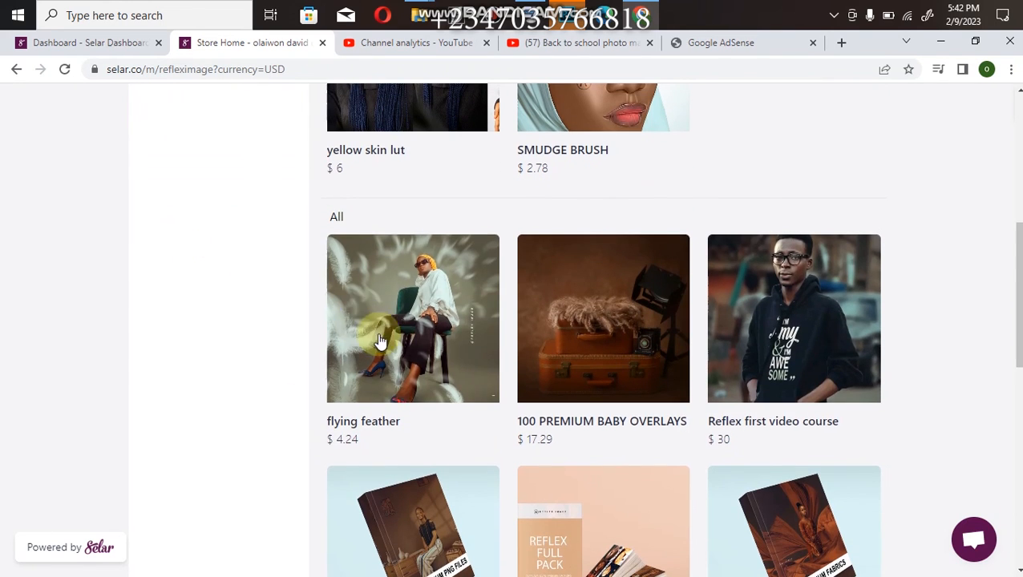
{"action": "mouse_move", "coordinate": [374, 377]}
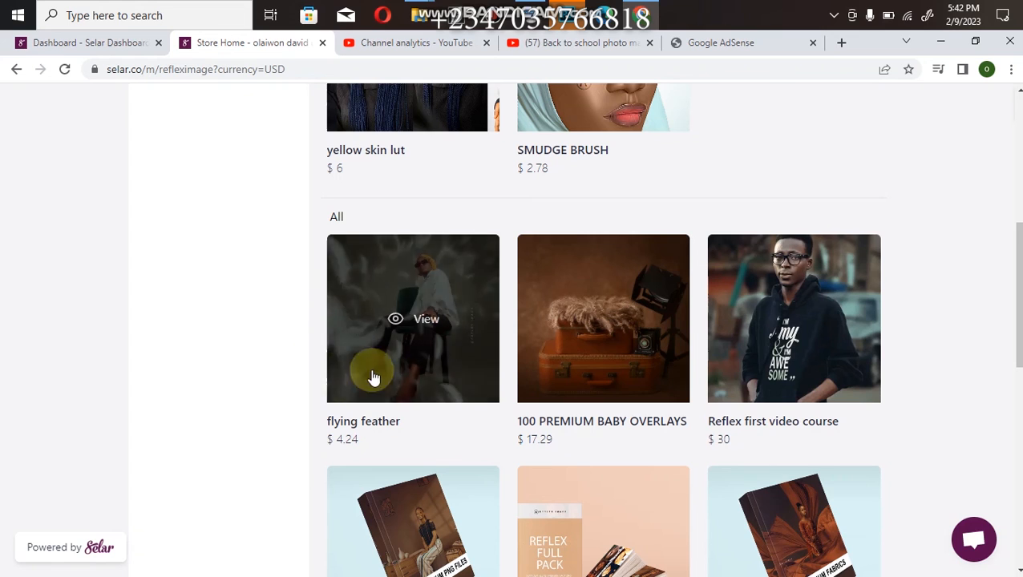
{"action": "mouse_move", "coordinate": [588, 362]}
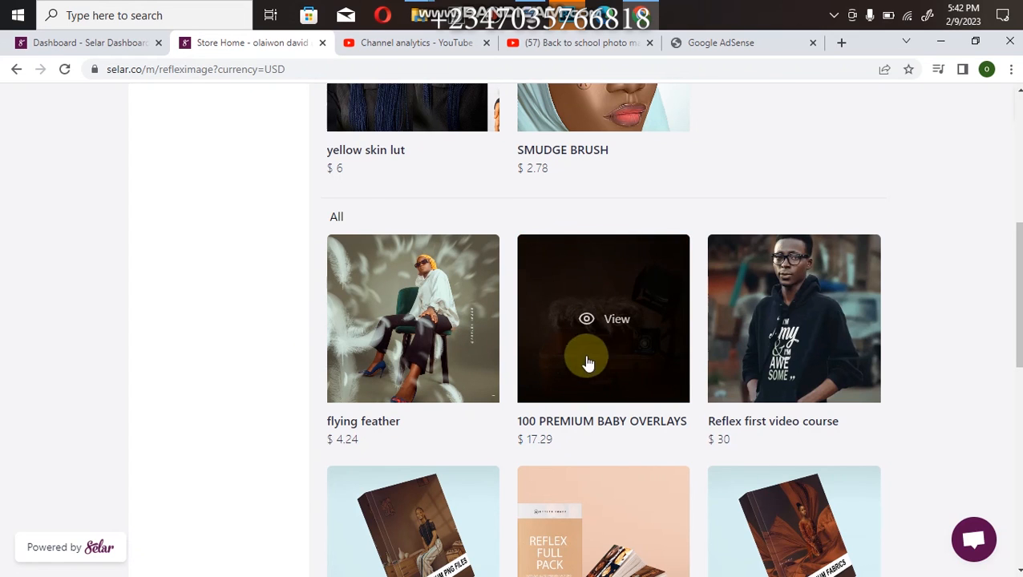
{"action": "mouse_move", "coordinate": [772, 393]}
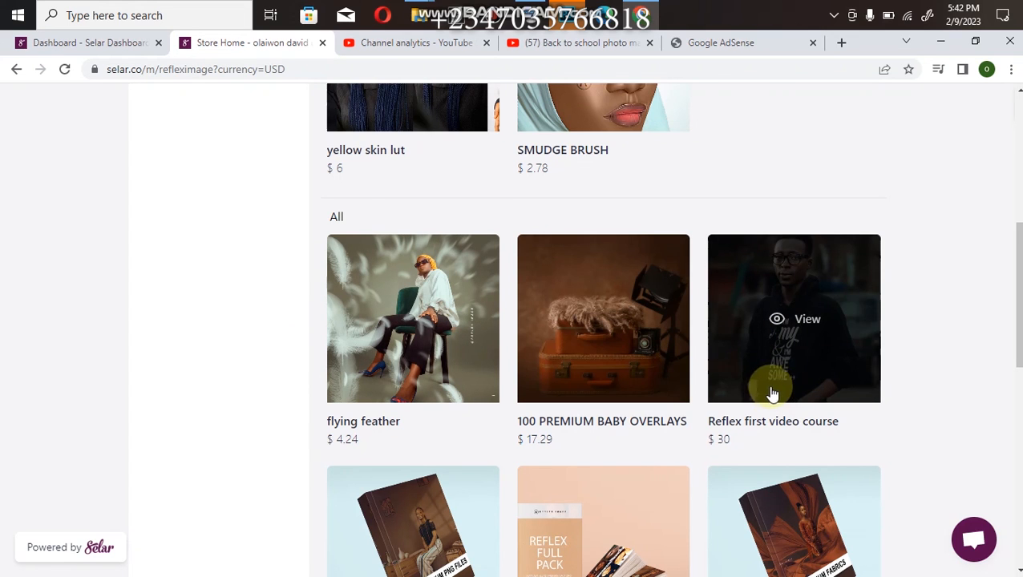
{"action": "mouse_move", "coordinate": [819, 355]}
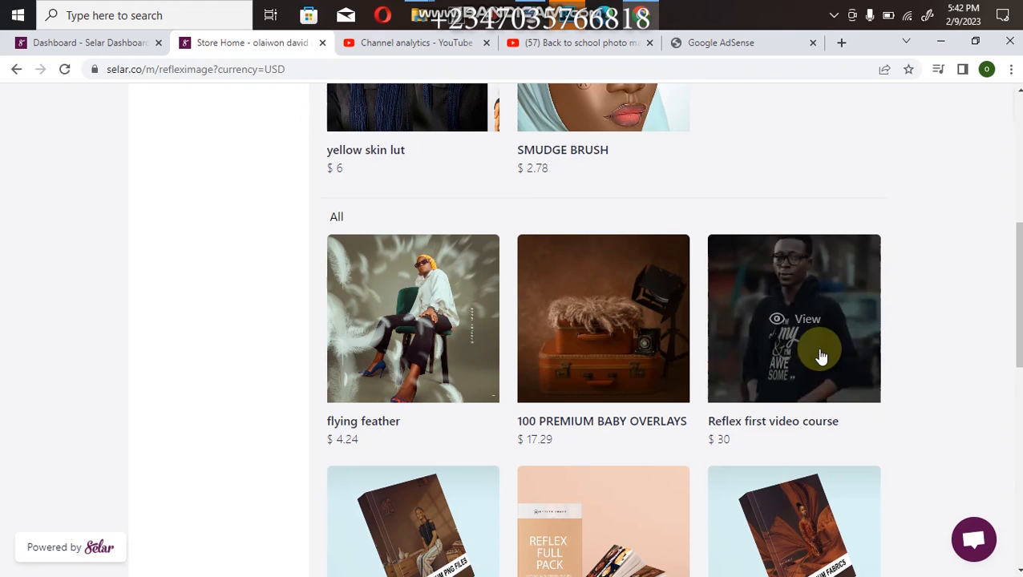
{"action": "mouse_move", "coordinate": [814, 456]}
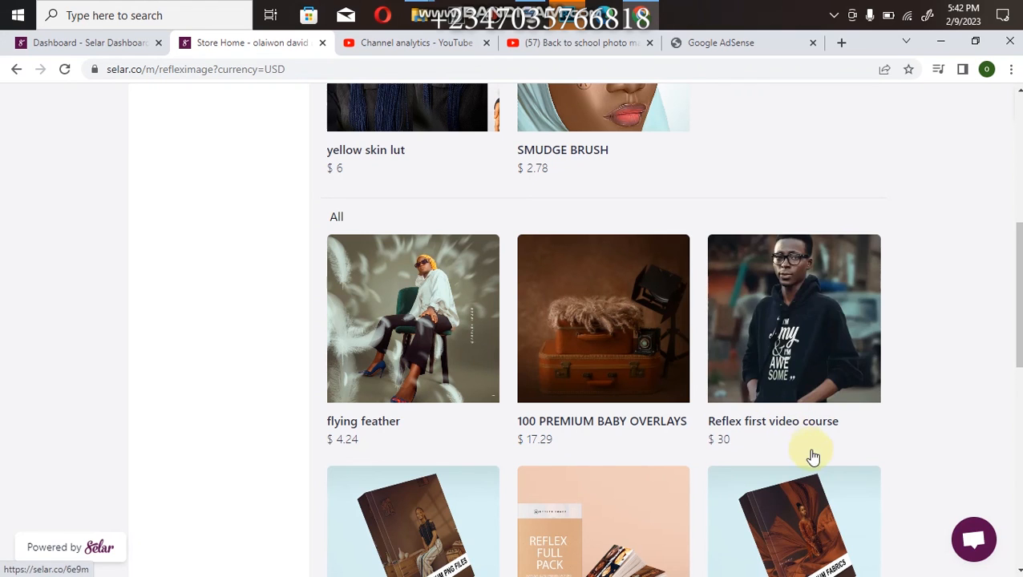
{"action": "mouse_move", "coordinate": [789, 405]}
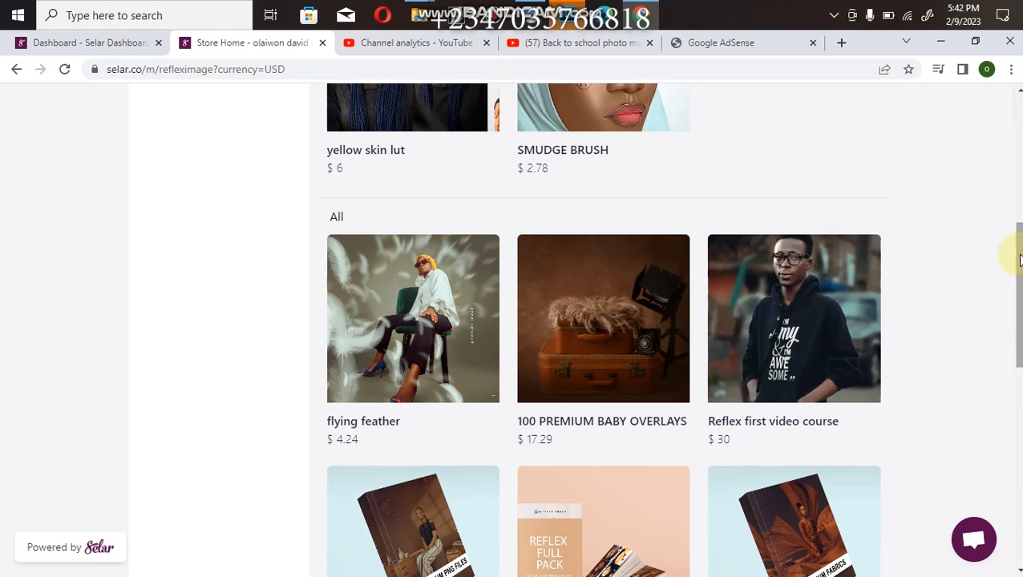
{"action": "scroll", "scroll_direction": "down", "scroll_amount": 3}
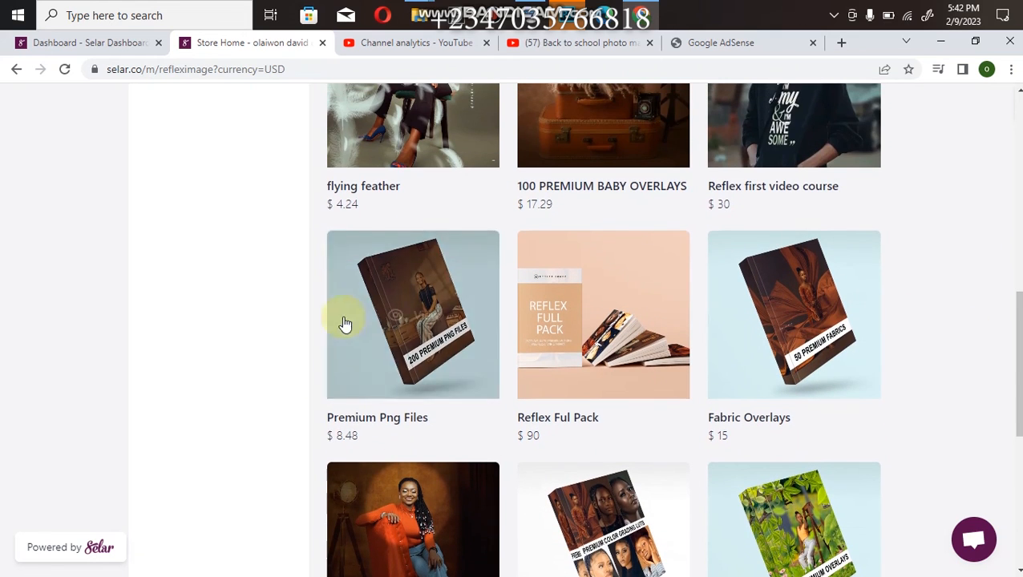
{"action": "mouse_move", "coordinate": [575, 280]}
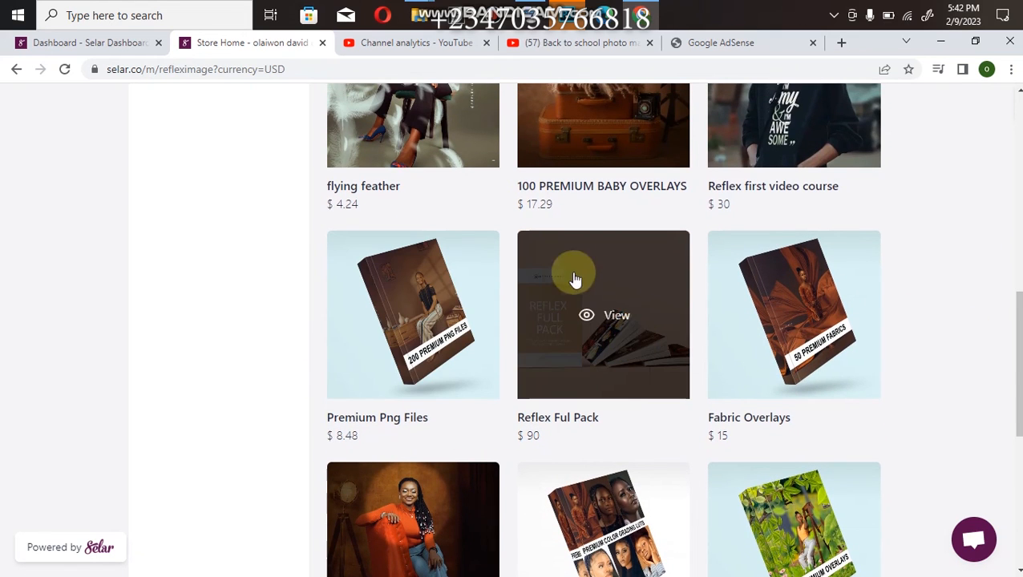
{"action": "mouse_move", "coordinate": [522, 303]}
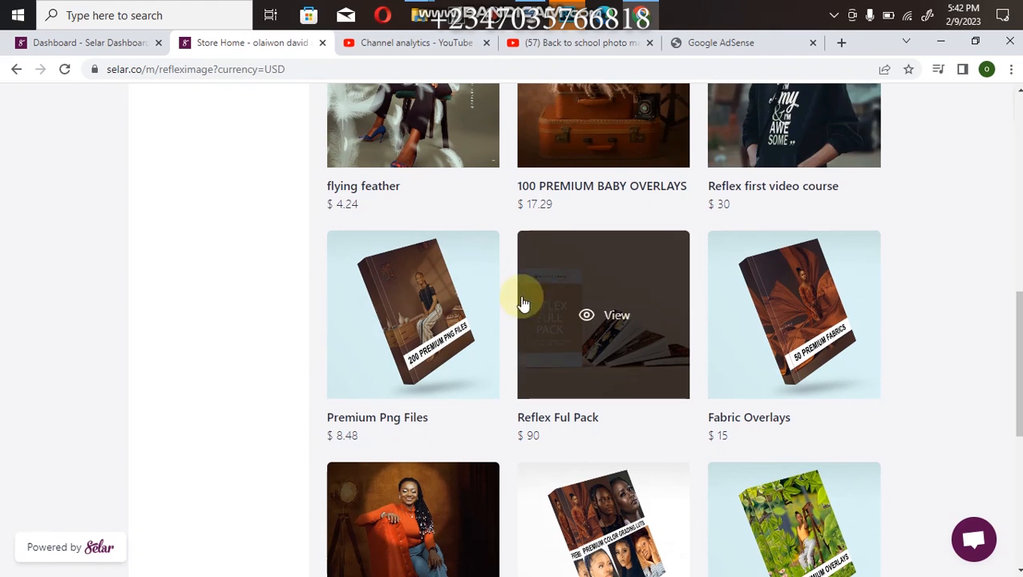
{"action": "mouse_move", "coordinate": [671, 377]}
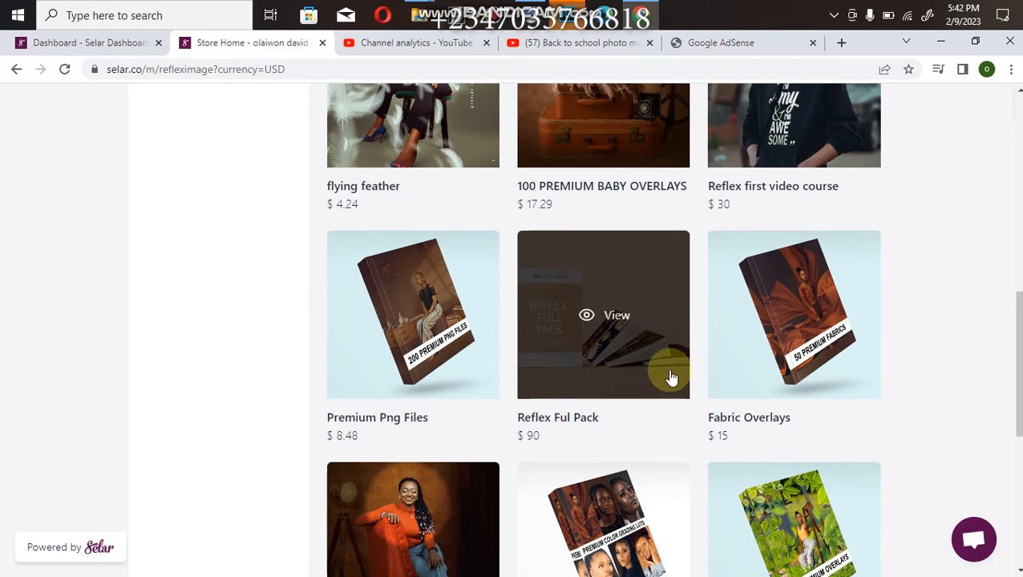
{"action": "mouse_move", "coordinate": [652, 387]}
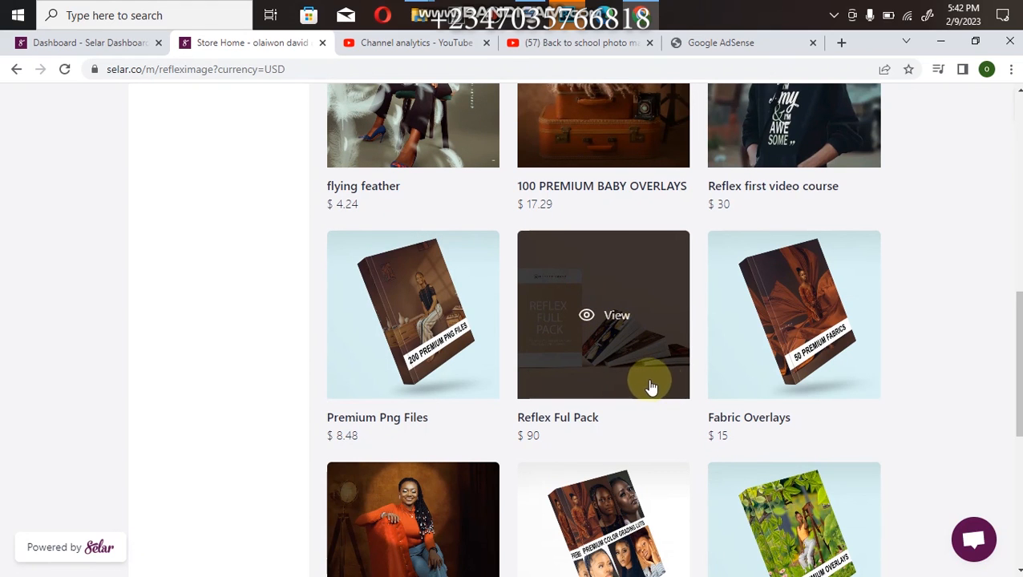
{"action": "mouse_move", "coordinate": [639, 359]}
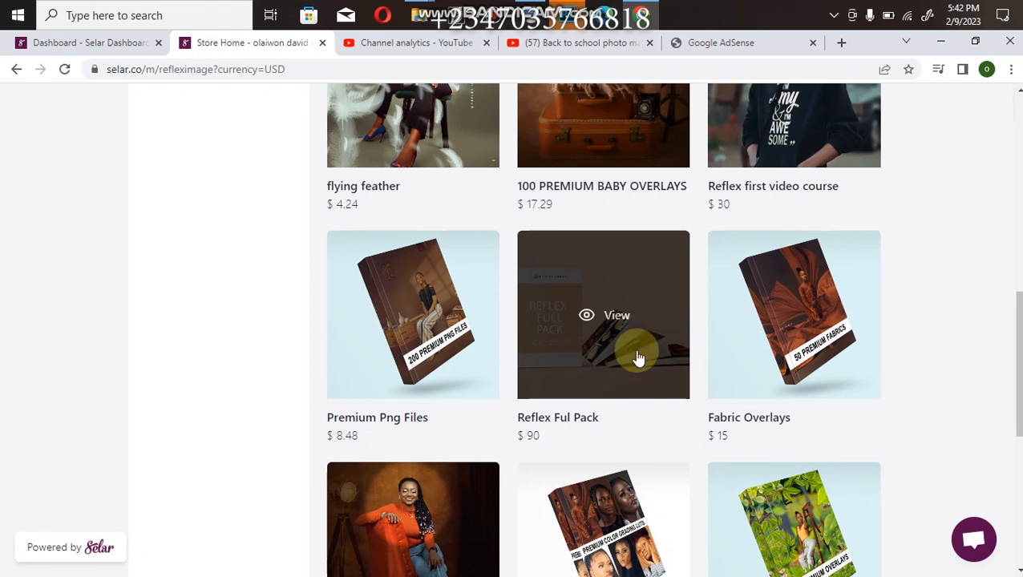
{"action": "mouse_move", "coordinate": [771, 145]}
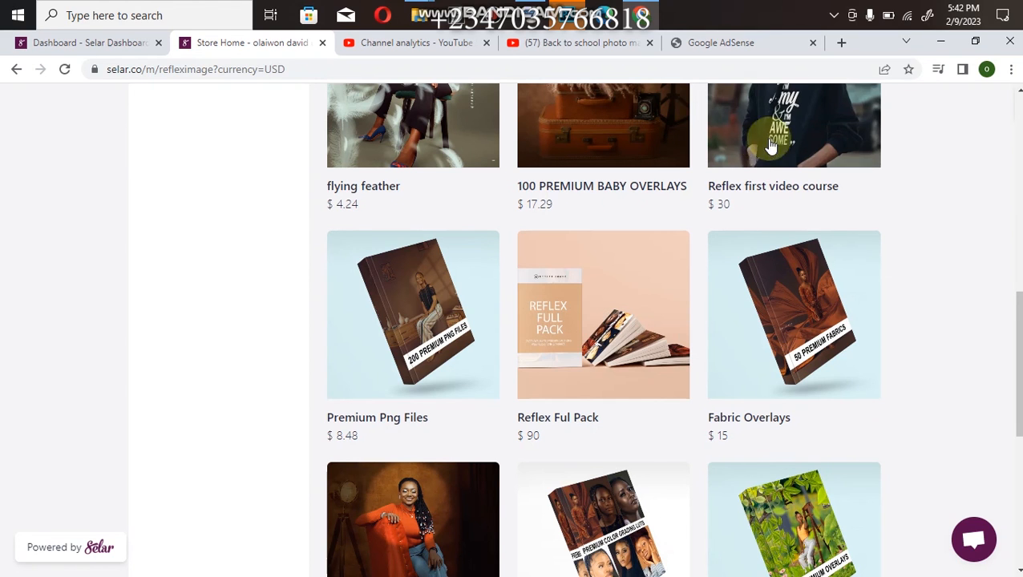
{"action": "mouse_move", "coordinate": [759, 358]}
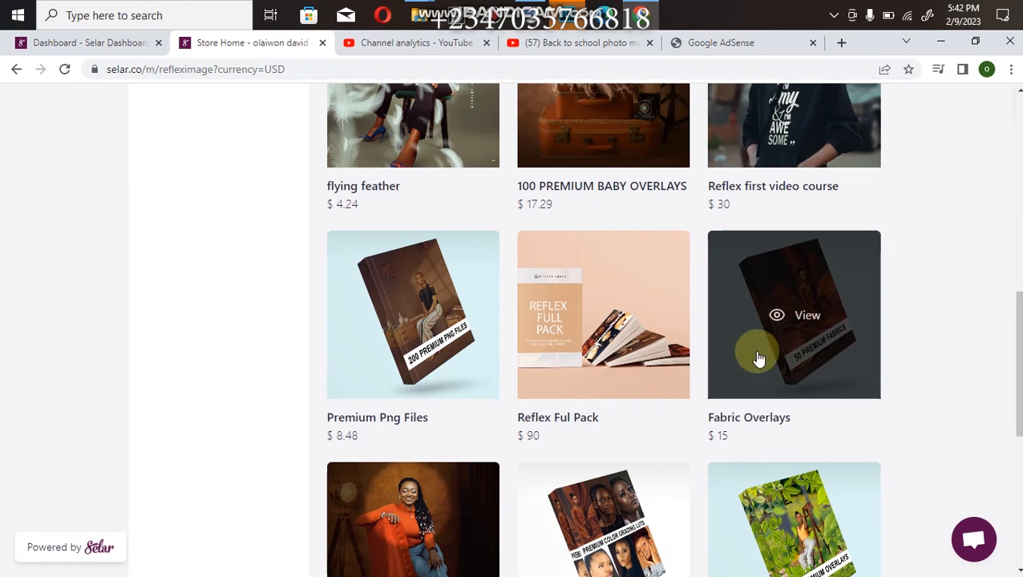
{"action": "scroll", "scroll_direction": "down", "scroll_amount": 3}
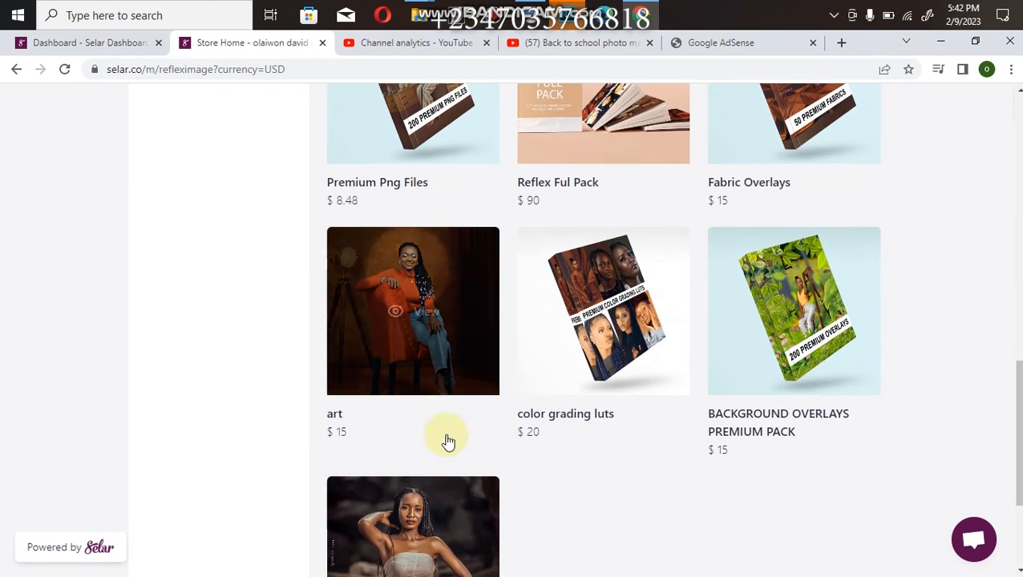
{"action": "mouse_move", "coordinate": [361, 311]}
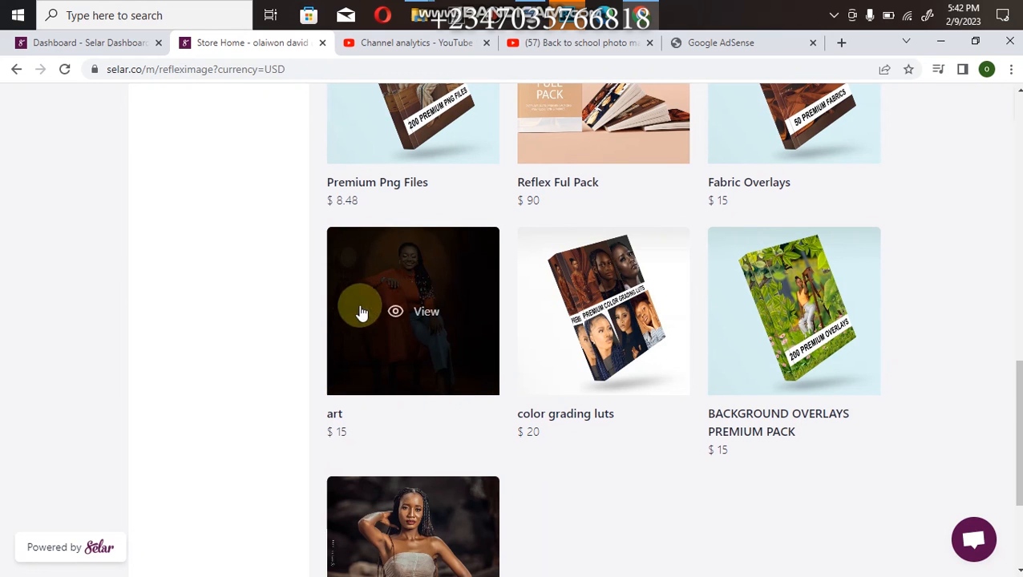
{"action": "mouse_move", "coordinate": [609, 313]}
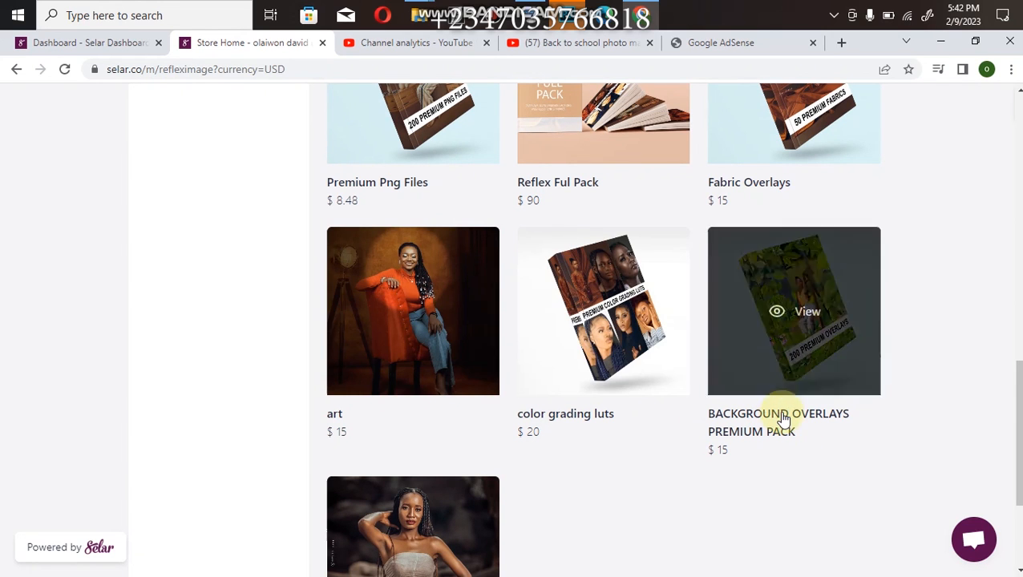
{"action": "scroll", "scroll_direction": "down", "scroll_amount": 3}
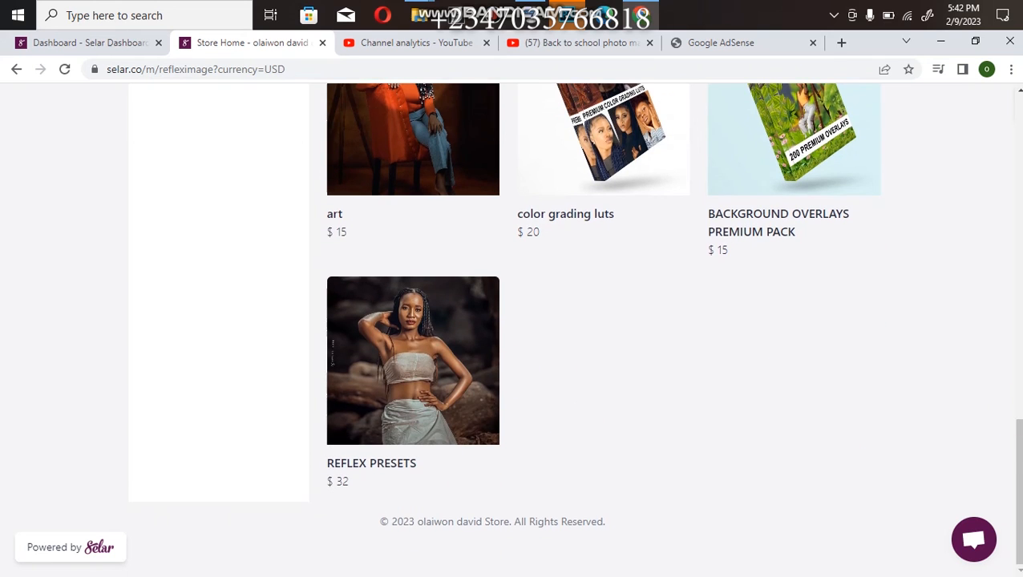
{"action": "scroll", "scroll_direction": "up", "scroll_amount": 3}
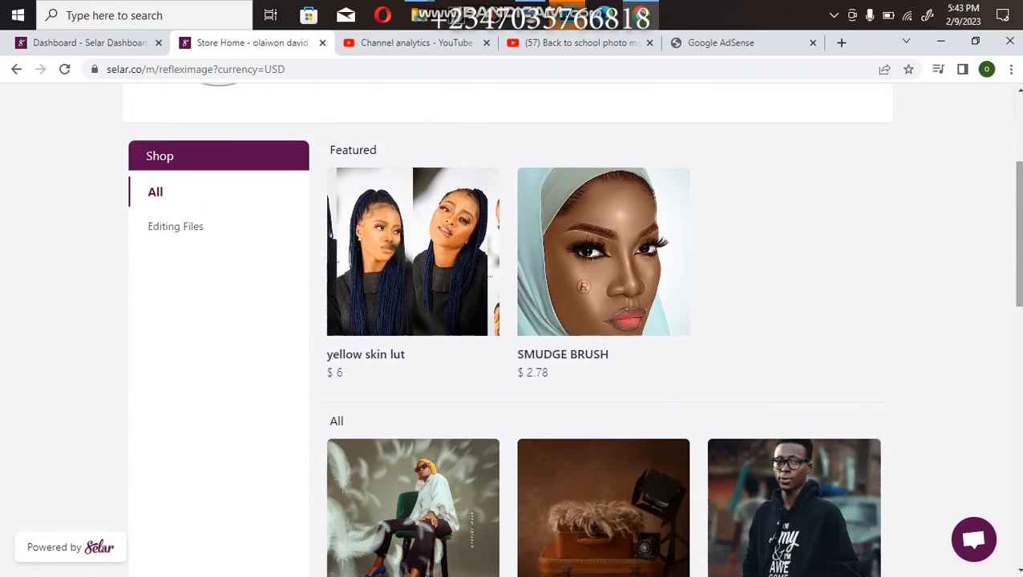
{"action": "scroll", "scroll_direction": "down", "scroll_amount": 3}
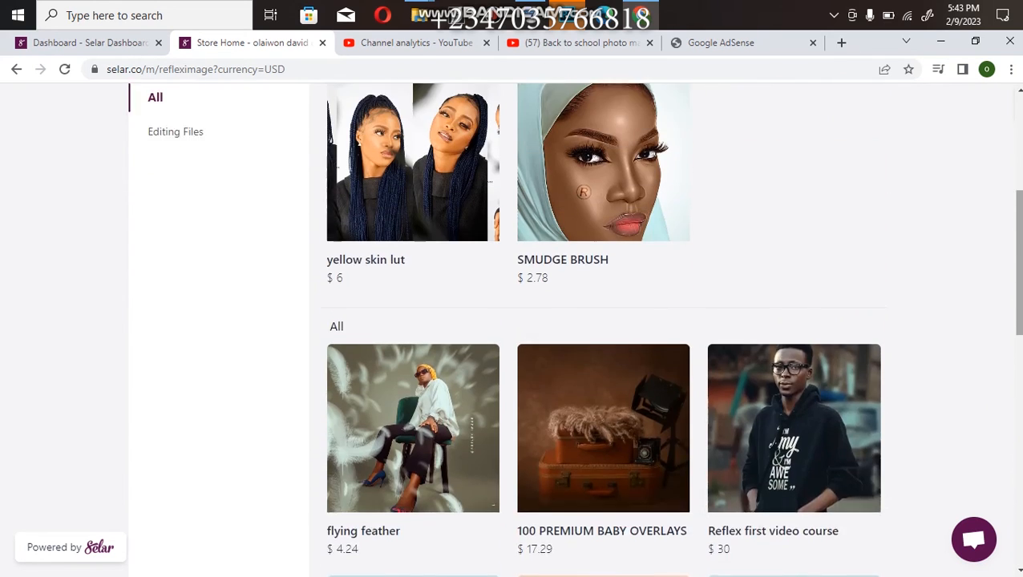
{"action": "scroll", "scroll_direction": "up", "scroll_amount": 3}
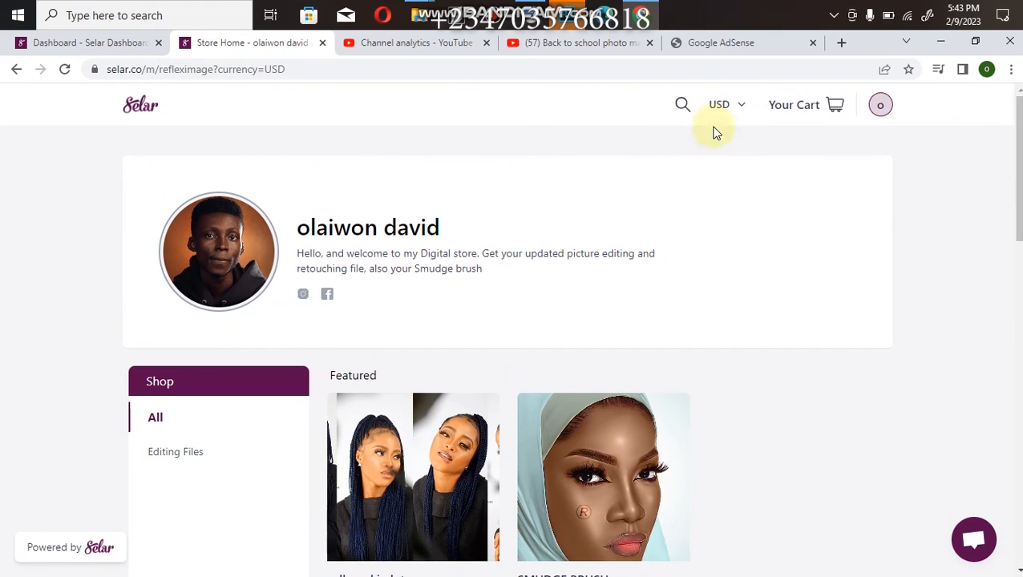
{"action": "left_click", "coordinate": [724, 104]}
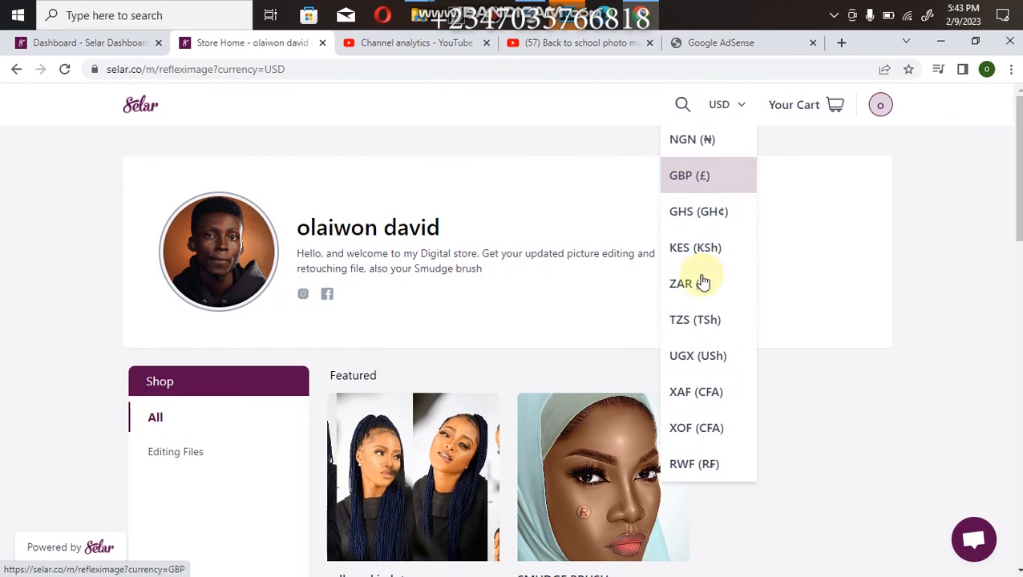
{"action": "left_click", "coordinate": [862, 232]}
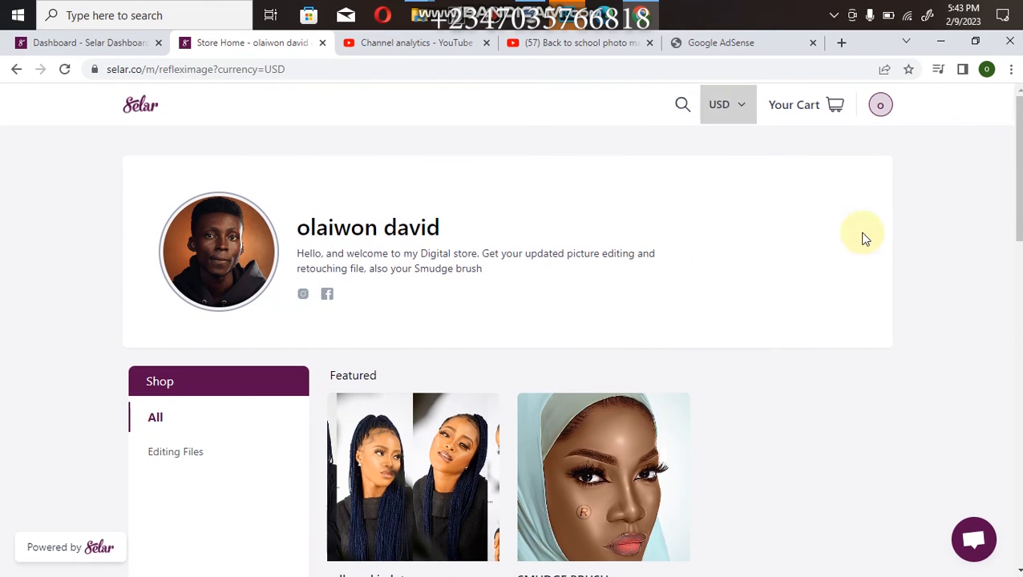